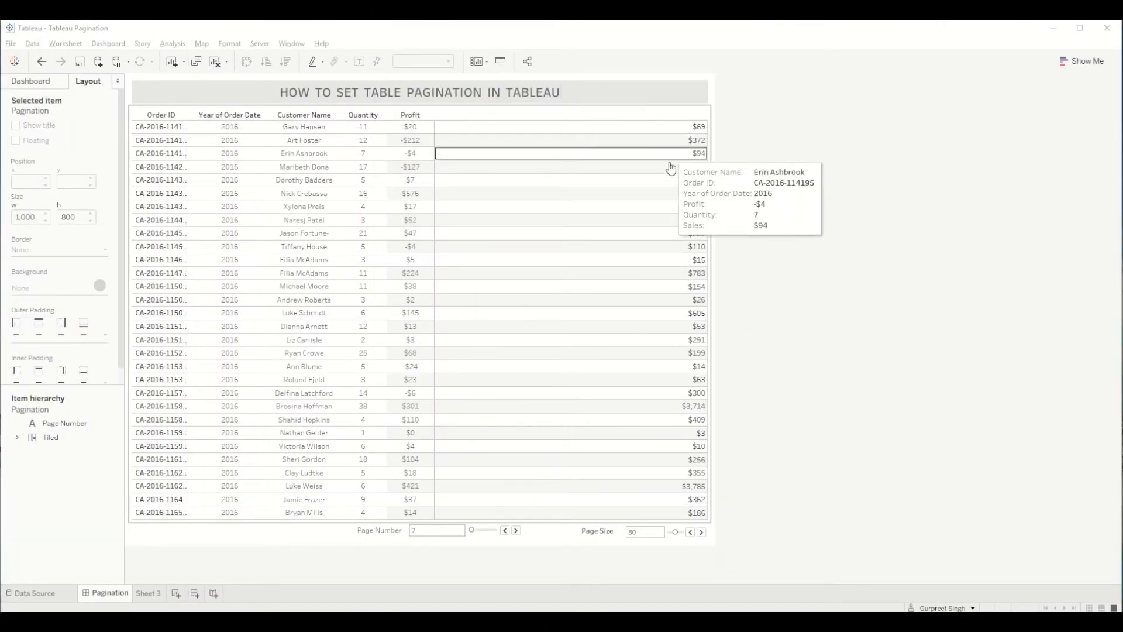
pyautogui.moveTo(612, 405)
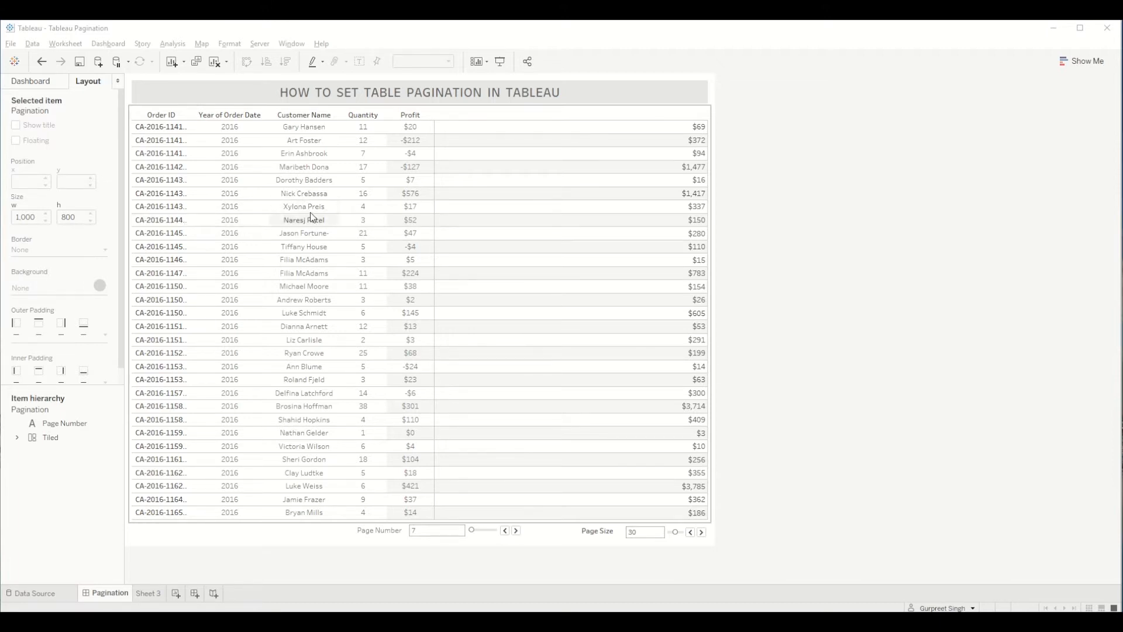
pyautogui.moveTo(380, 530)
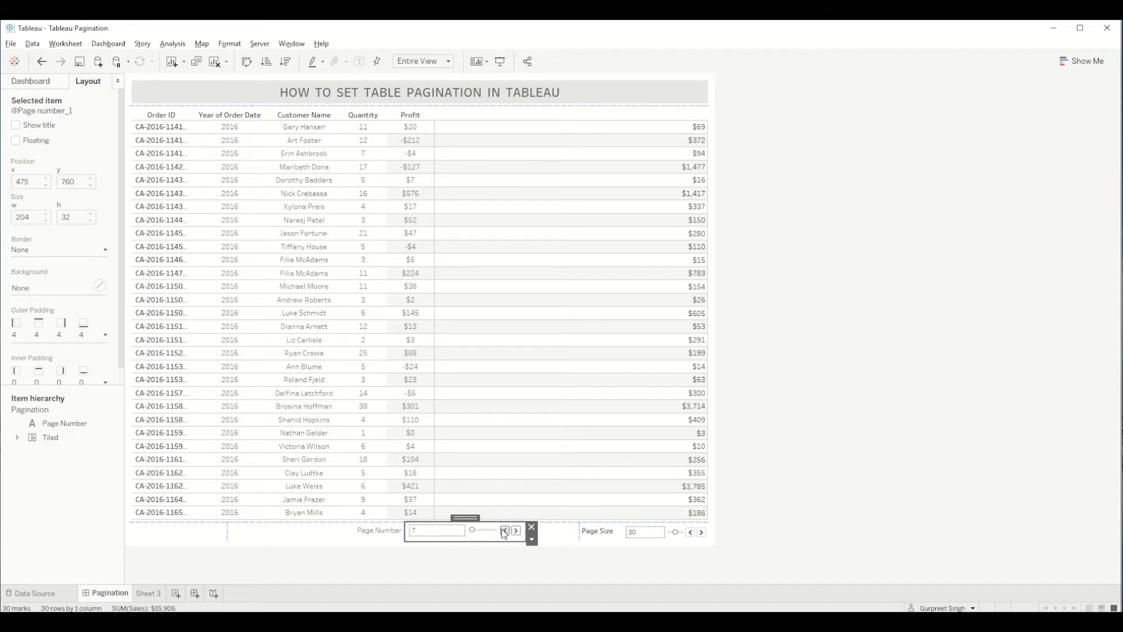
# Advance the order table to page 8, then try page size 35 and return to 30
pyautogui.click(516, 530)
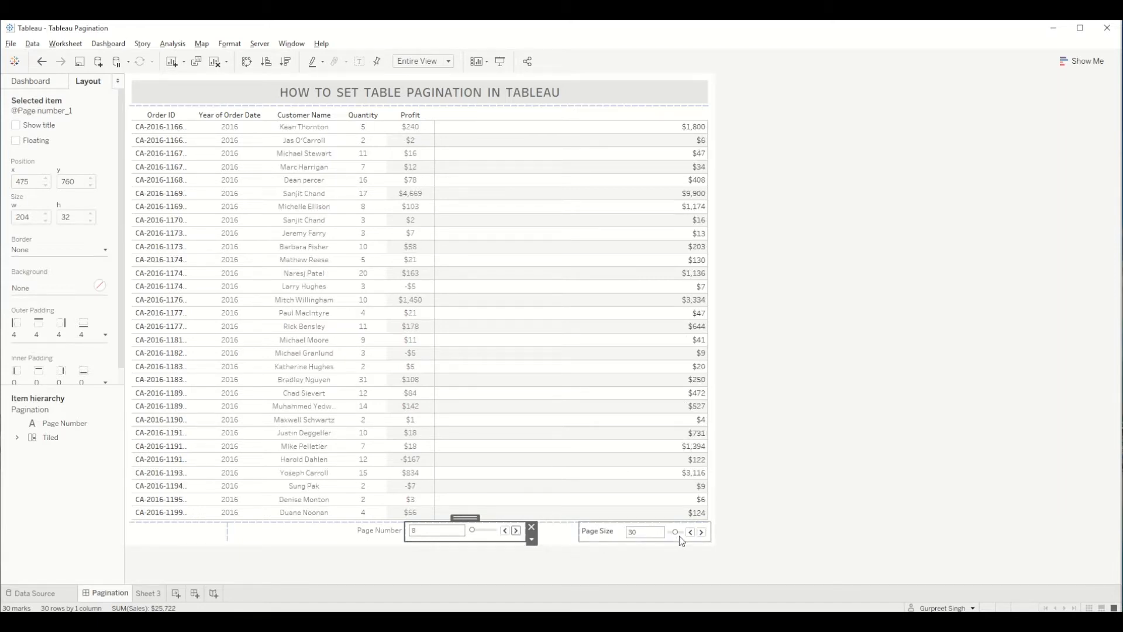
pyautogui.moveTo(644, 545)
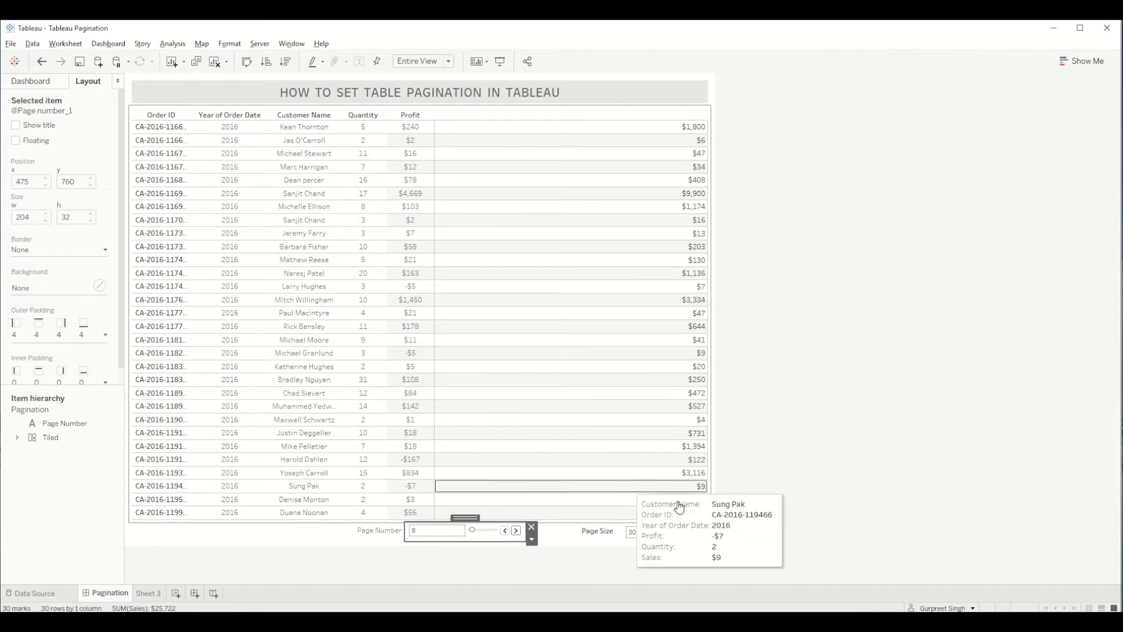
pyautogui.click(701, 534)
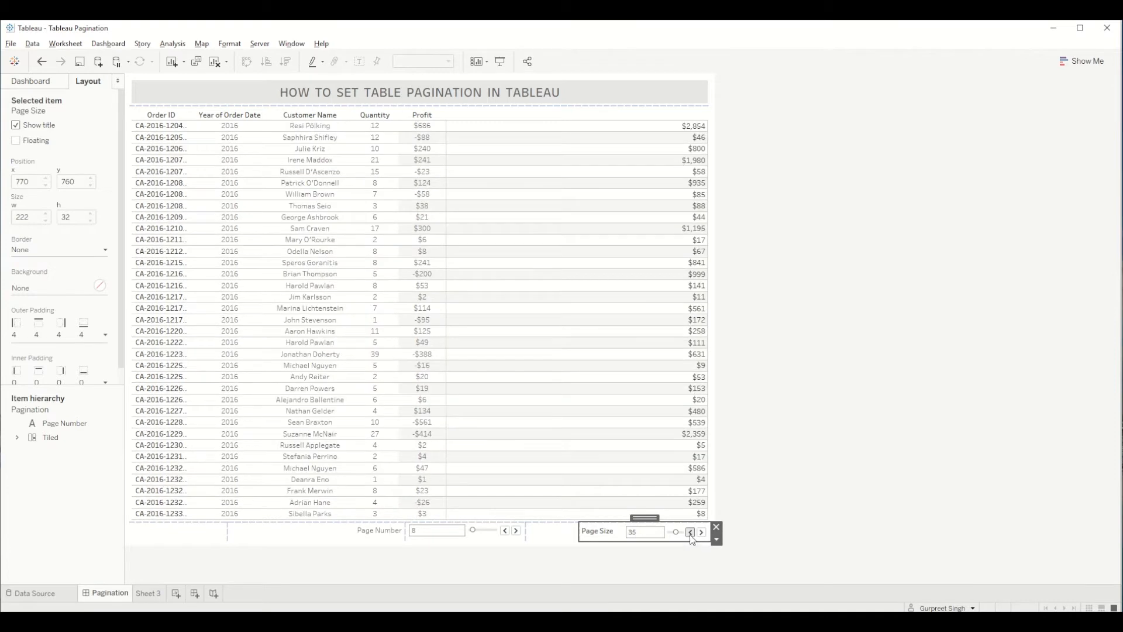
pyautogui.click(690, 532)
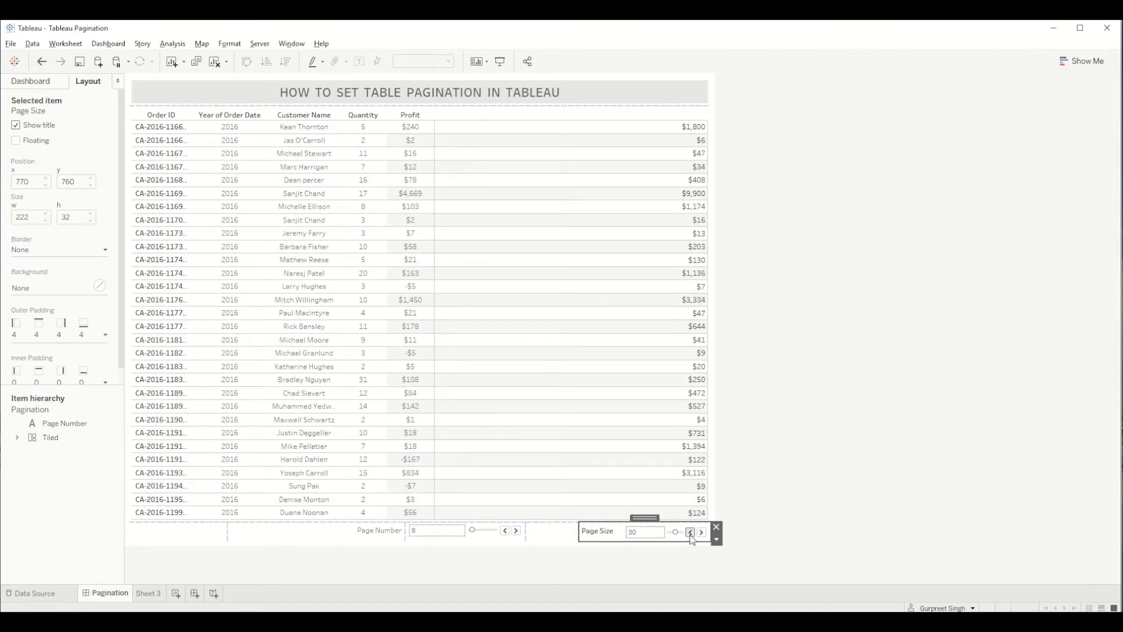
pyautogui.moveTo(641, 530)
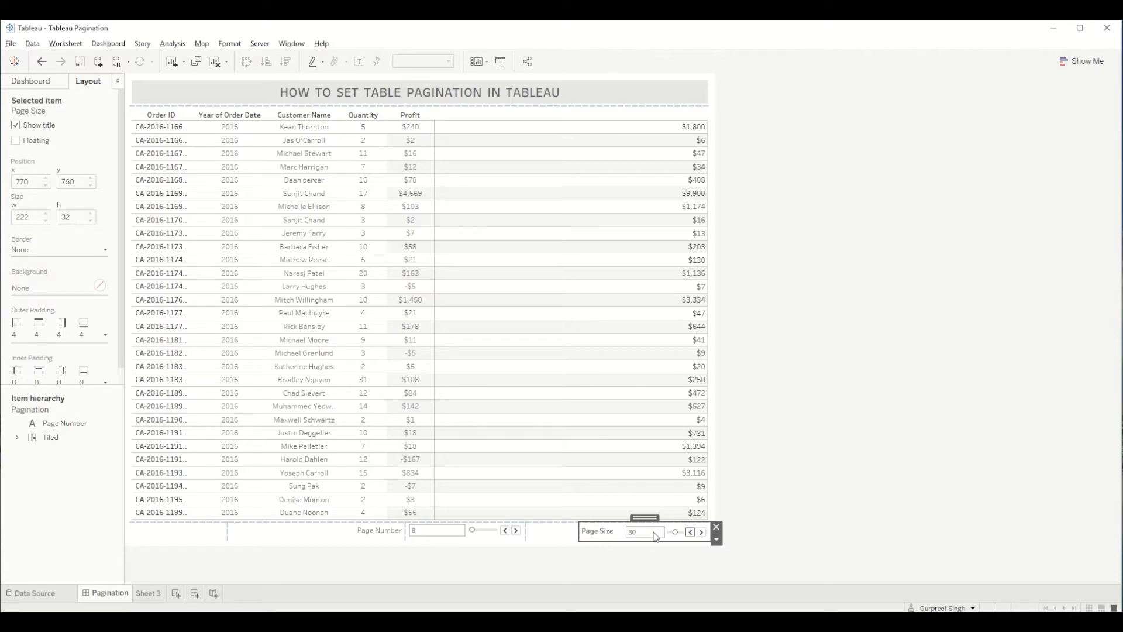
pyautogui.moveTo(666, 539)
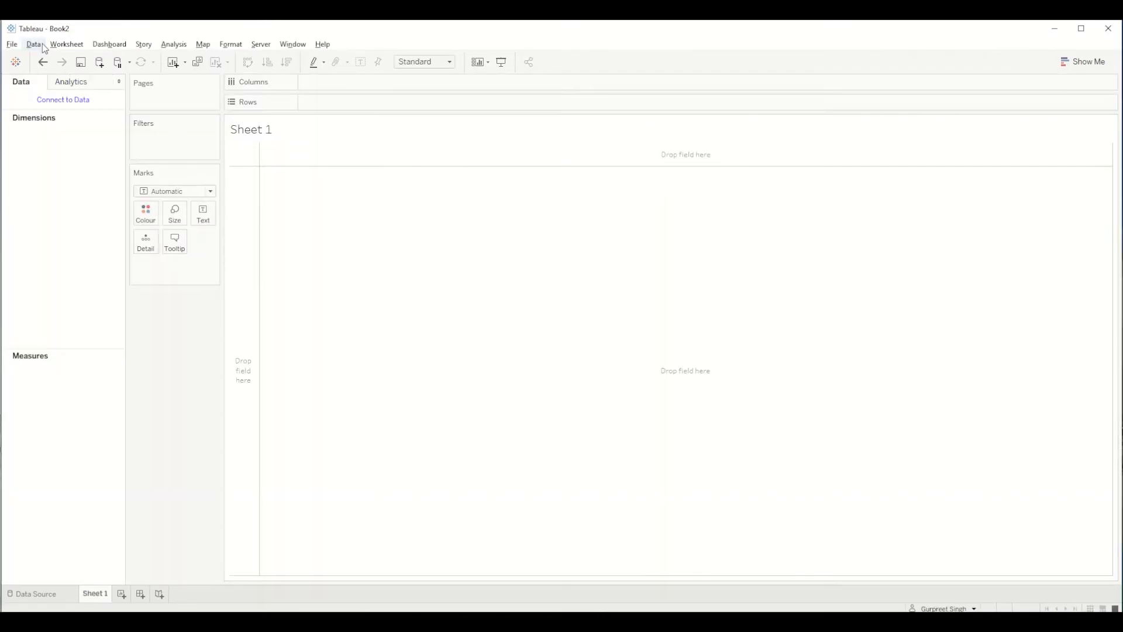
# Add a new data source connected to the saved Sample - Superstore data
pyautogui.click(33, 44)
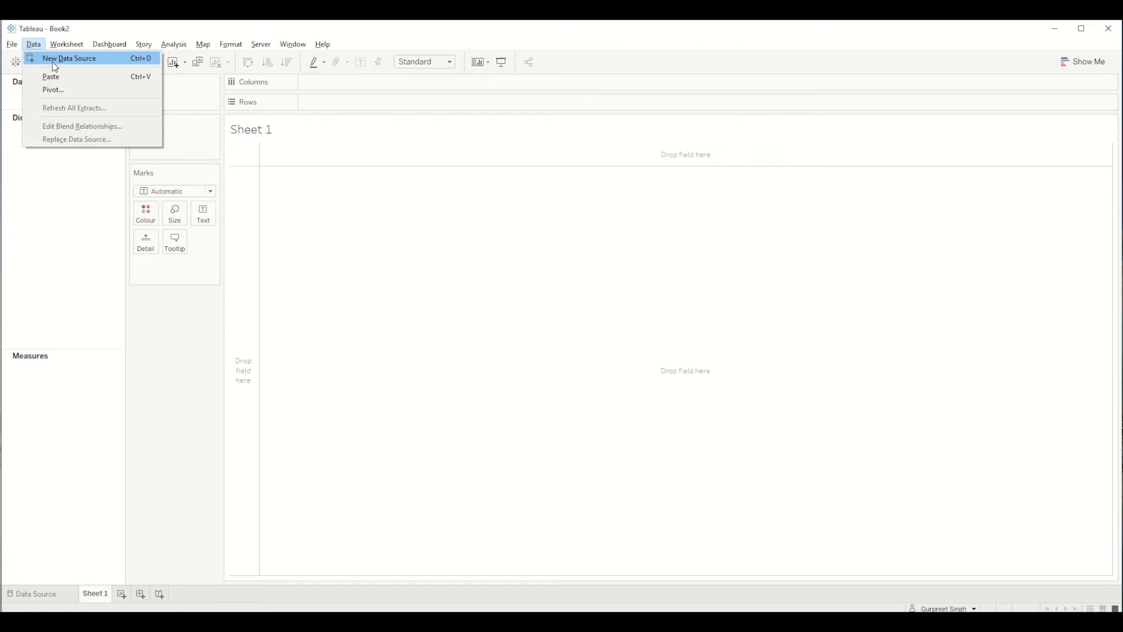
pyautogui.click(69, 58)
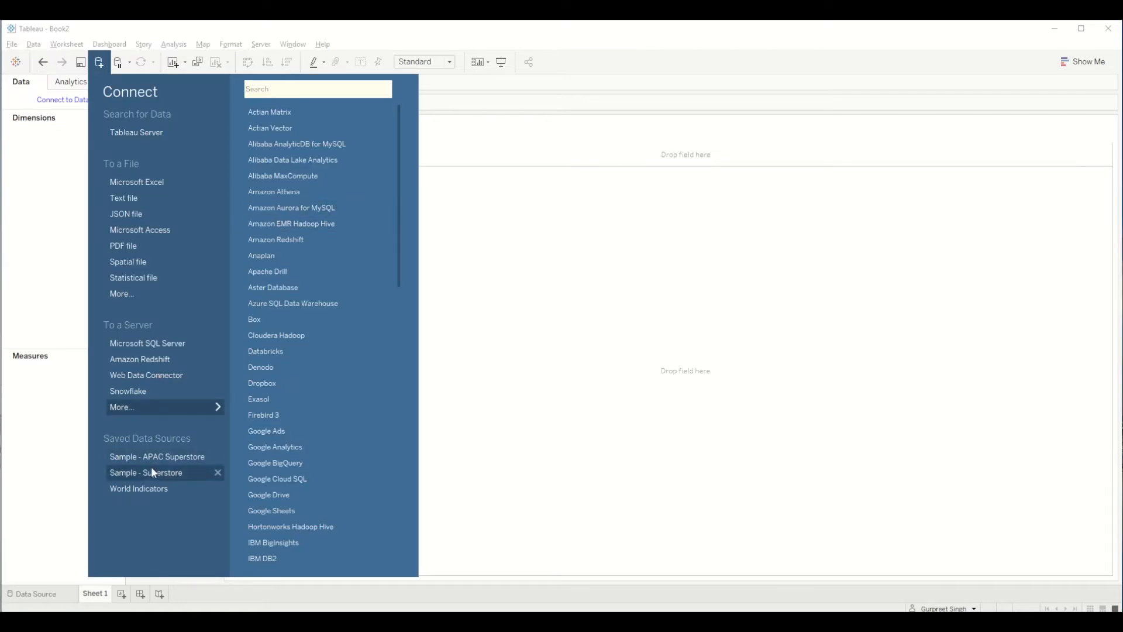
pyautogui.click(146, 472)
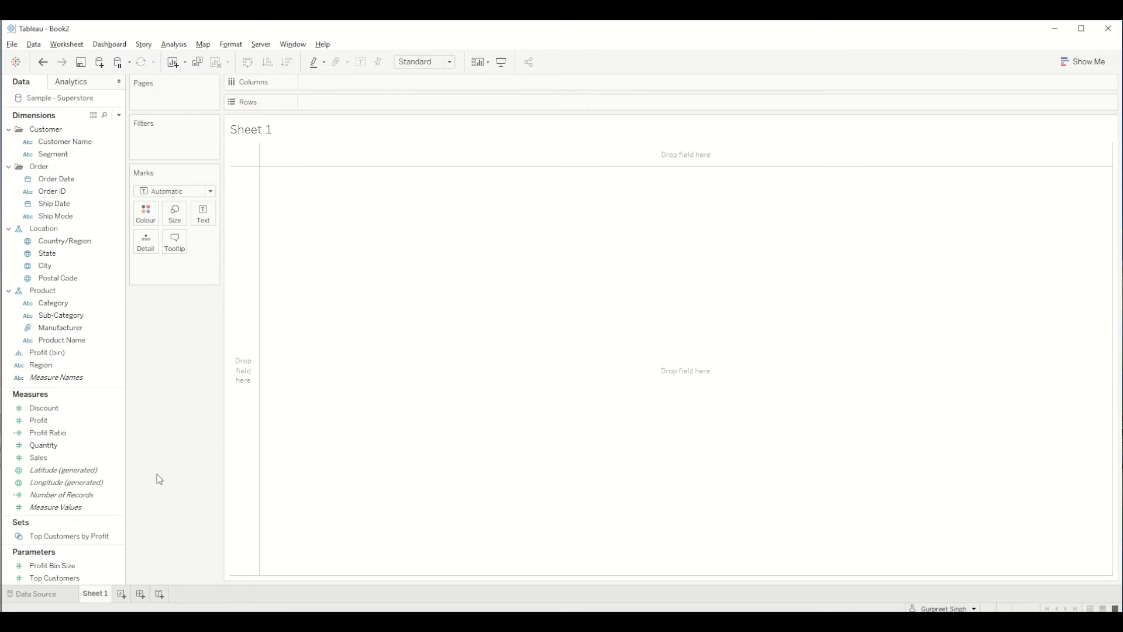
pyautogui.moveTo(59, 132)
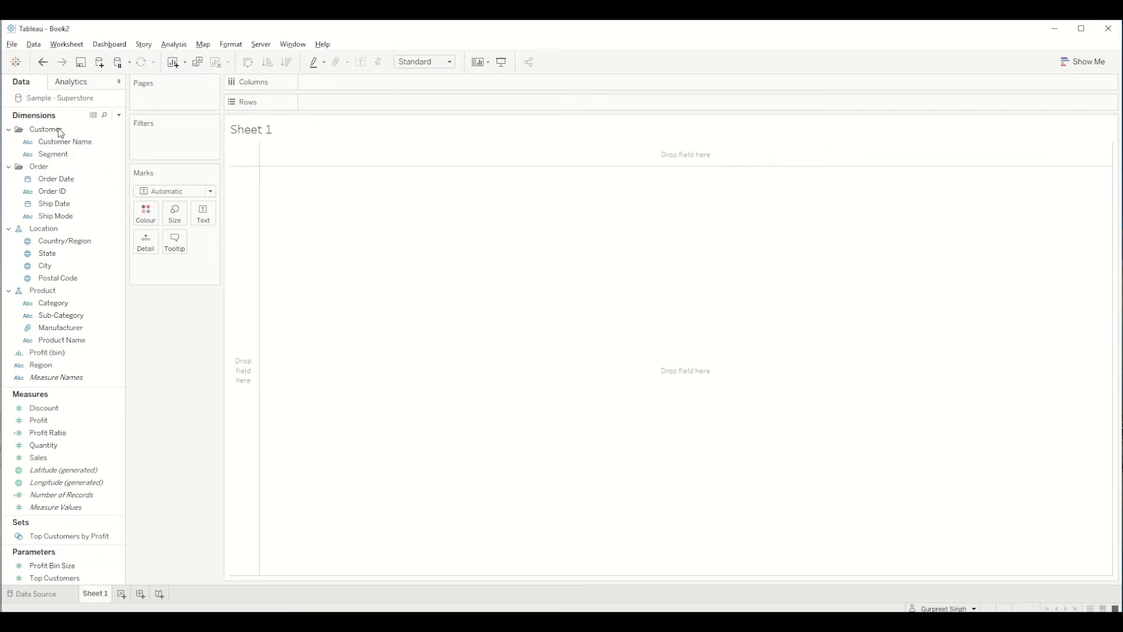
pyautogui.click(56, 179)
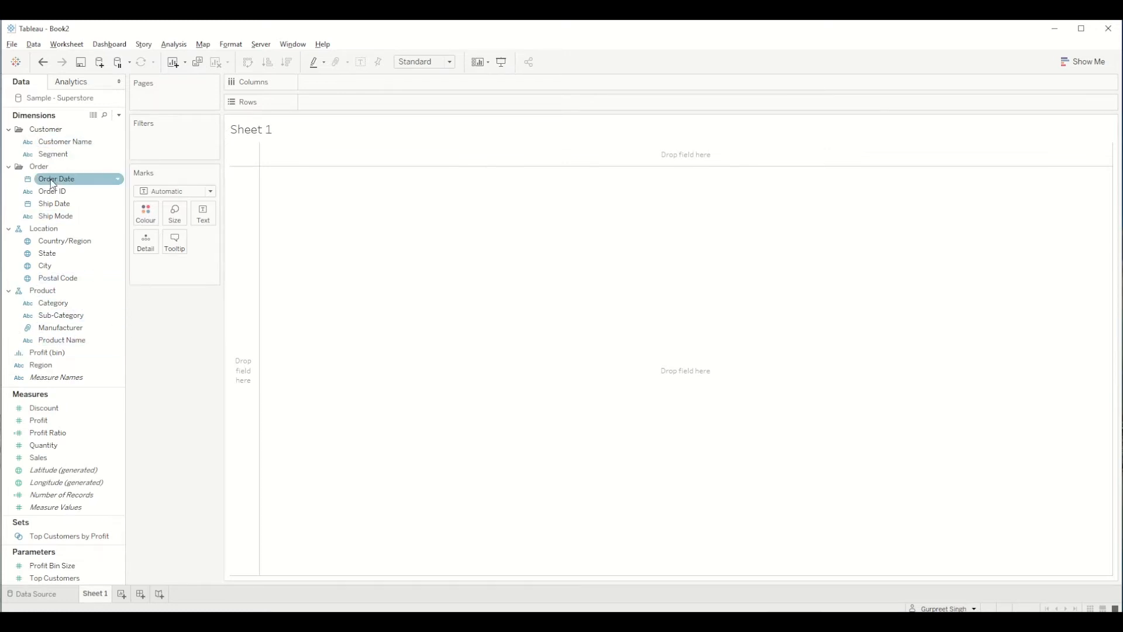
pyautogui.moveTo(58, 512)
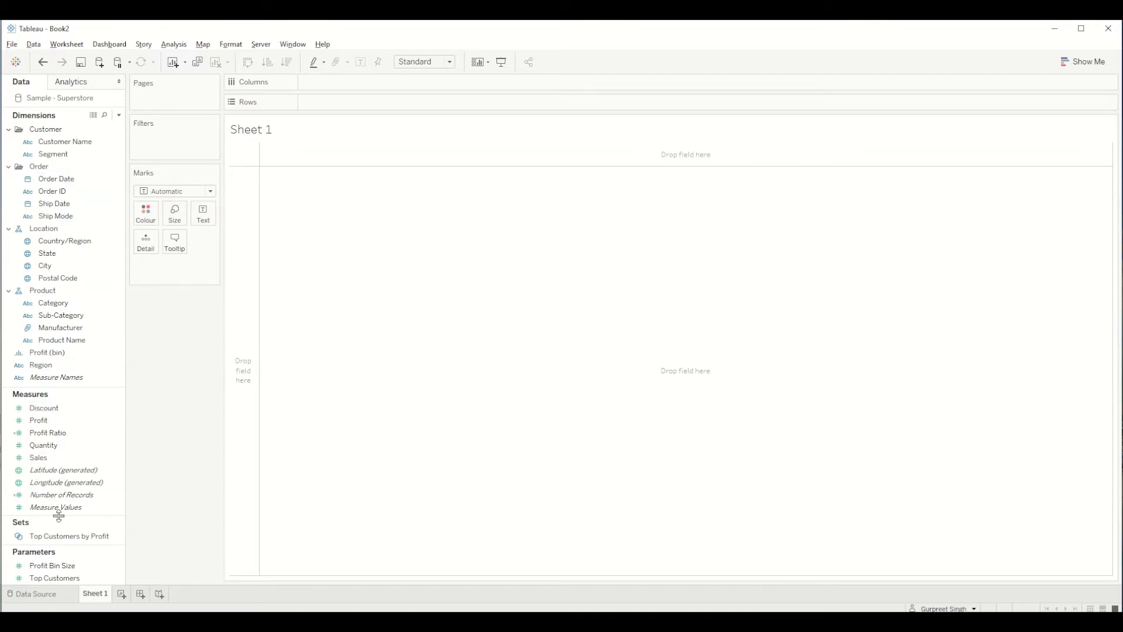
pyautogui.moveTo(76, 167)
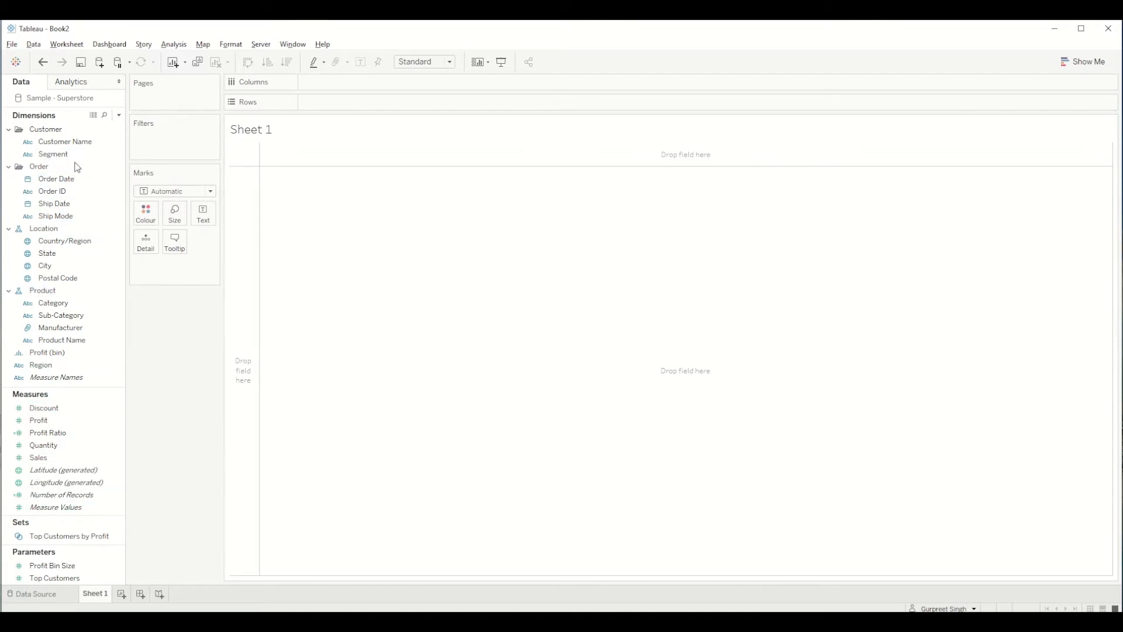
# Put Order ID (keeping all members) and Customer Name on Rows and add the measures
pyautogui.click(65, 141)
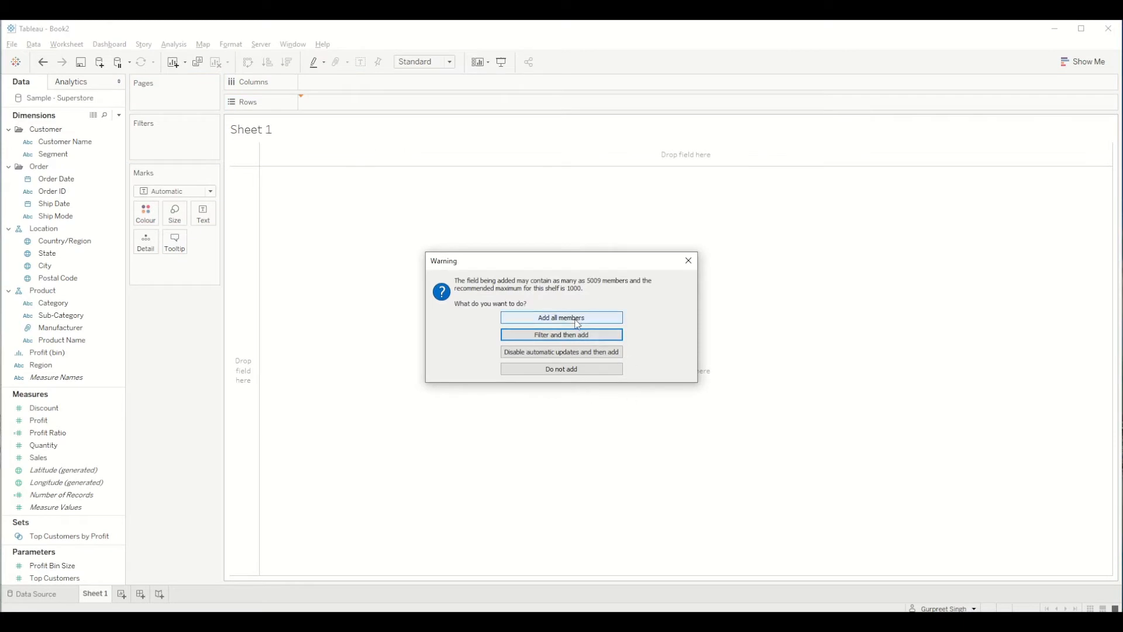
pyautogui.click(561, 317)
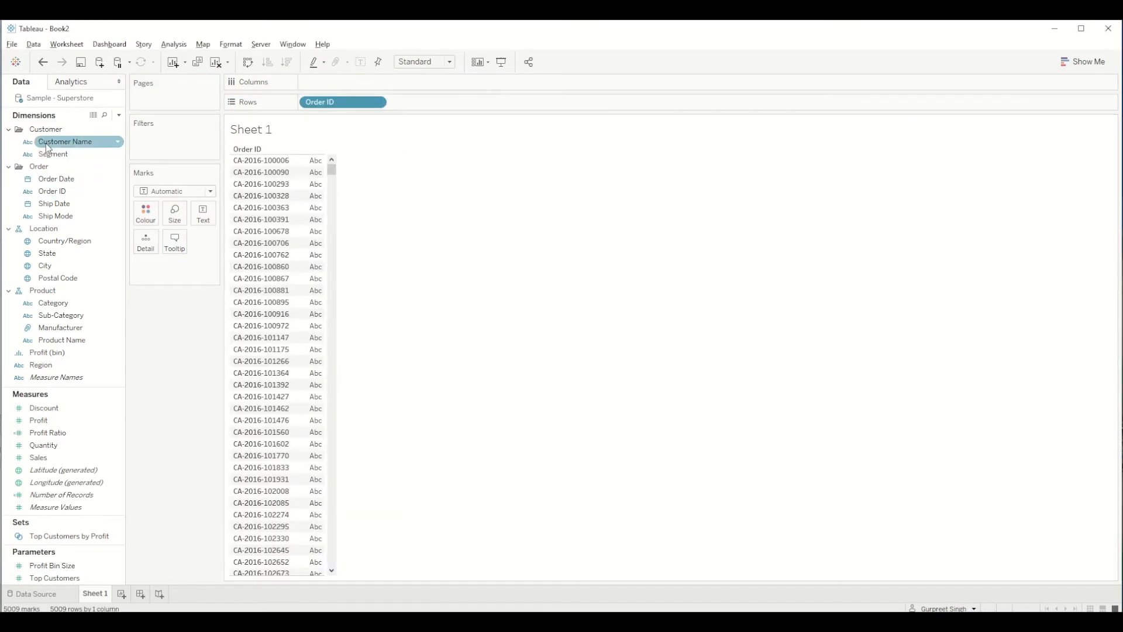
pyautogui.moveTo(65, 141); pyautogui.dragTo(432, 102)
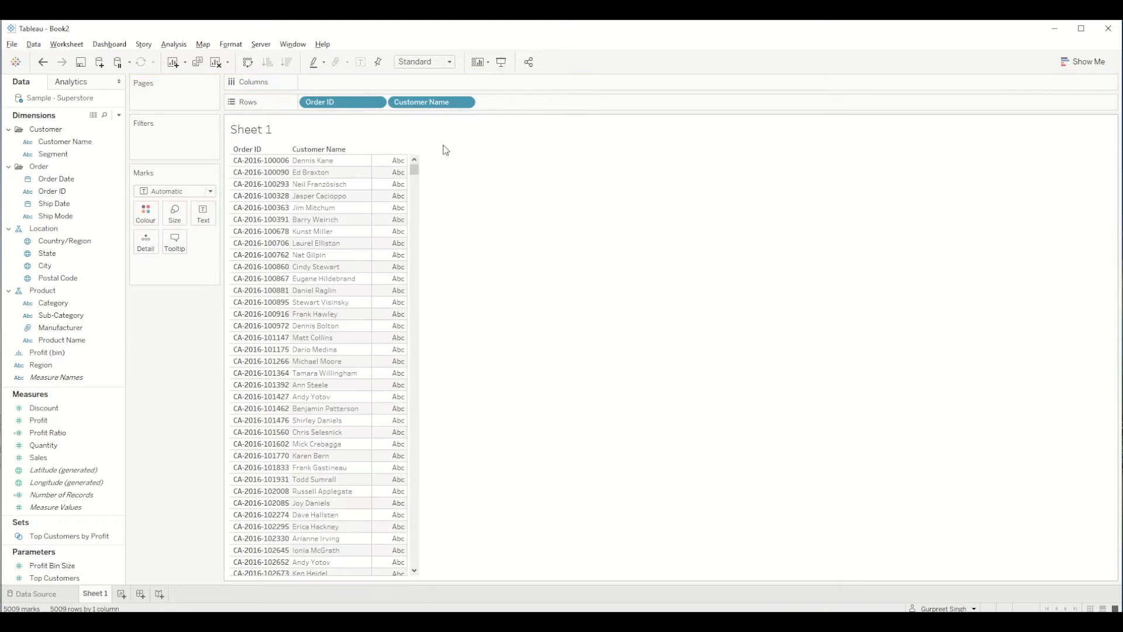
pyautogui.click(39, 420)
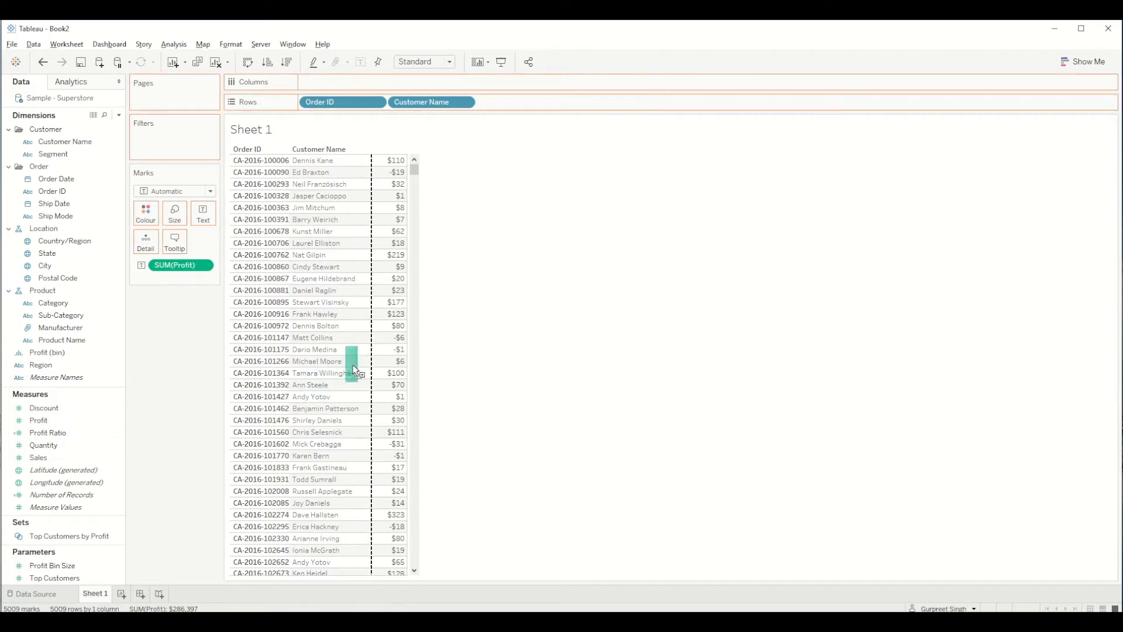
pyautogui.moveTo(344, 360)
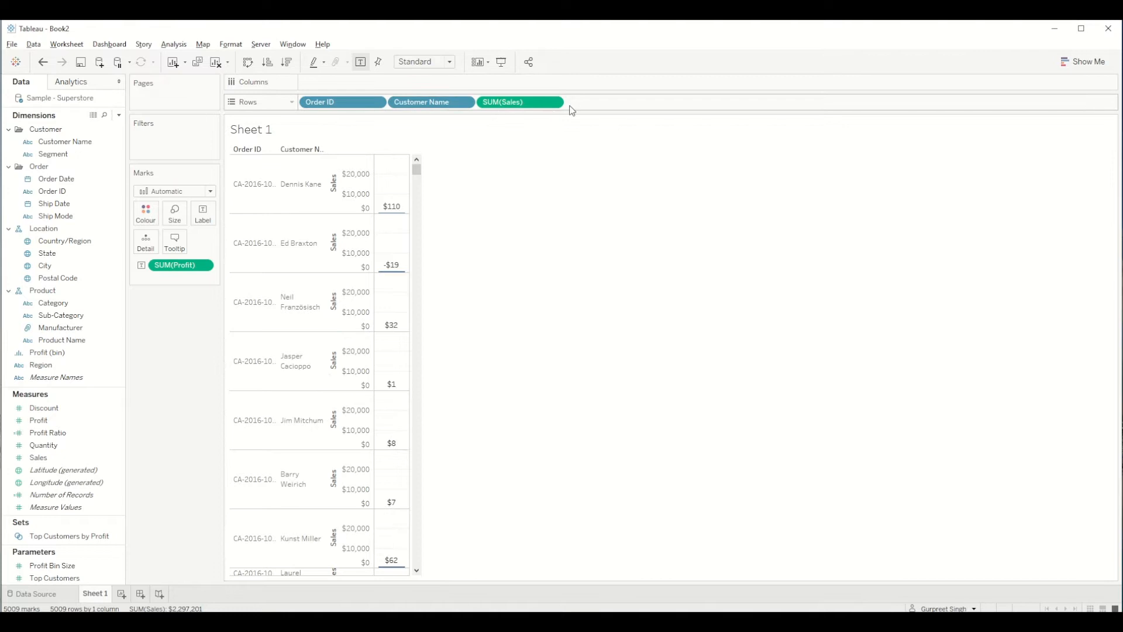
# Turn the sheet into a Show Me text table of Profit and Sales
pyautogui.click(1083, 61)
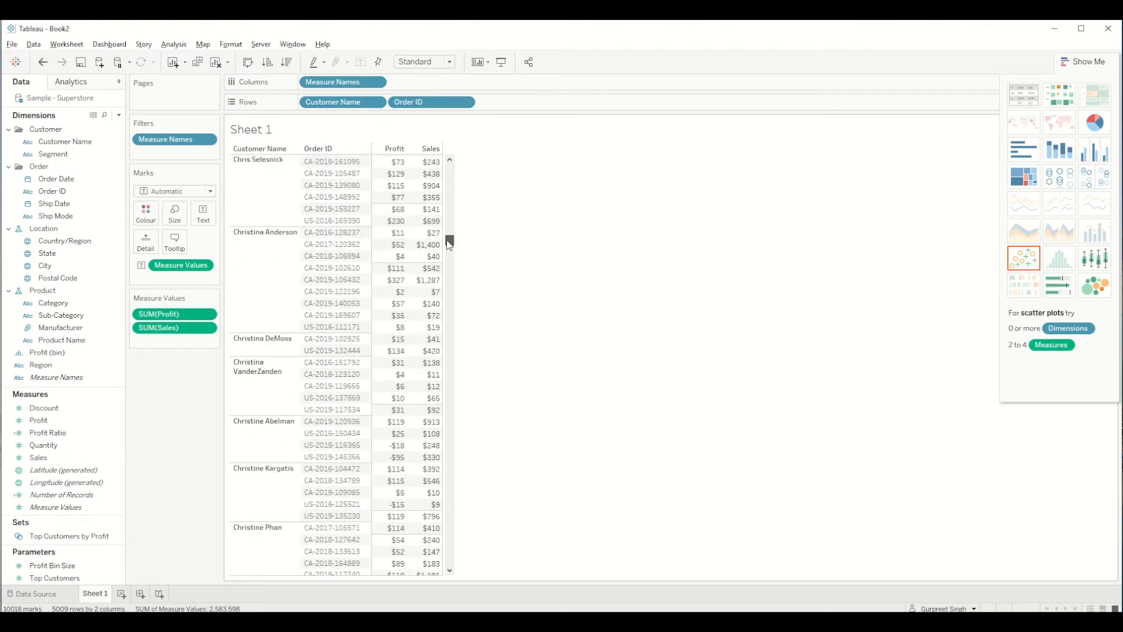
pyautogui.scroll(-3)
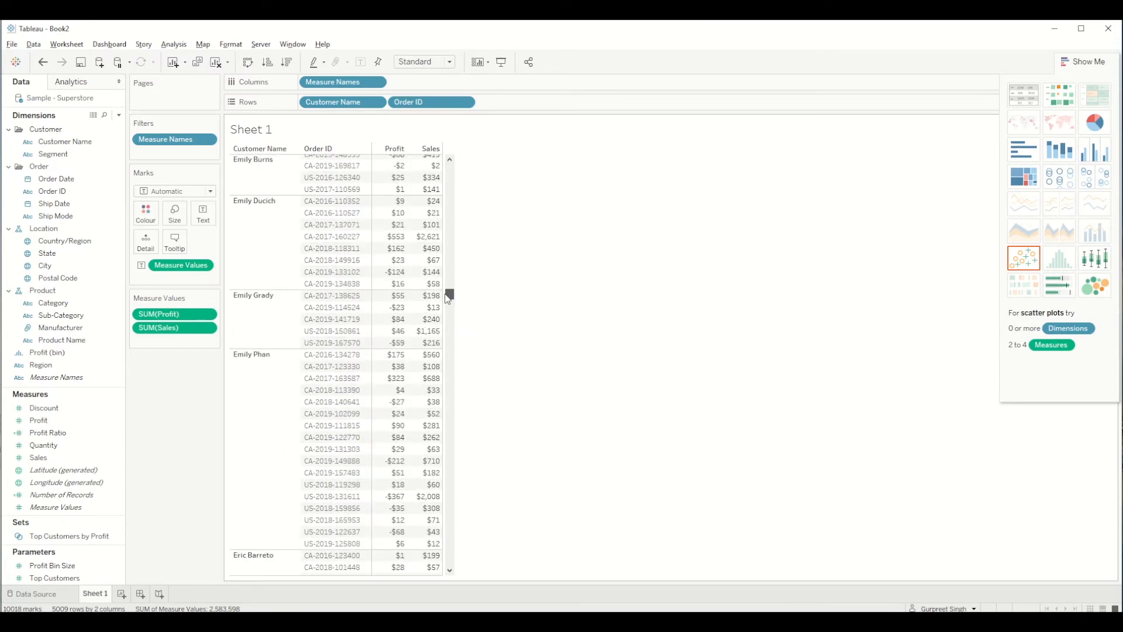
pyautogui.scroll(3)
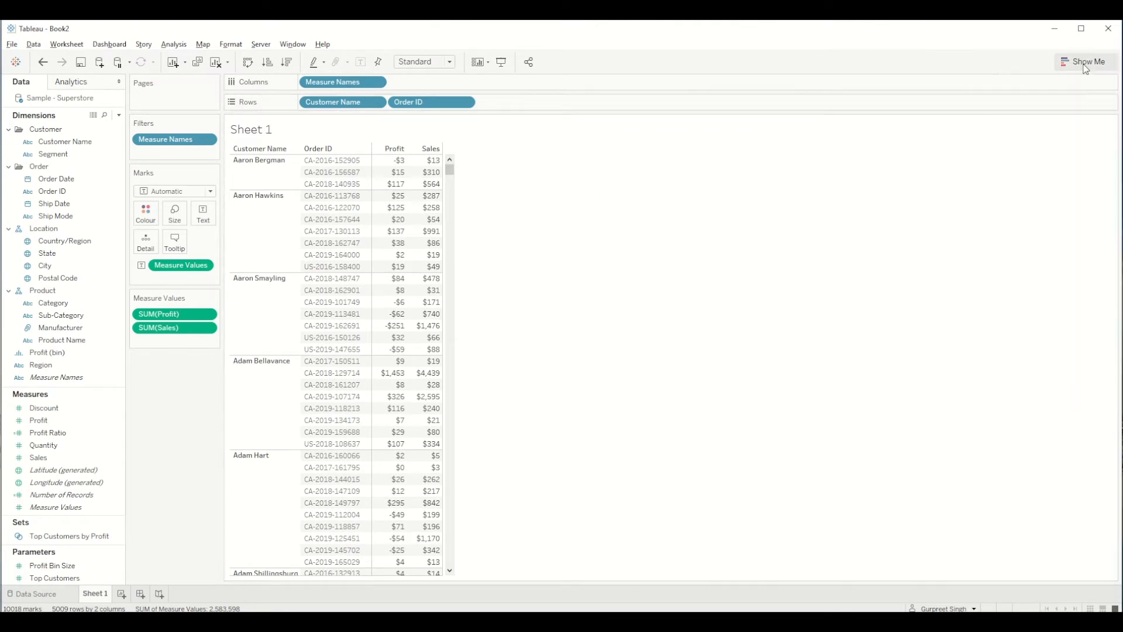
pyautogui.moveTo(547, 199)
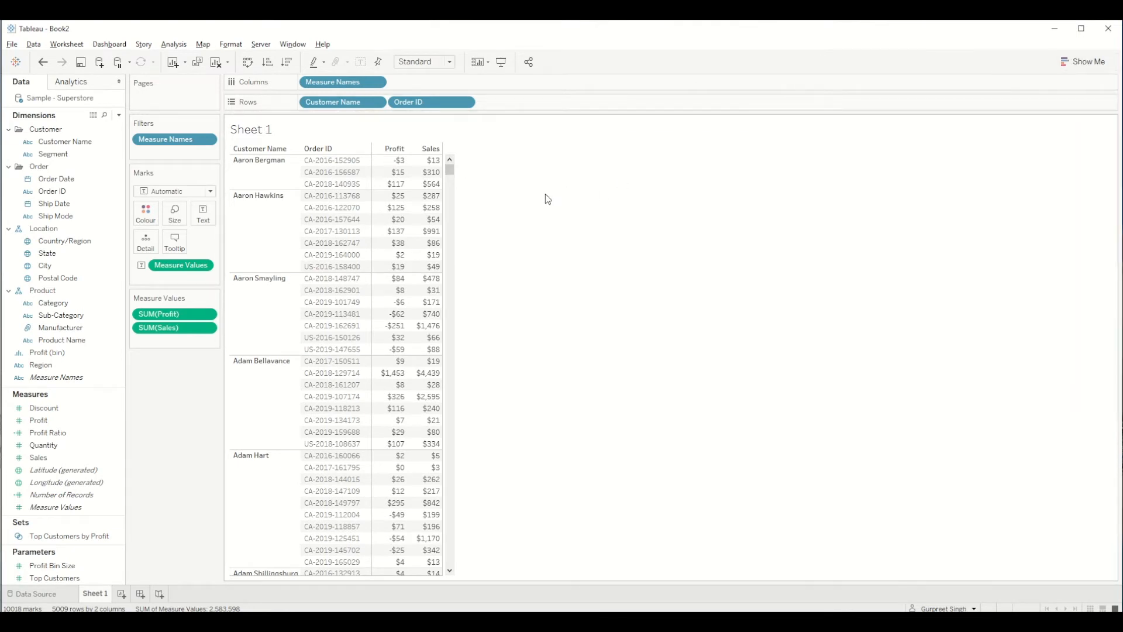
pyautogui.moveTo(464, 210)
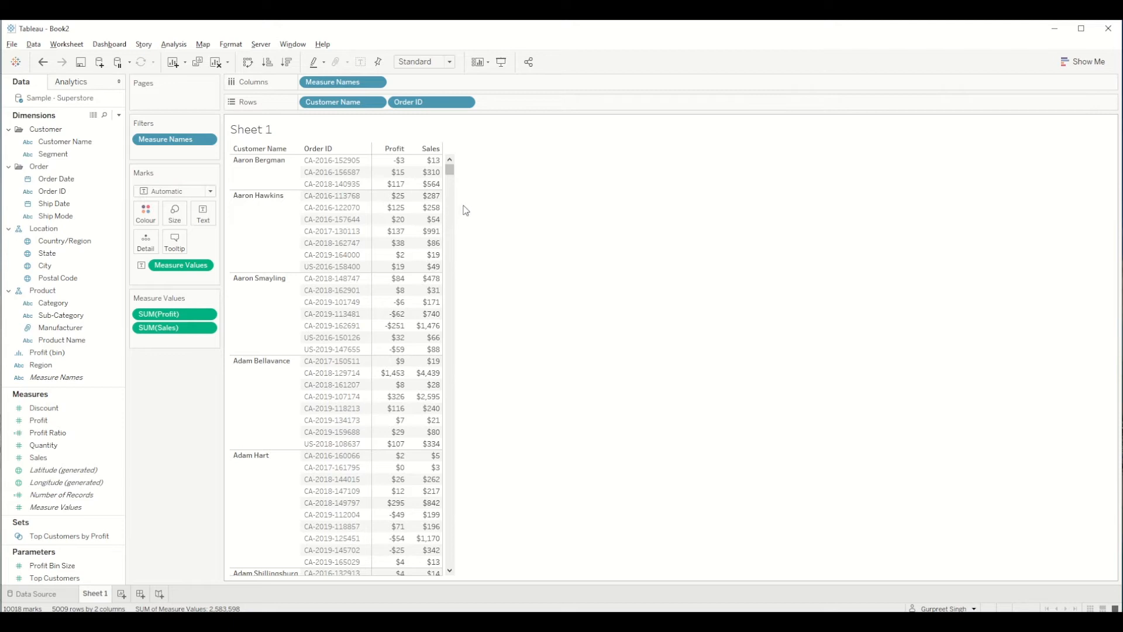
pyautogui.moveTo(450, 194)
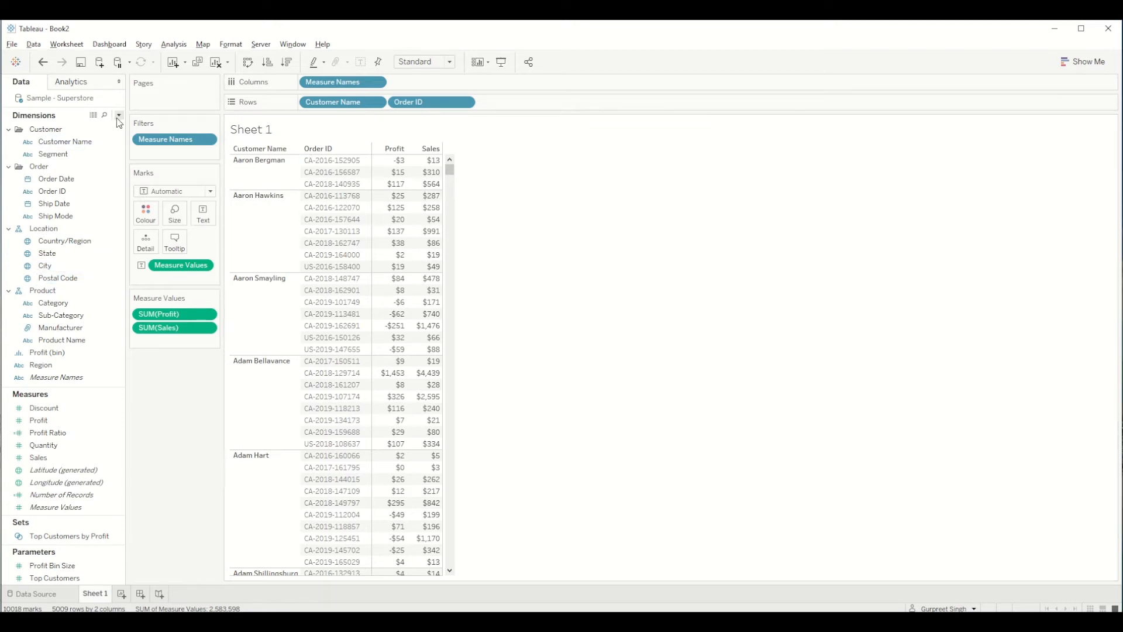
pyautogui.click(118, 115)
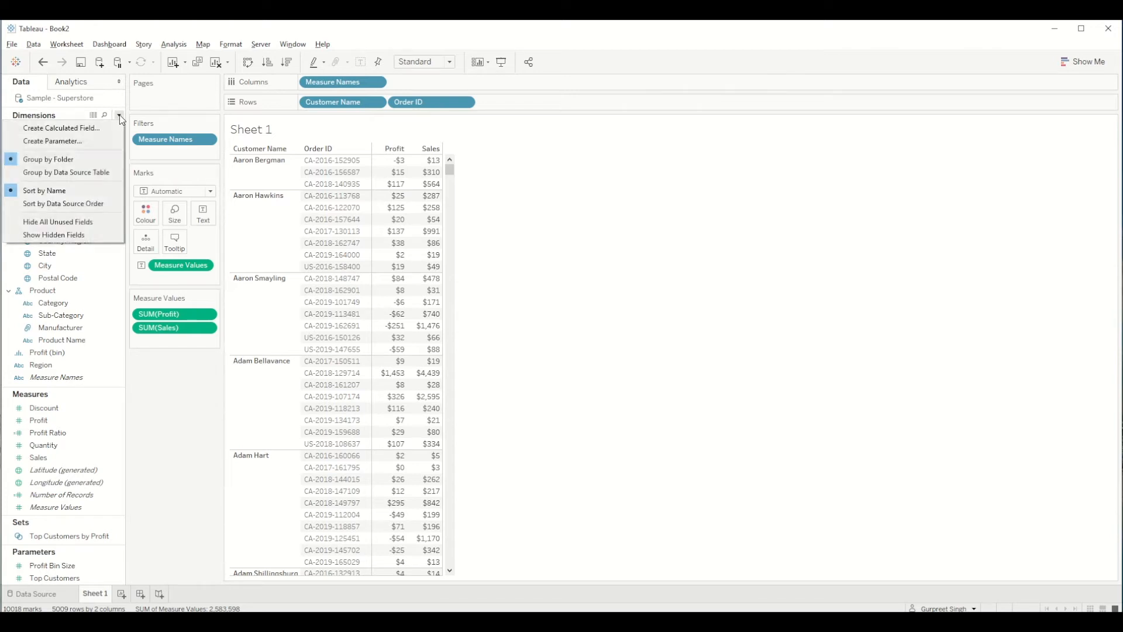
pyautogui.click(61, 128)
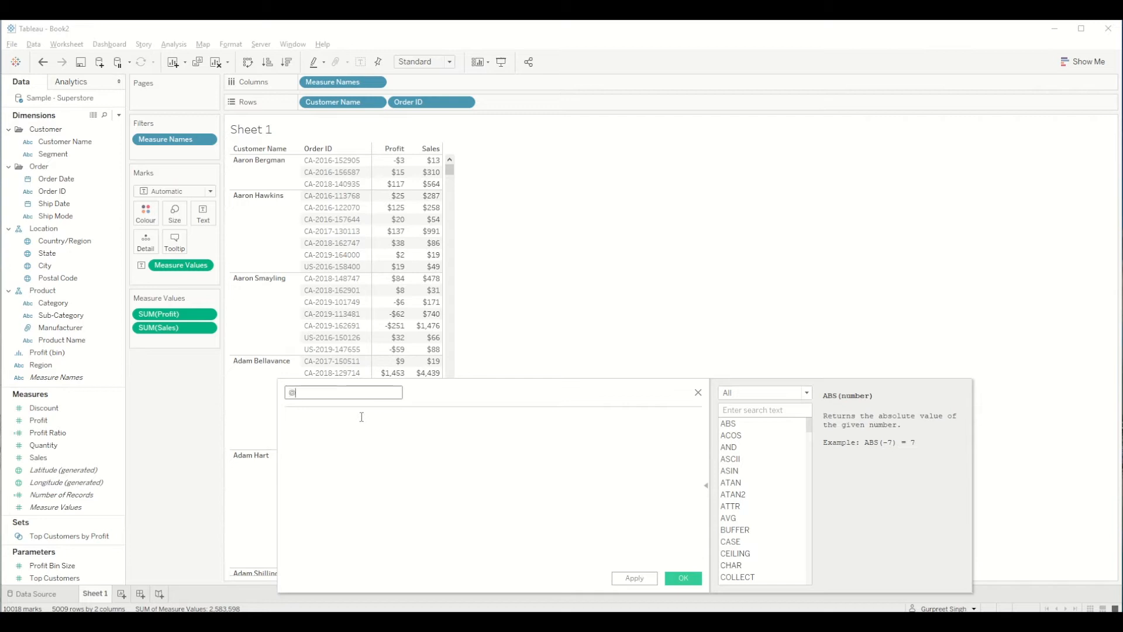
pyautogui.write('index')
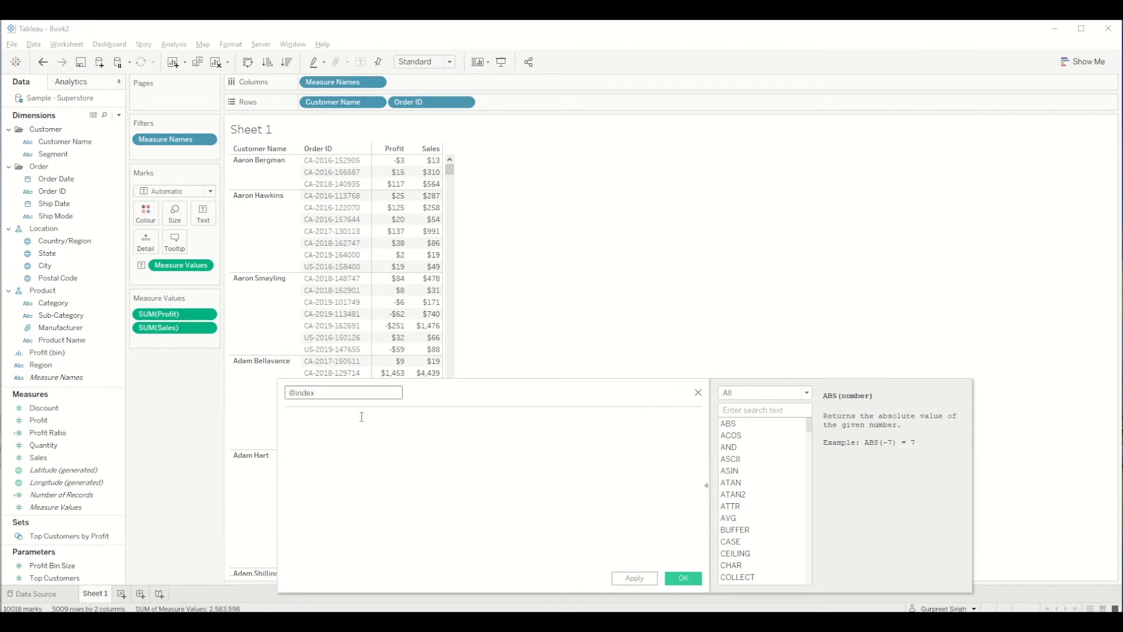
pyautogui.moveTo(377, 440)
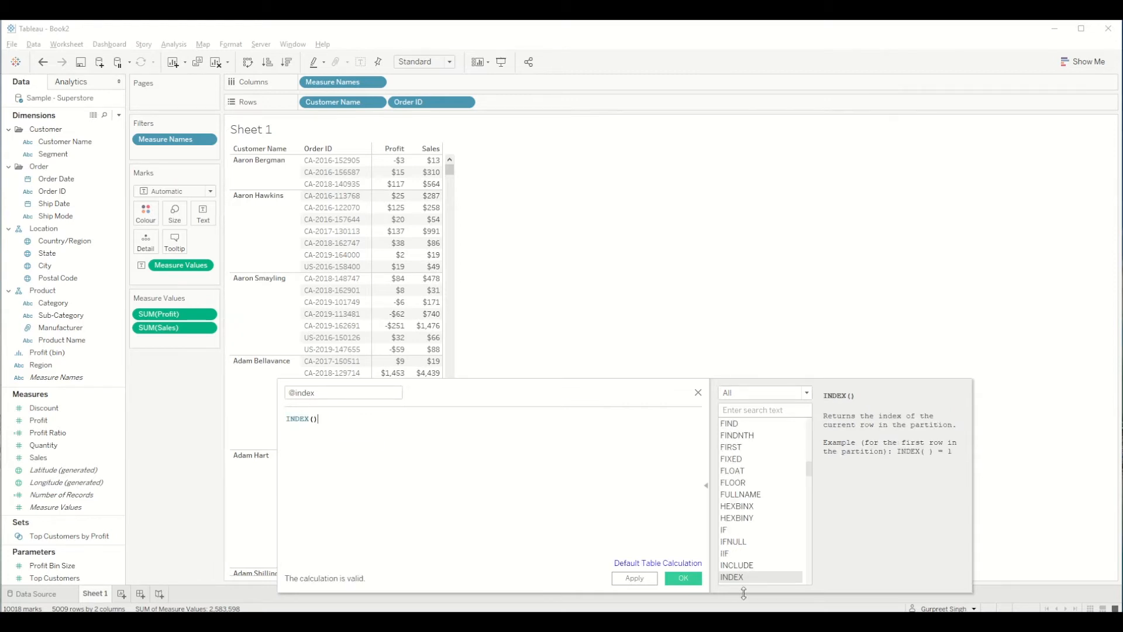
pyautogui.click(680, 578)
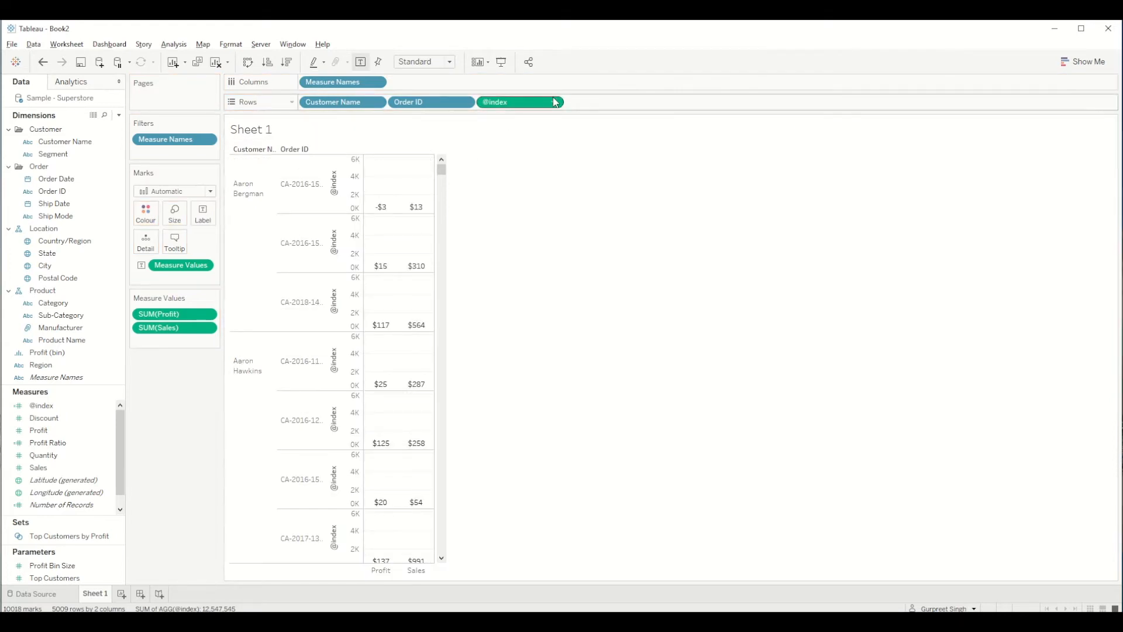
pyautogui.click(554, 102)
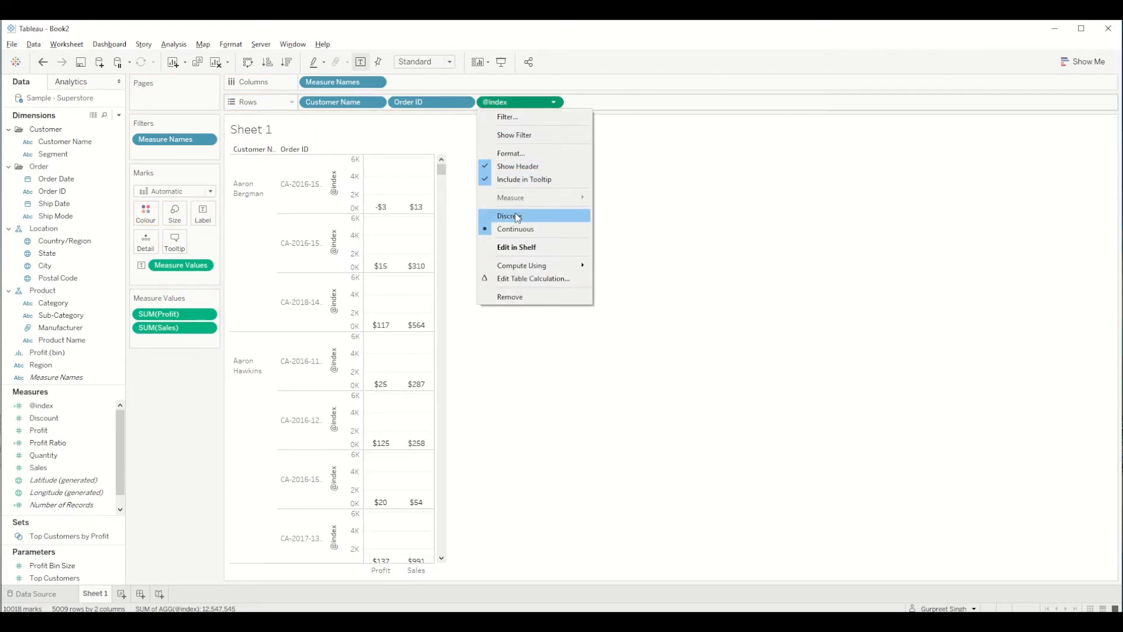
pyautogui.click(515, 216)
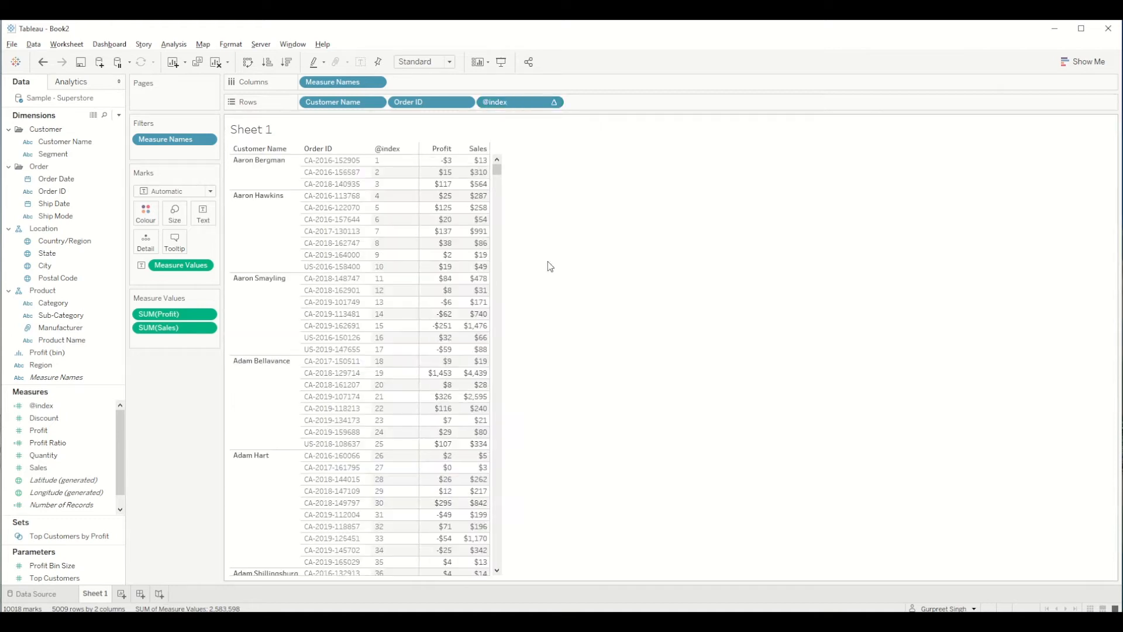
pyautogui.click(387, 160)
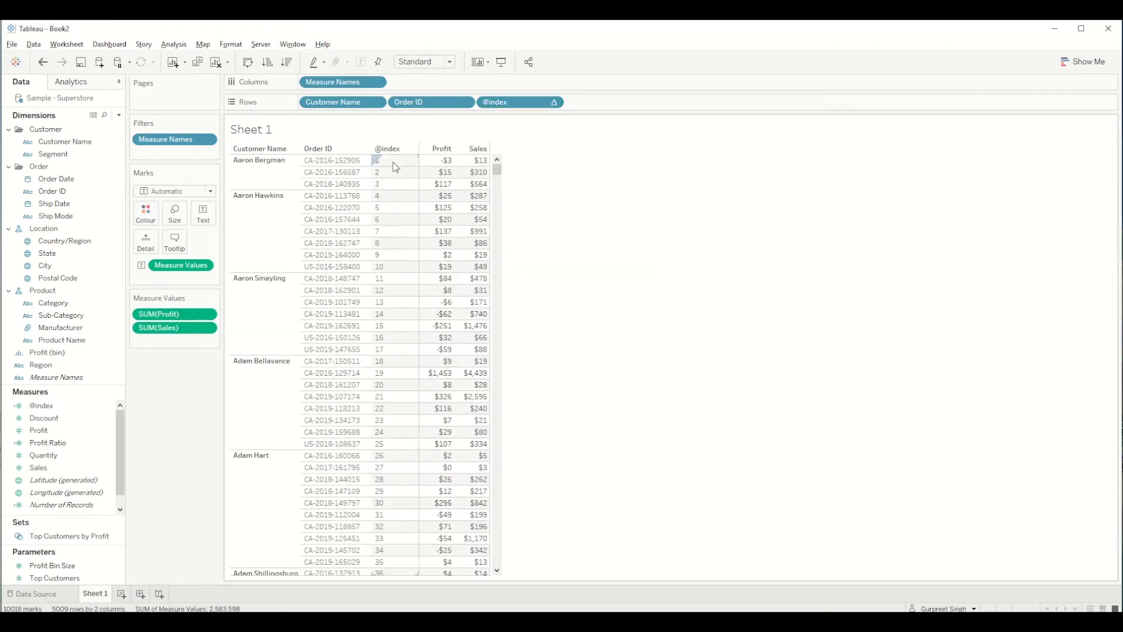
pyautogui.moveTo(392, 274)
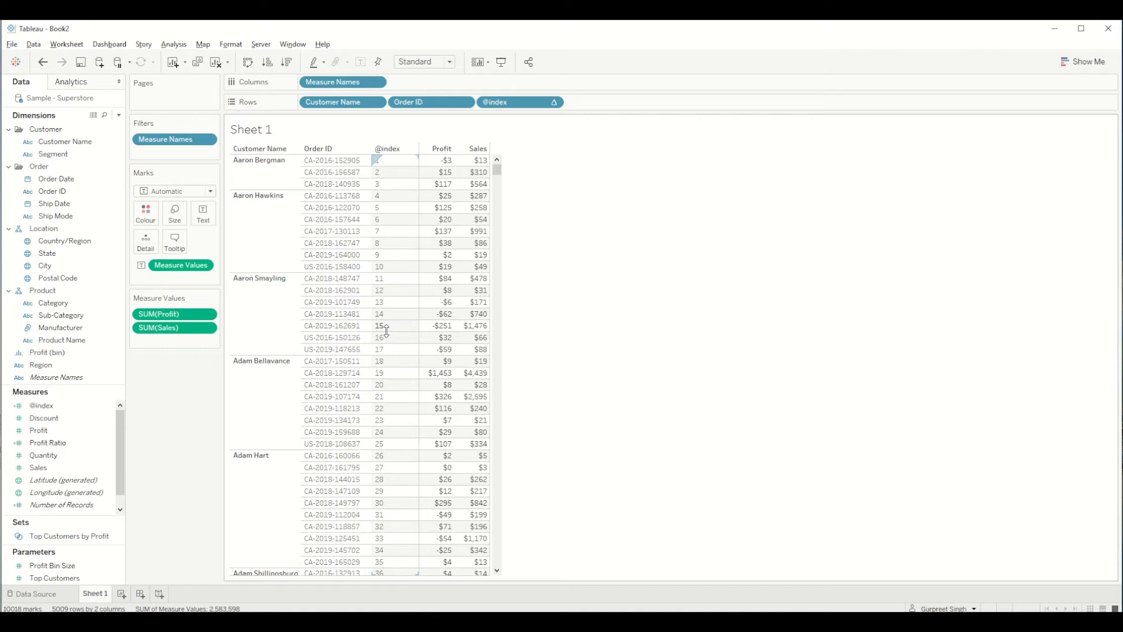
pyautogui.moveTo(392, 211)
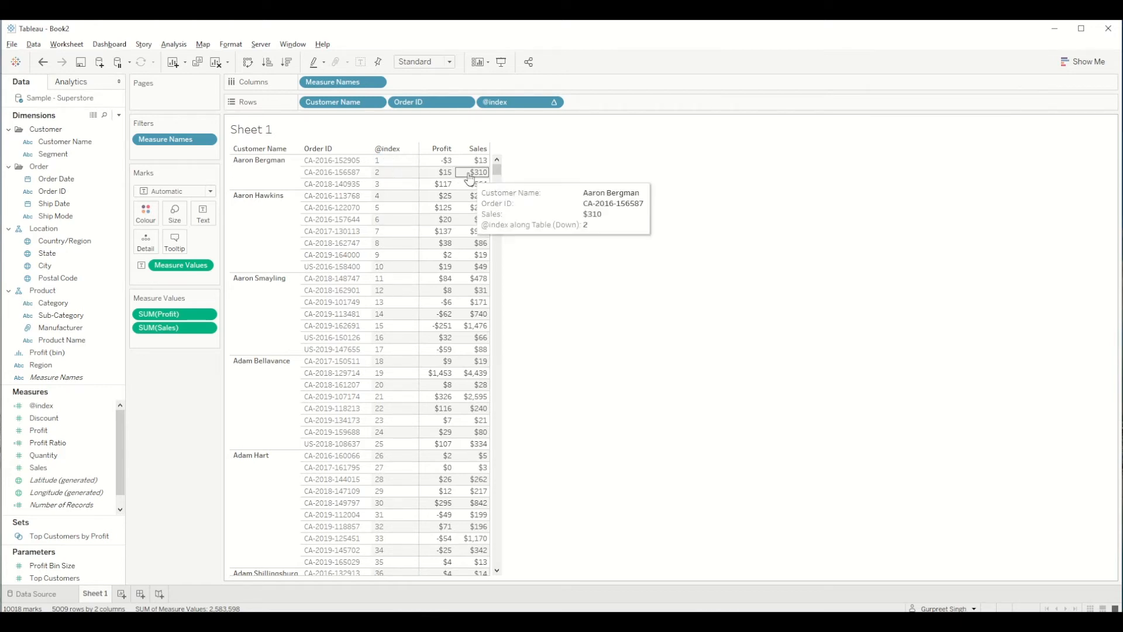
pyautogui.scroll(-3)
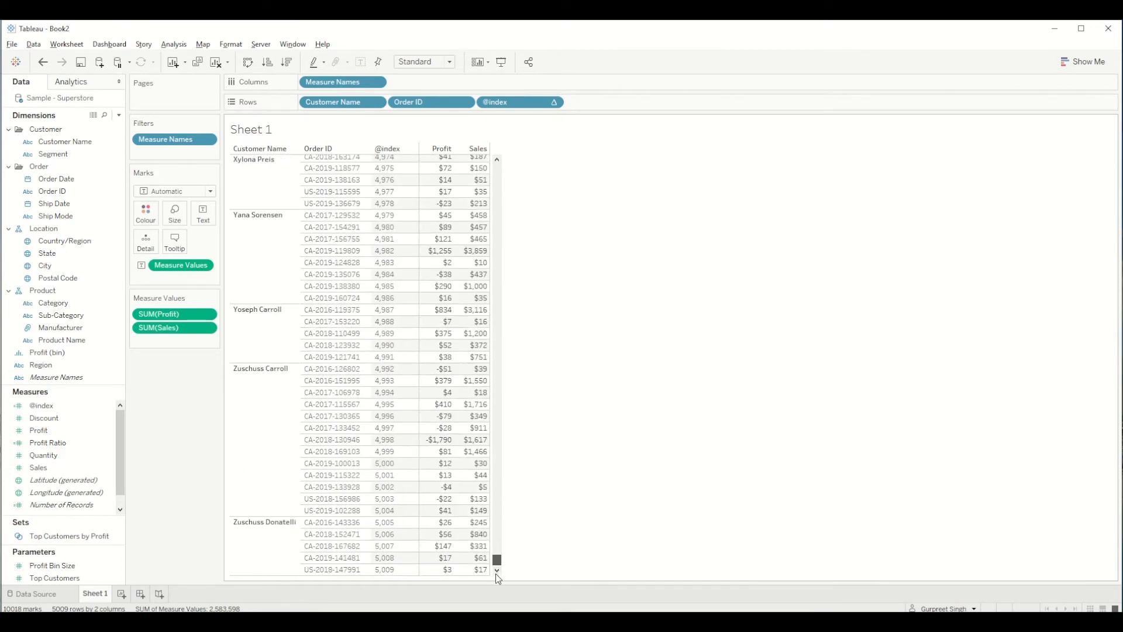
pyautogui.moveTo(404, 582)
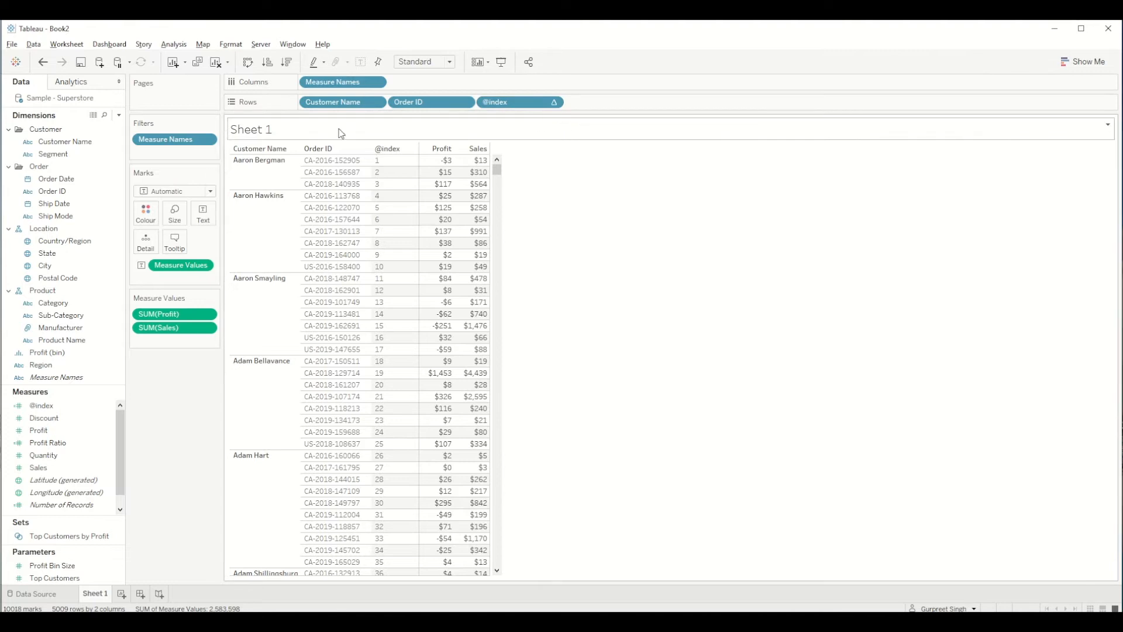
# Start a parameter named Page Size with Integer type and current value 30
pyautogui.click(119, 116)
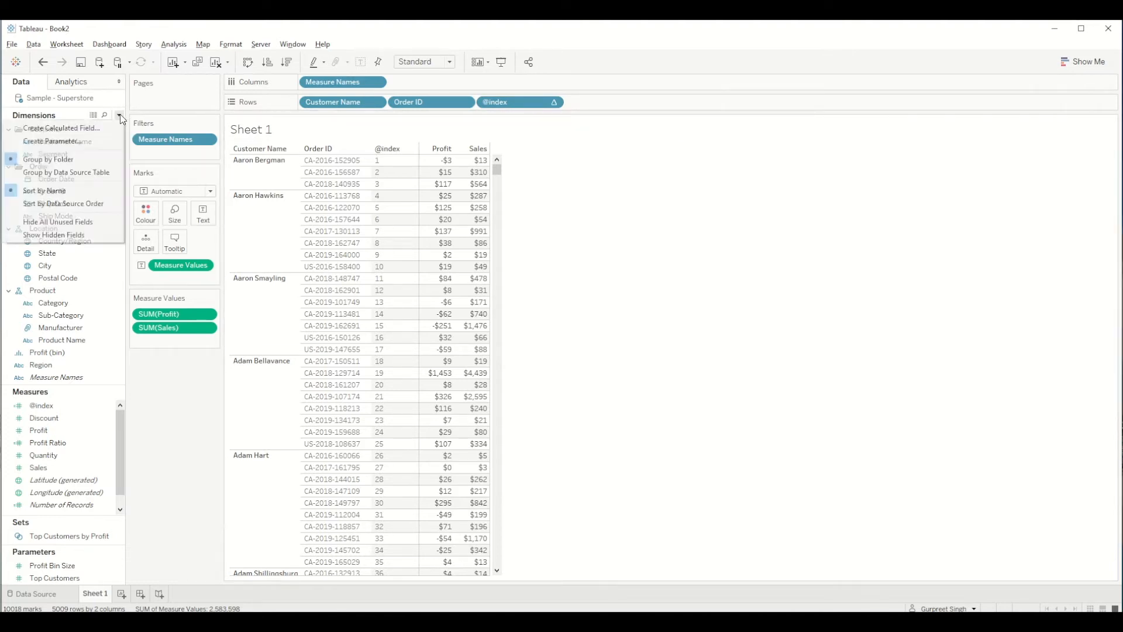
pyautogui.click(51, 140)
pyautogui.write('Page')
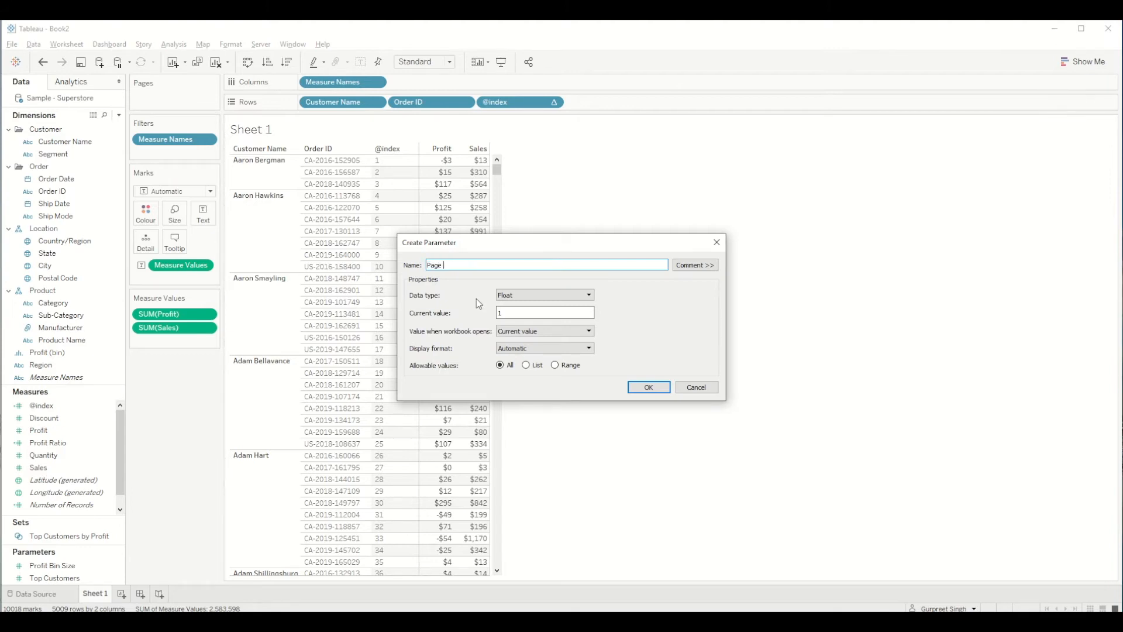
pyautogui.write('Size')
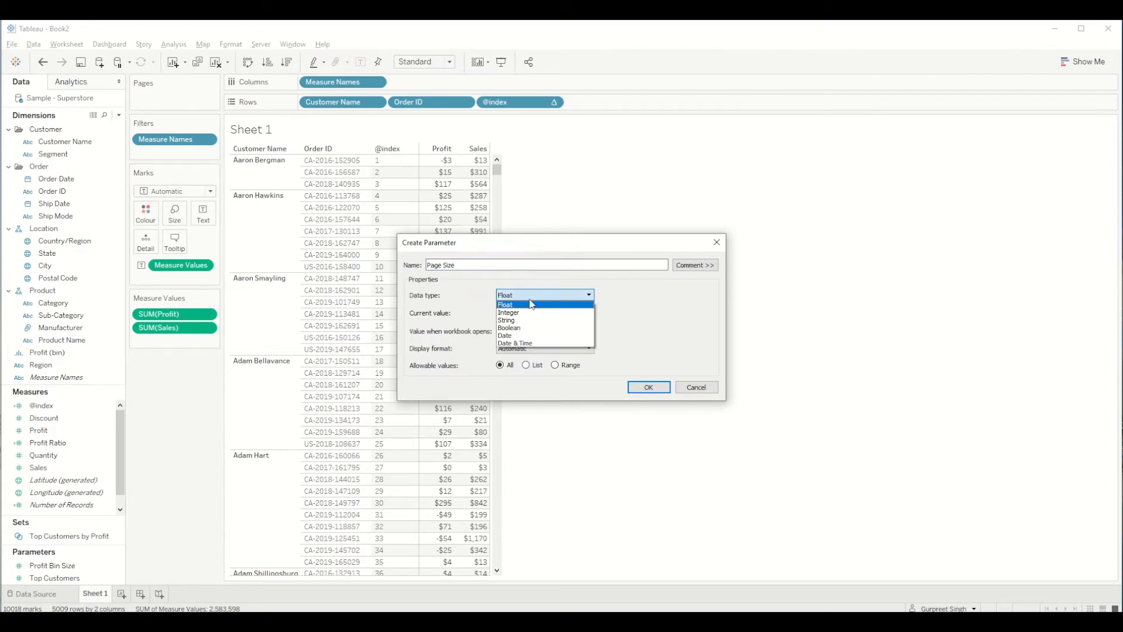
pyautogui.click(508, 313)
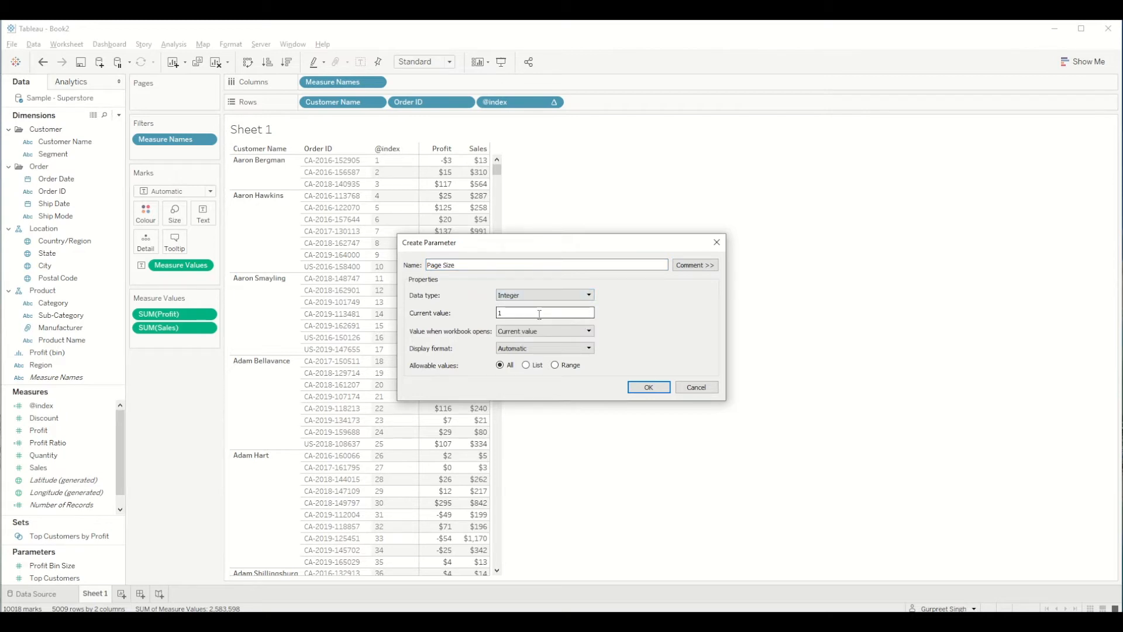
pyautogui.write('30')
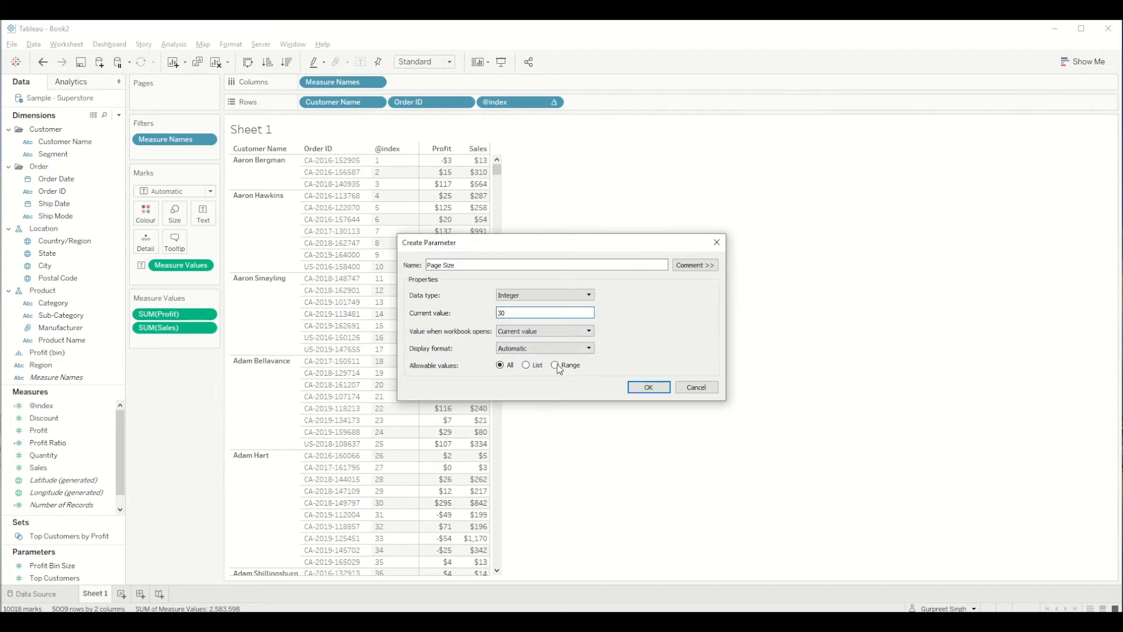
# Limit Page Size to a range of 10–500 in steps of 5 and create it
pyautogui.click(555, 365)
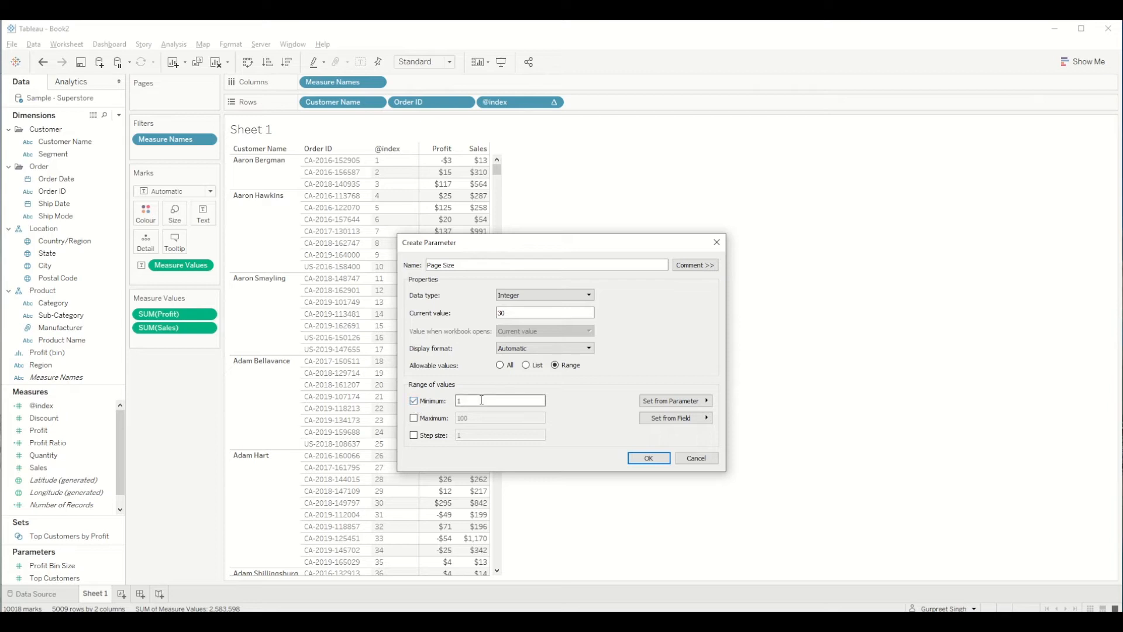
pyautogui.write('0')
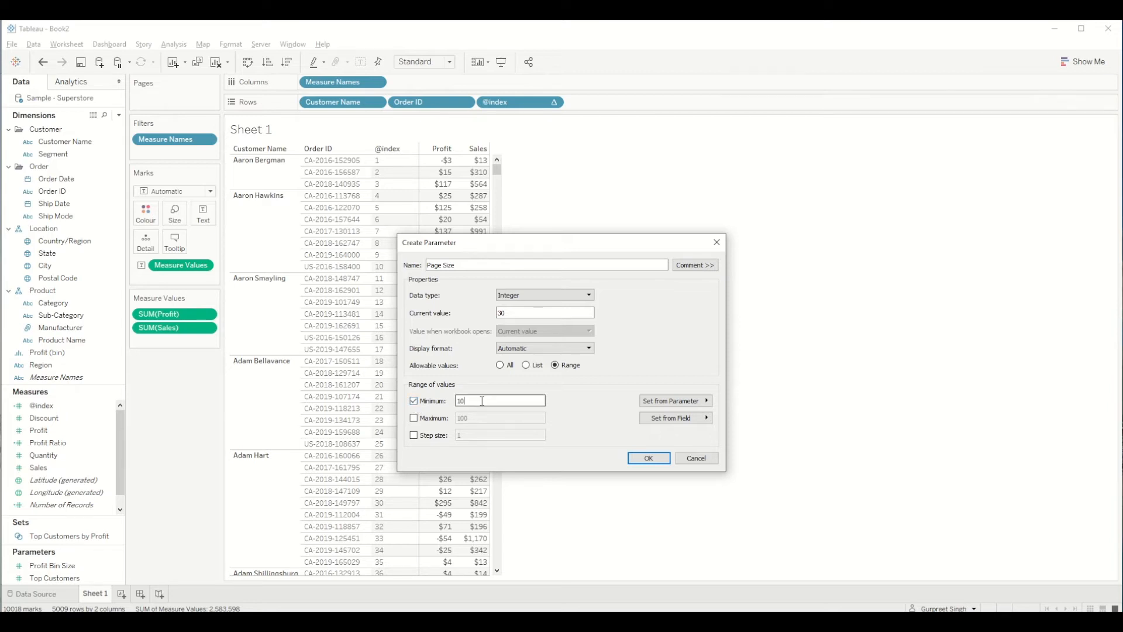
pyautogui.click(415, 418)
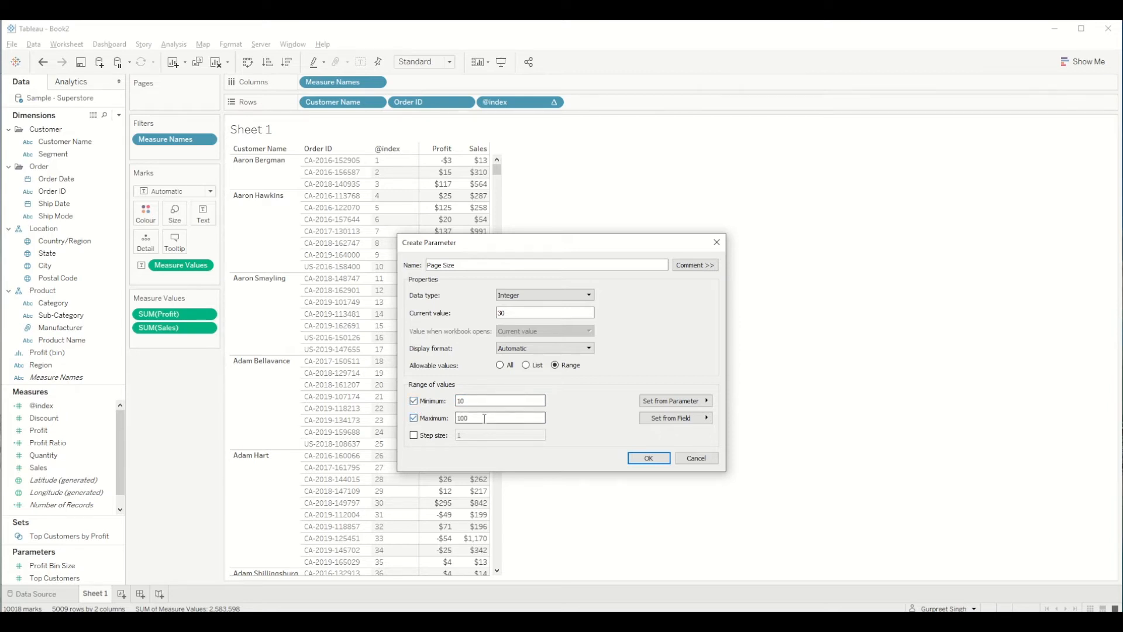
pyautogui.tripleClick(499, 418)
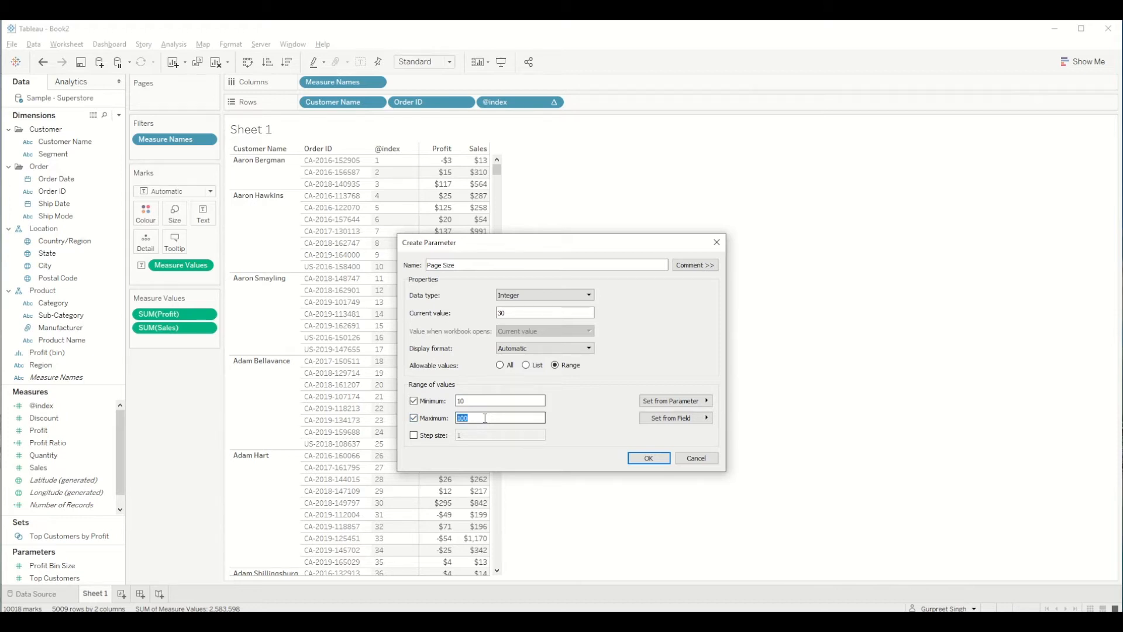
pyautogui.write('500')
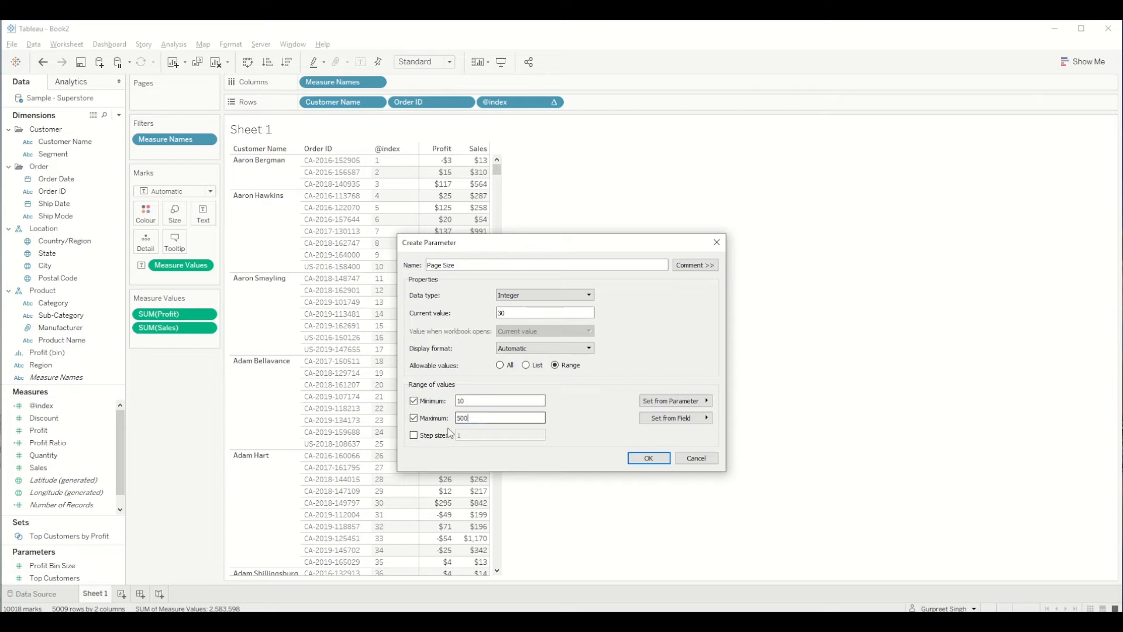
pyautogui.click(414, 435)
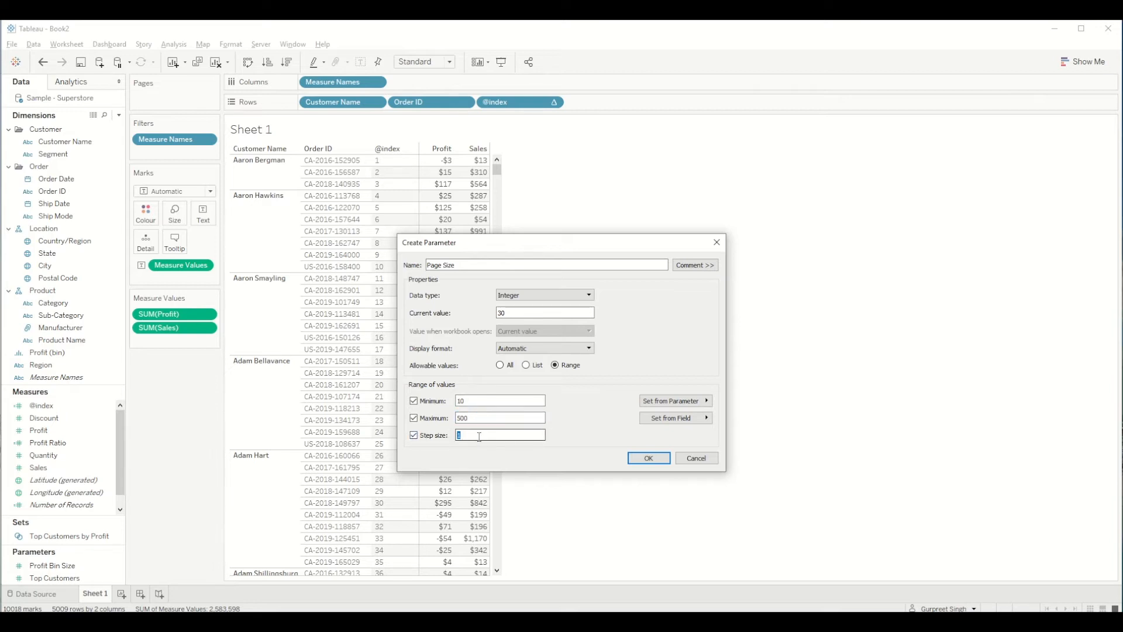
pyautogui.write('5')
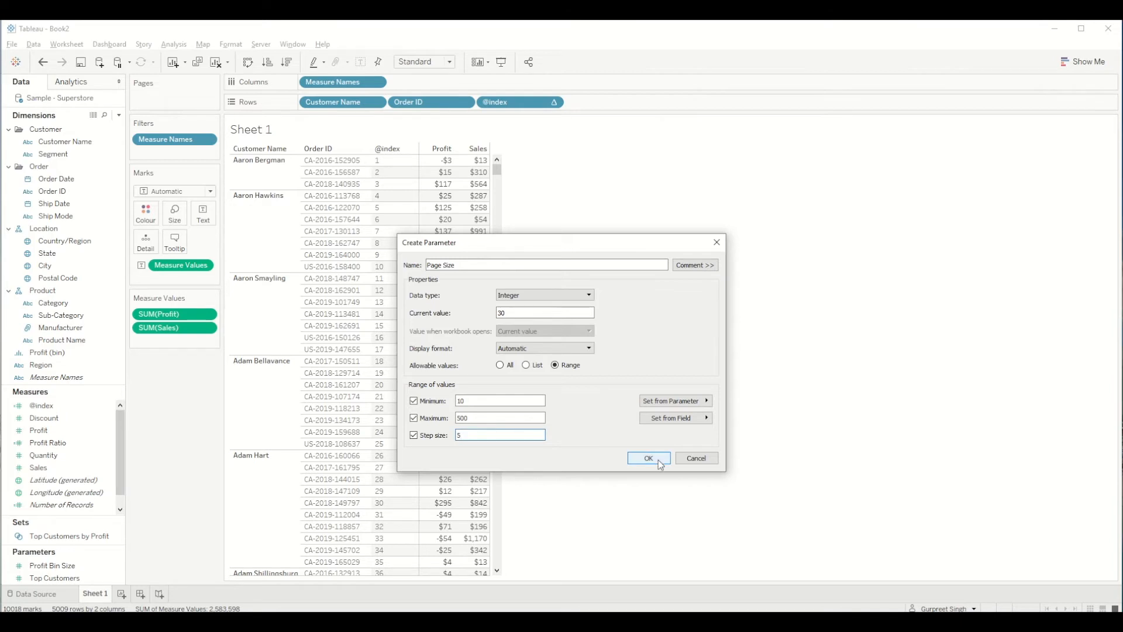
pyautogui.click(648, 458)
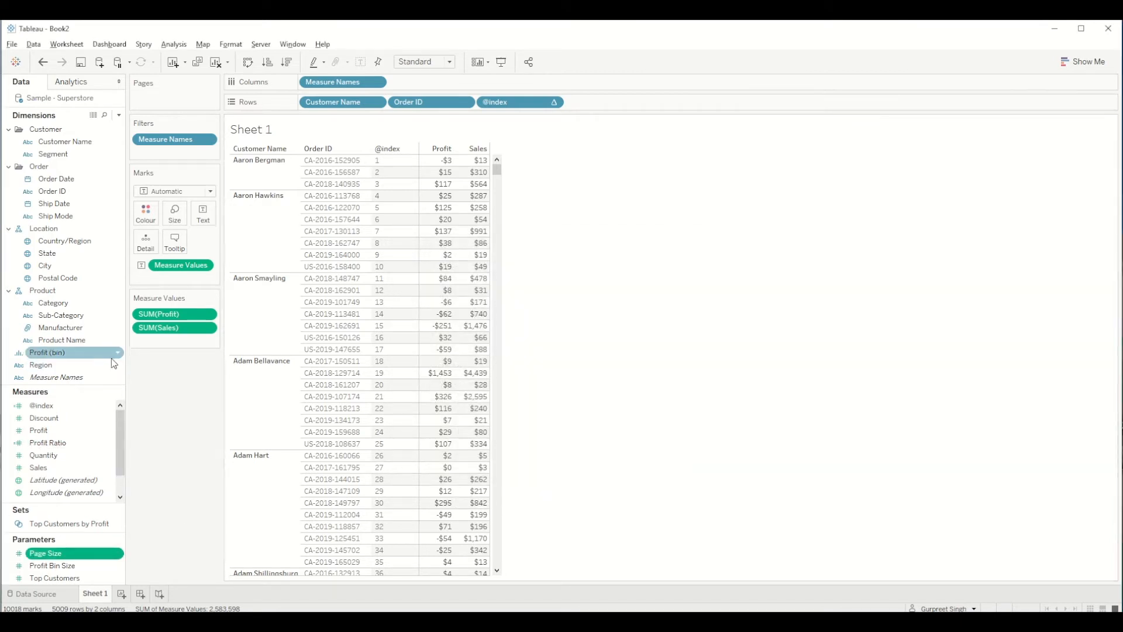
pyautogui.click(118, 115)
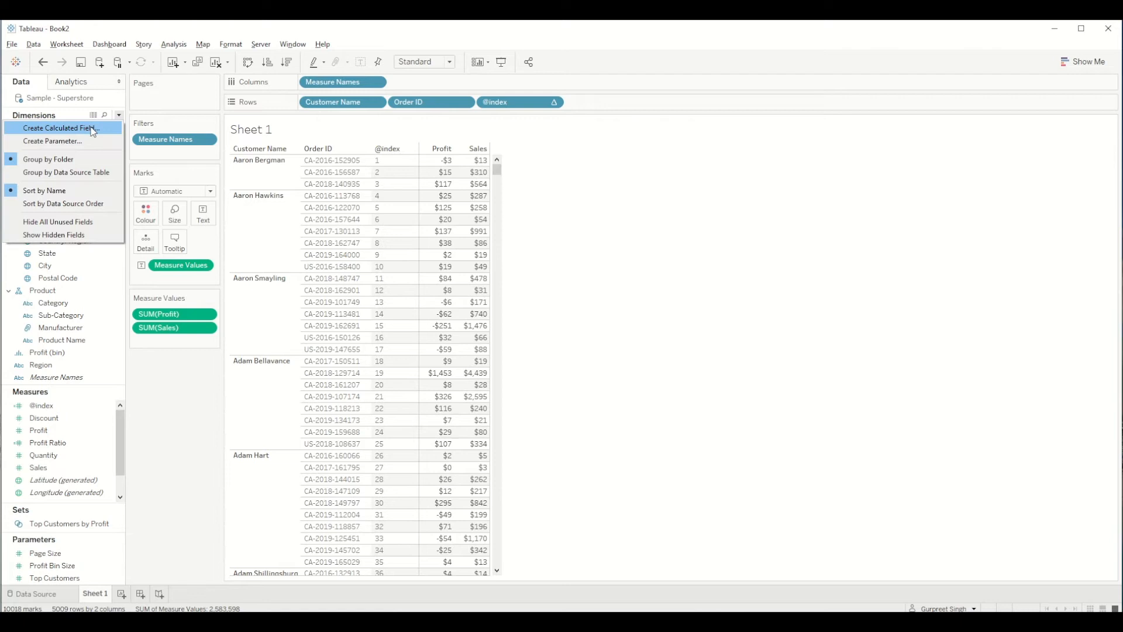
pyautogui.click(59, 127)
pyautogui.write('@Pa')
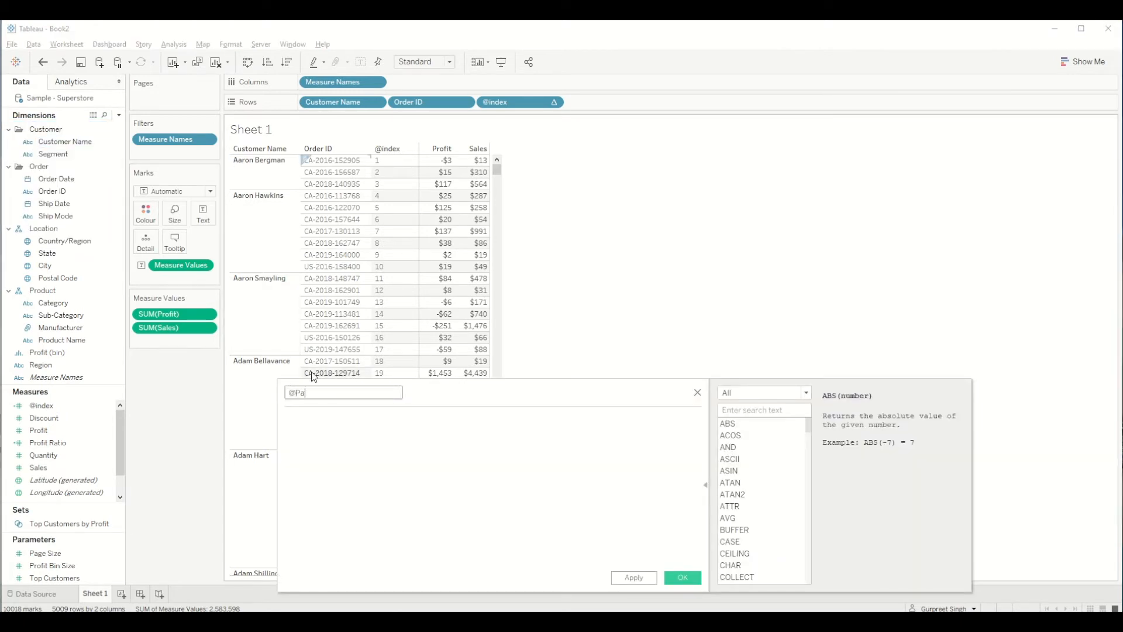
pyautogui.write('ge Number')
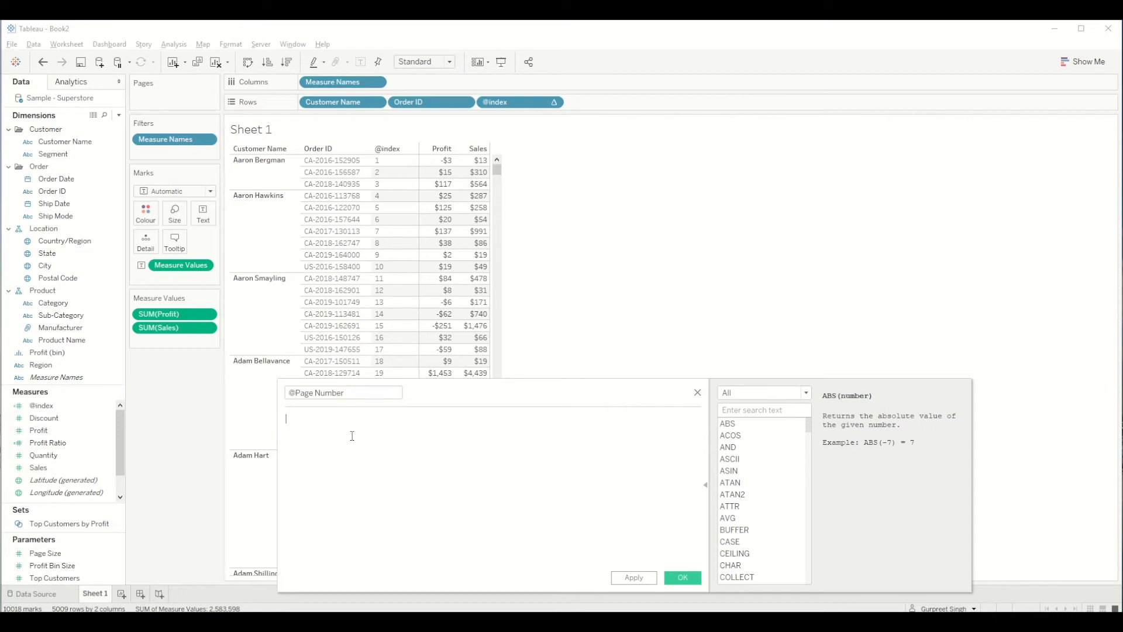
pyautogui.write('[@index]')
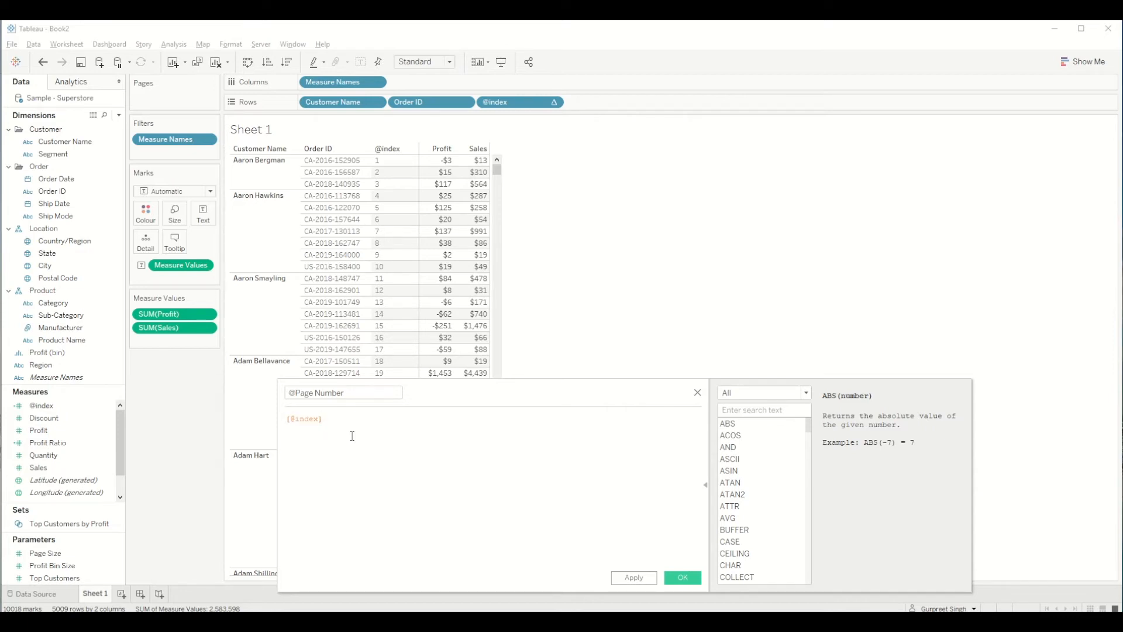
pyautogui.write('/')
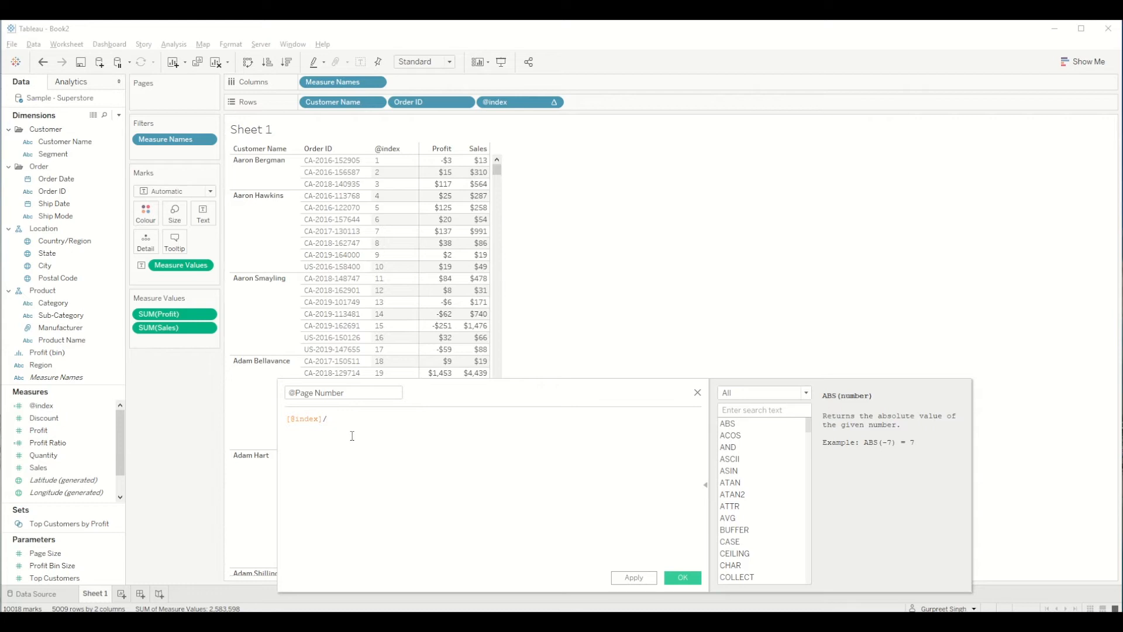
pyautogui.write('page')
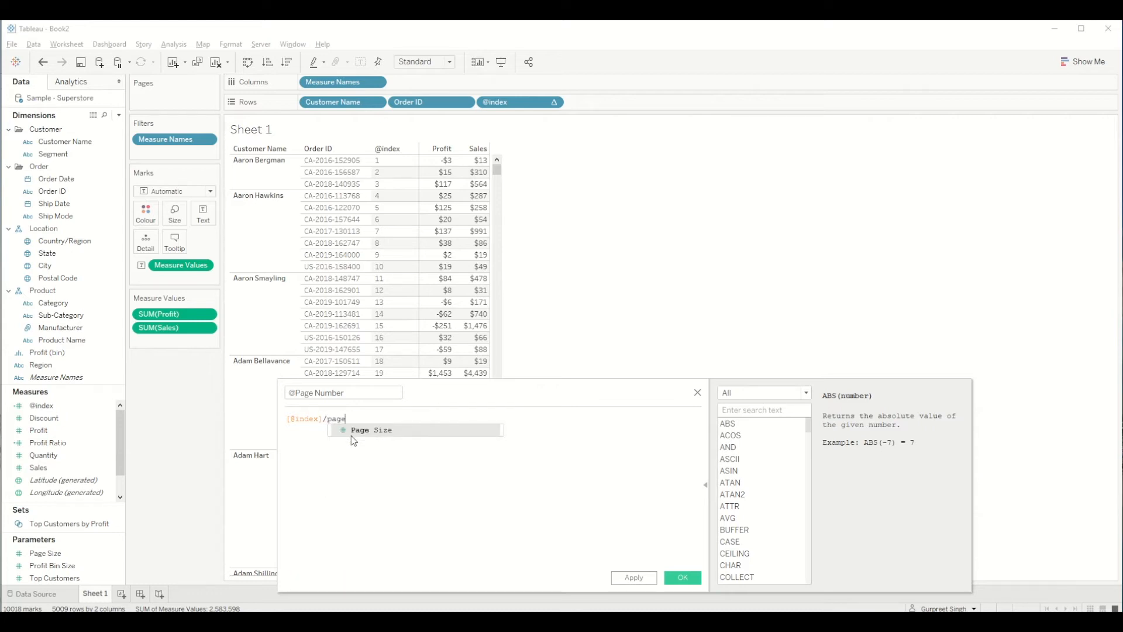
pyautogui.click(371, 429)
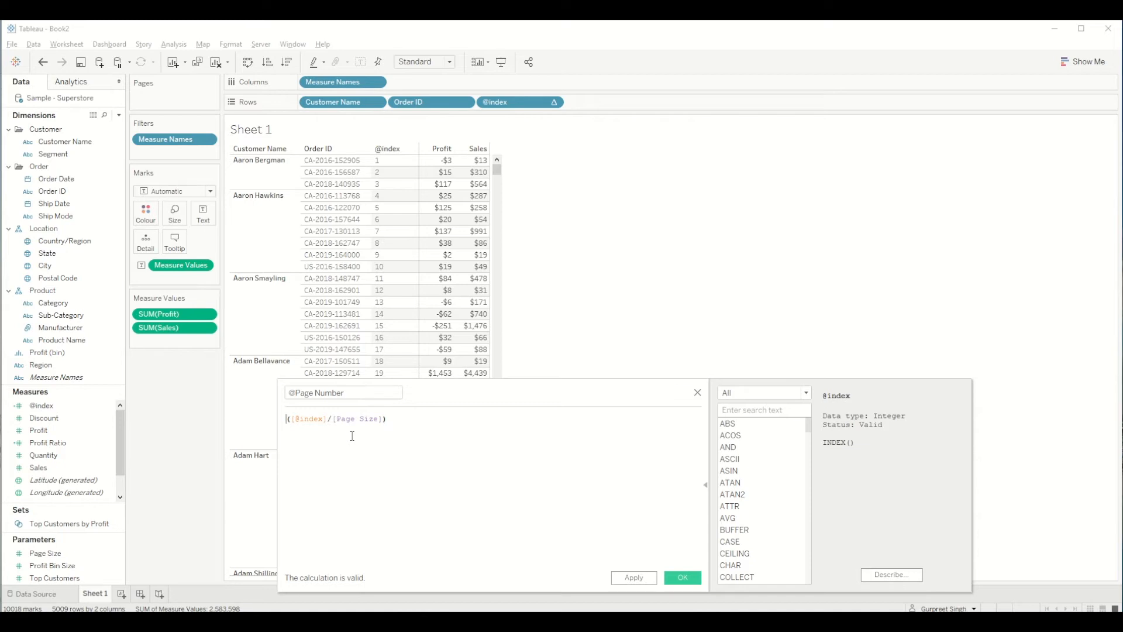
# Wrap the division in INT(), add + 1, and save the calculation
pyautogui.write('int')
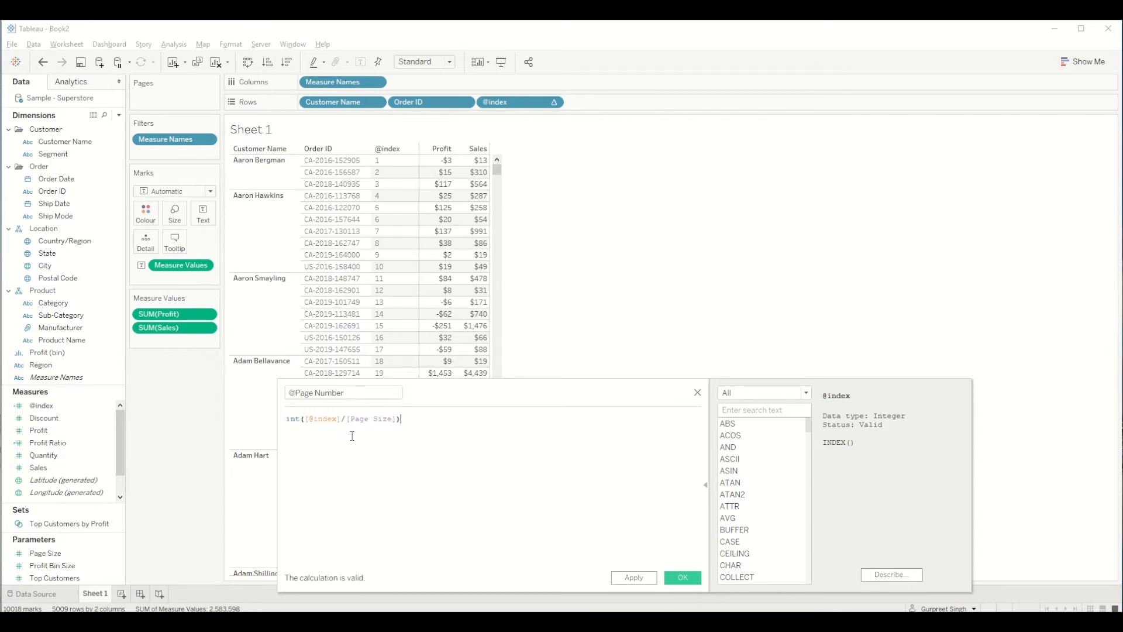
pyautogui.write('+')
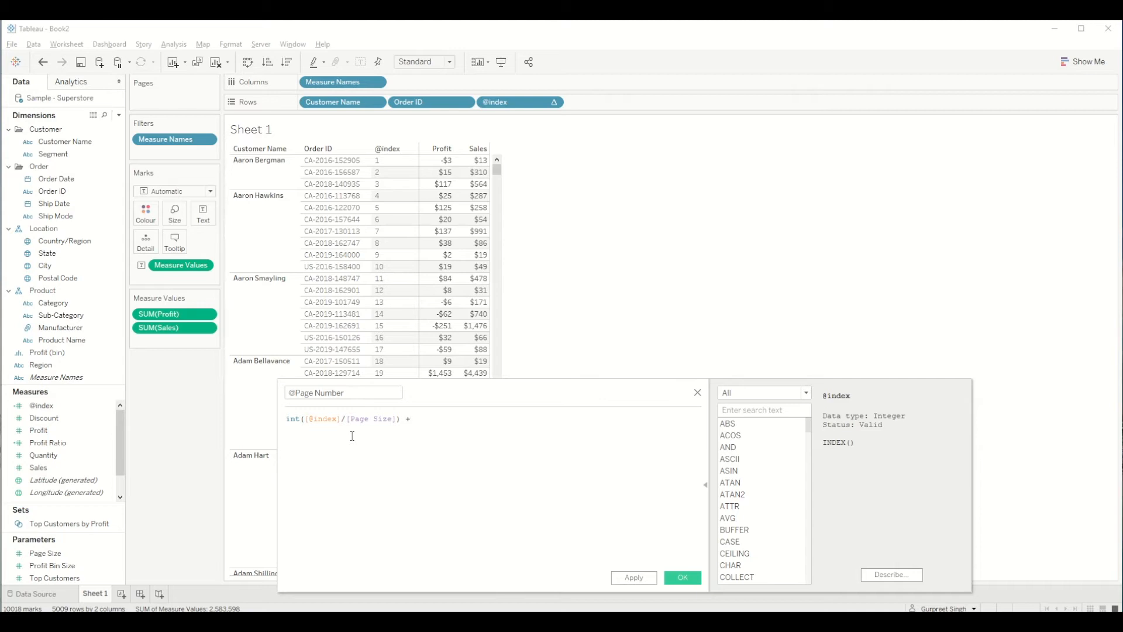
pyautogui.write('1')
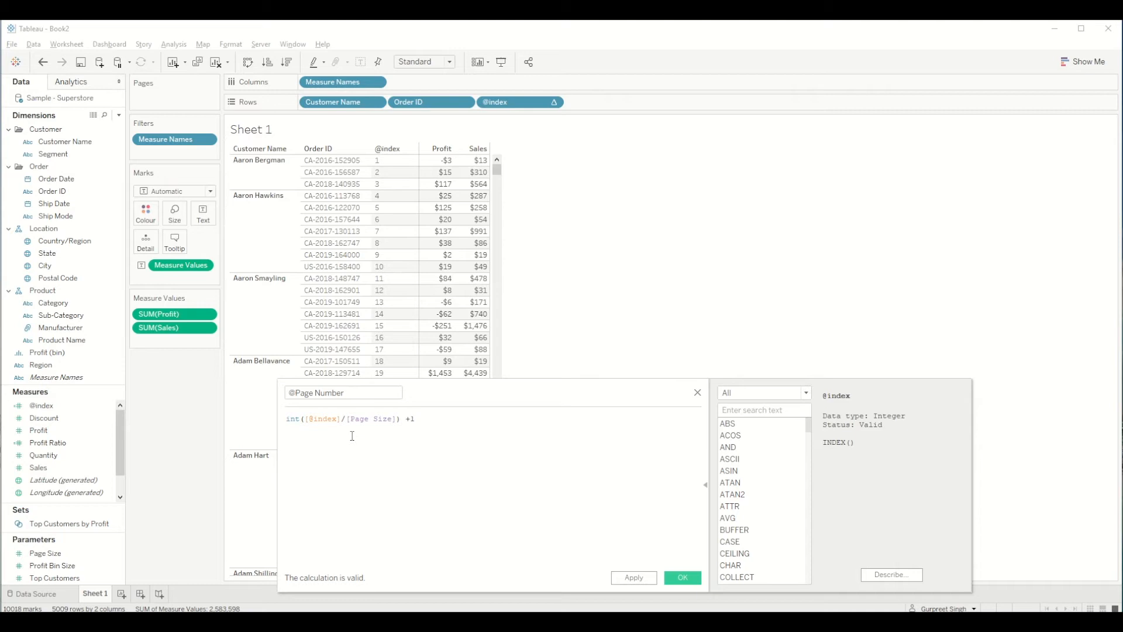
pyautogui.click(414, 418)
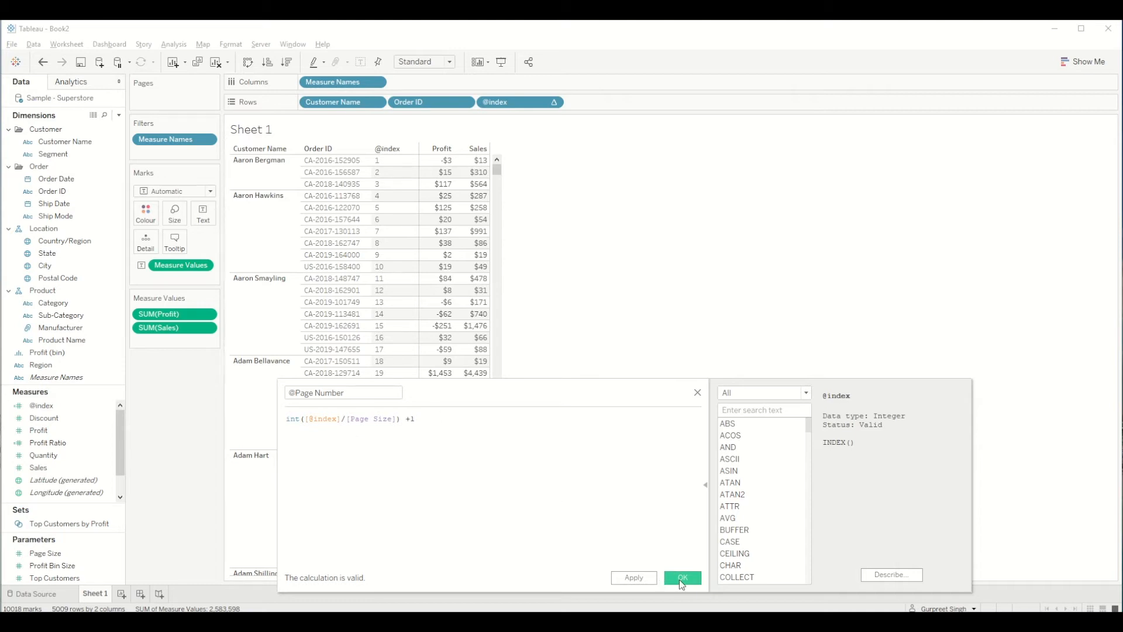
pyautogui.click(681, 578)
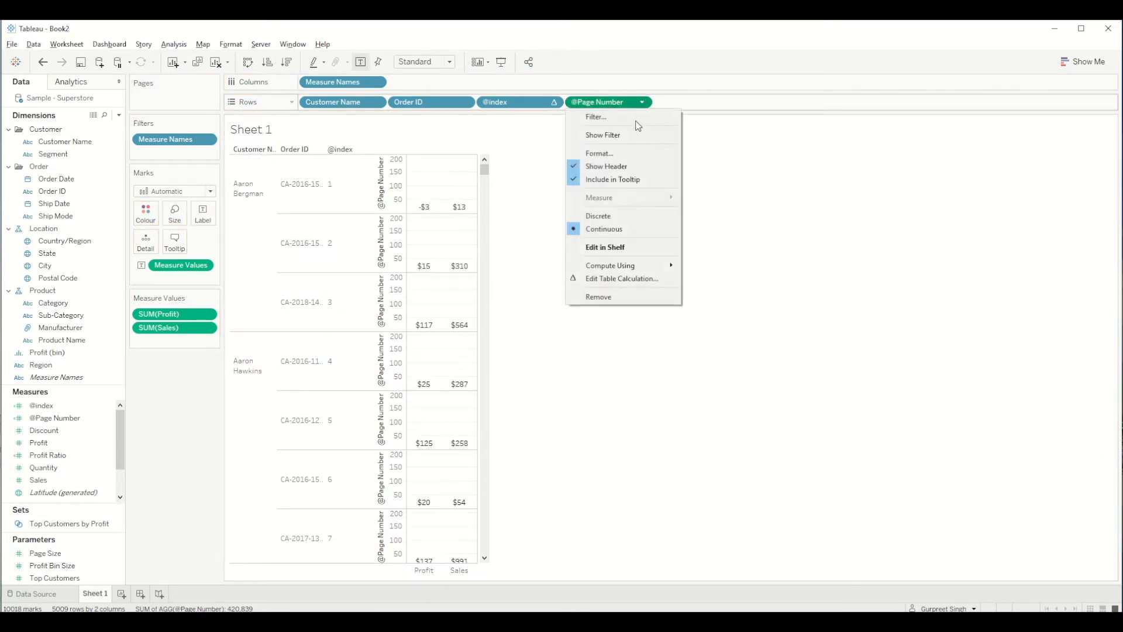
pyautogui.click(597, 216)
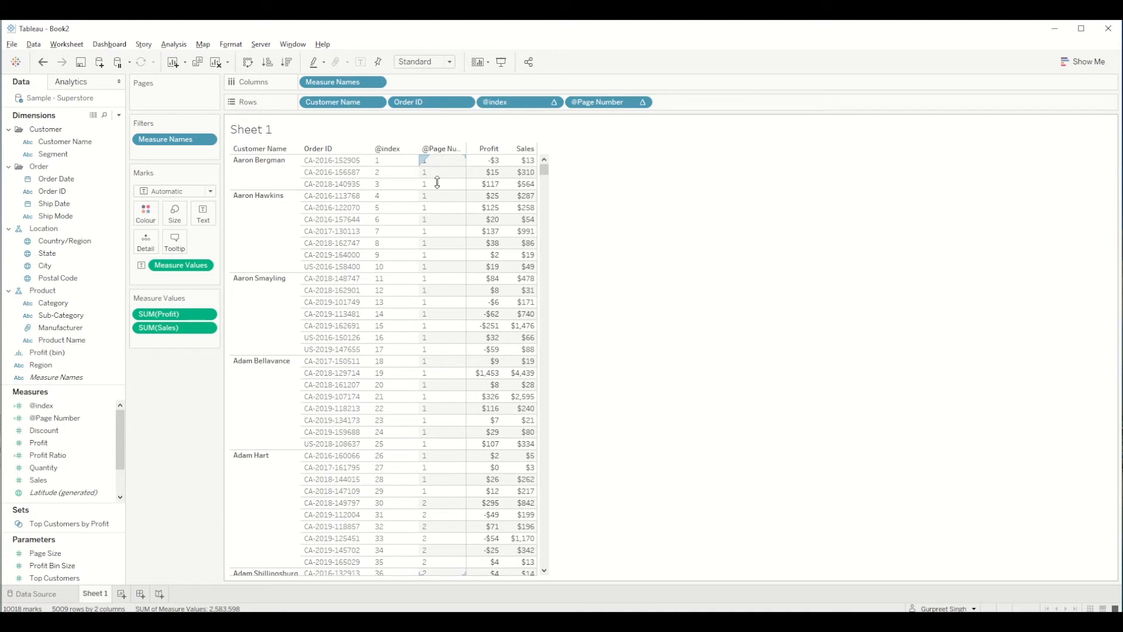
pyautogui.moveTo(450, 202)
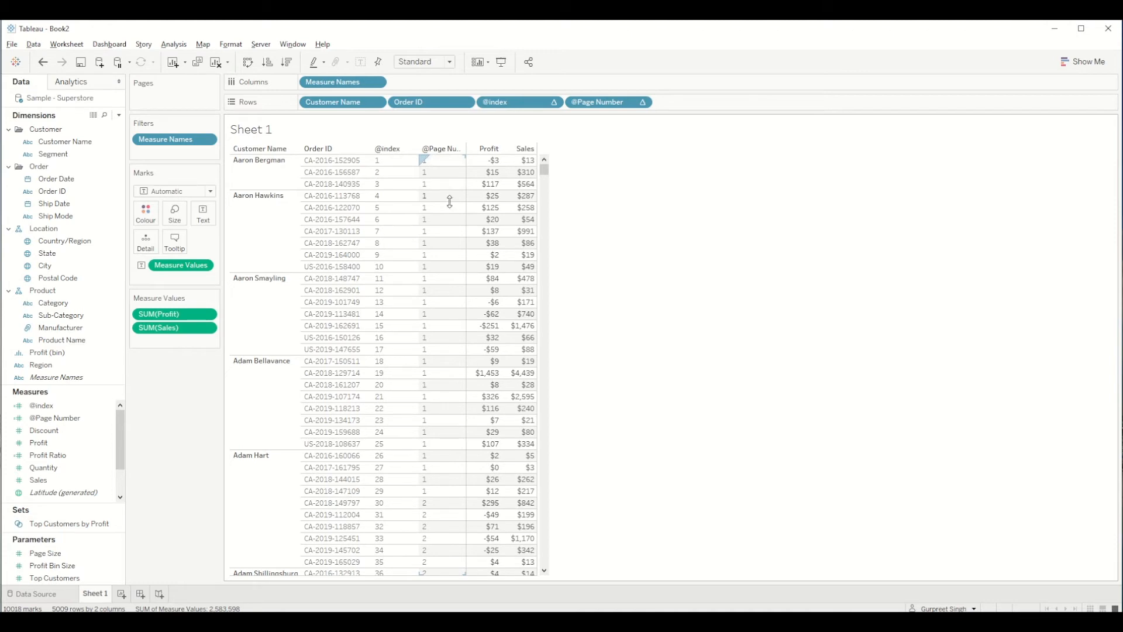
pyautogui.moveTo(438, 164)
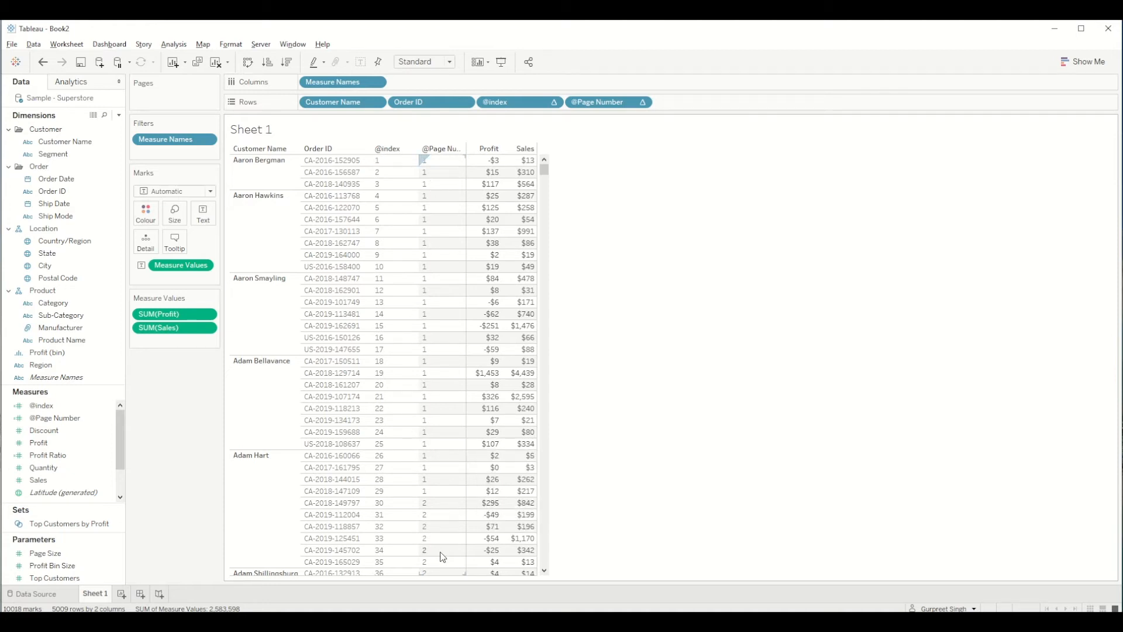
pyautogui.moveTo(400, 287)
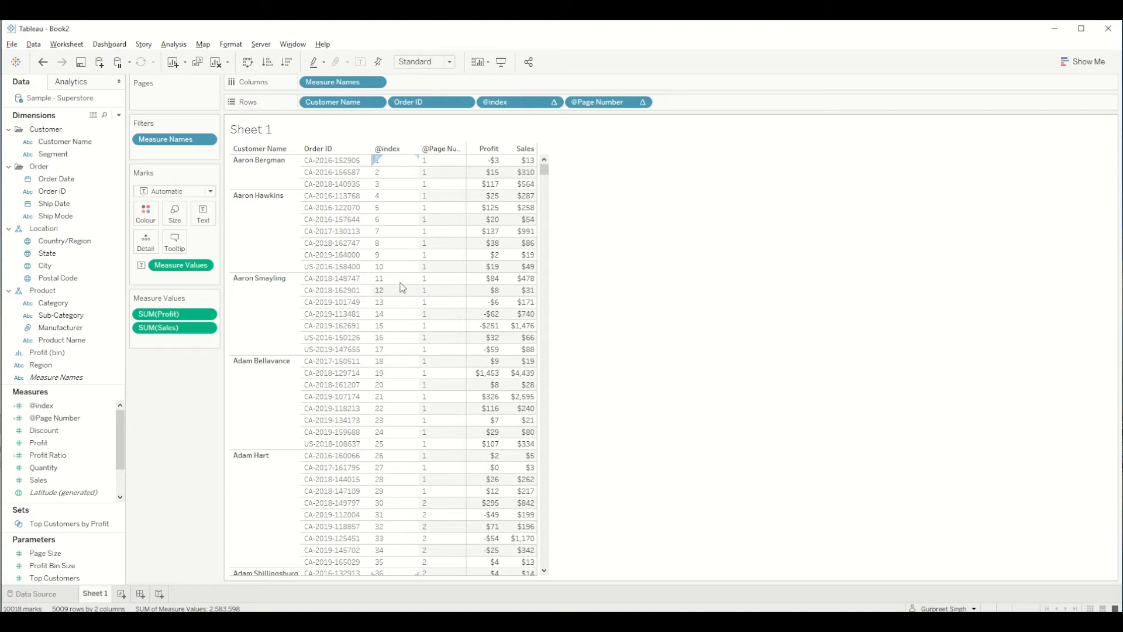
# Show the Page Size parameter control and lower it from 30 to 25
pyautogui.click(45, 553)
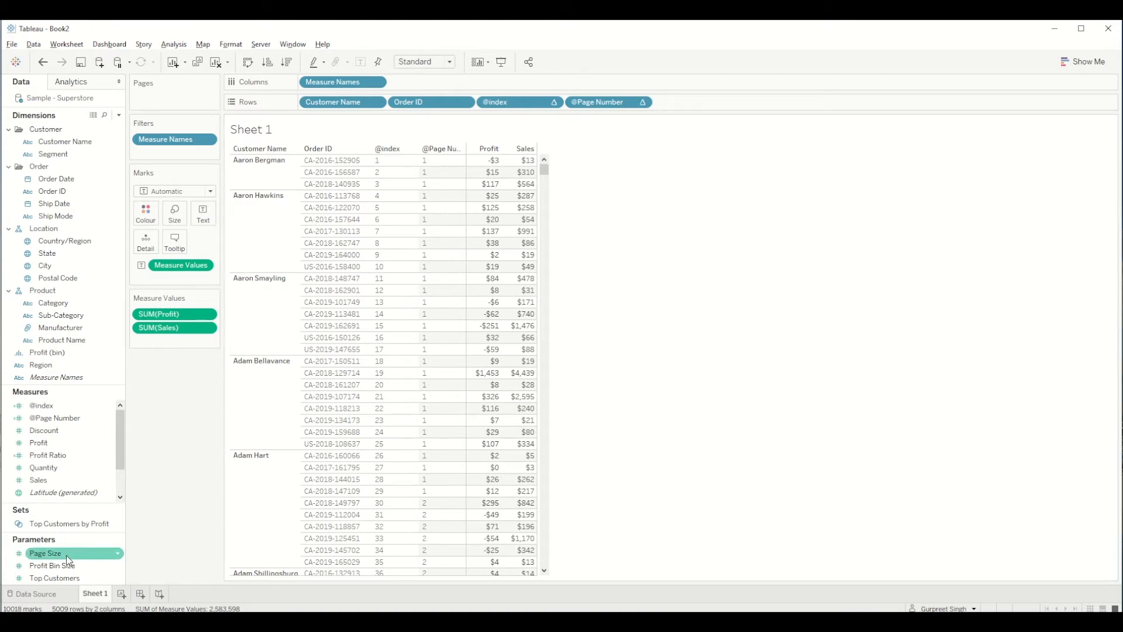
pyautogui.moveTo(40, 365)
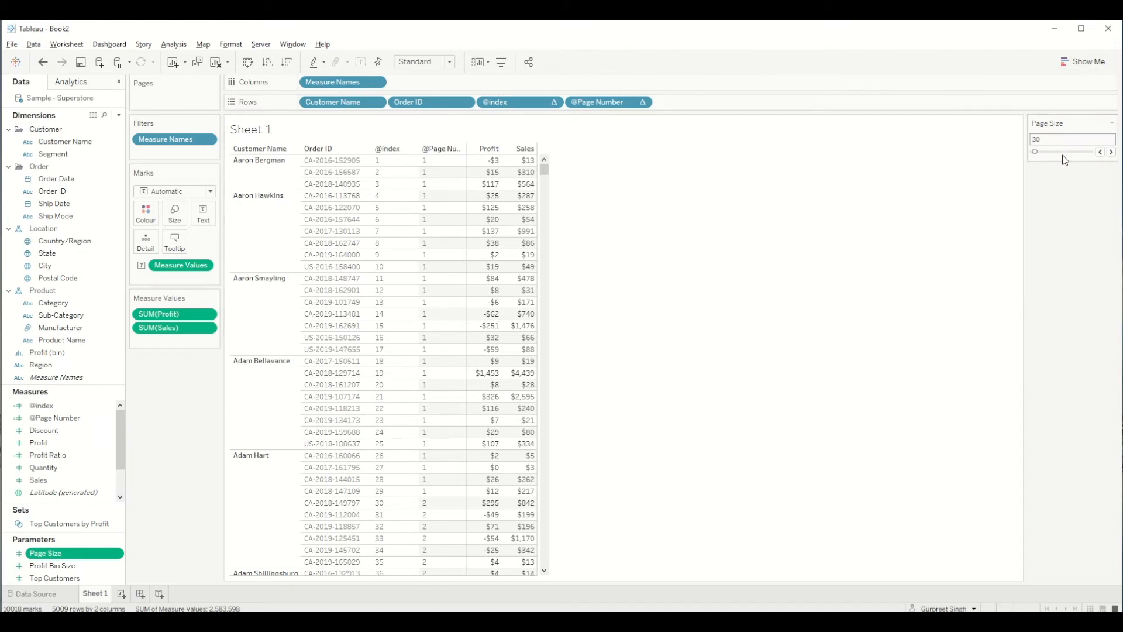
pyautogui.click(1101, 151)
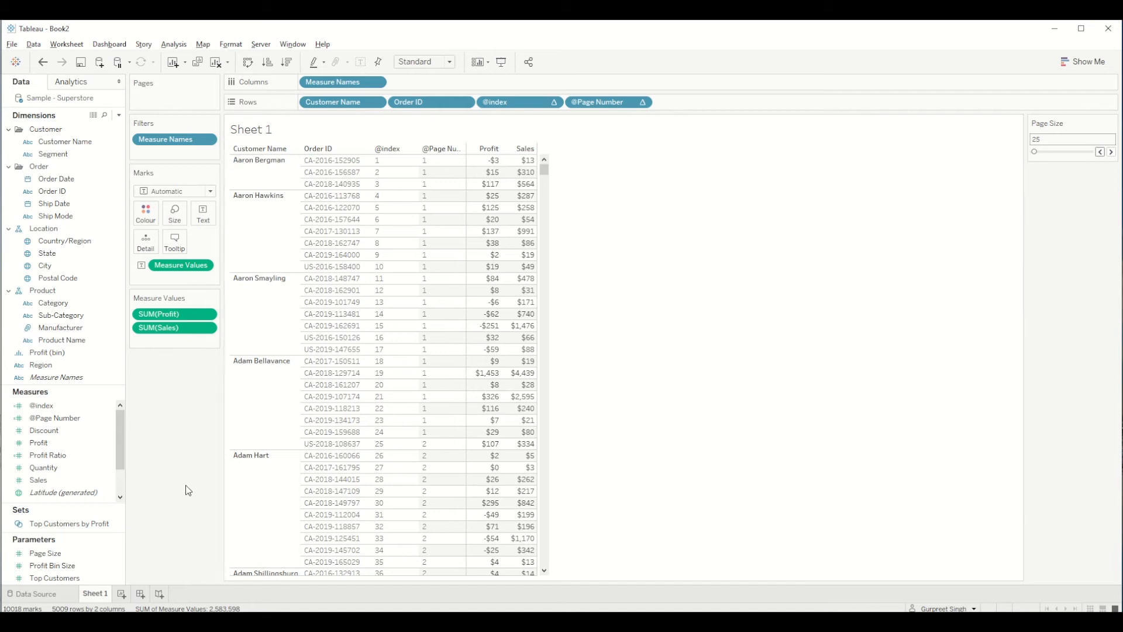
pyautogui.moveTo(83, 392)
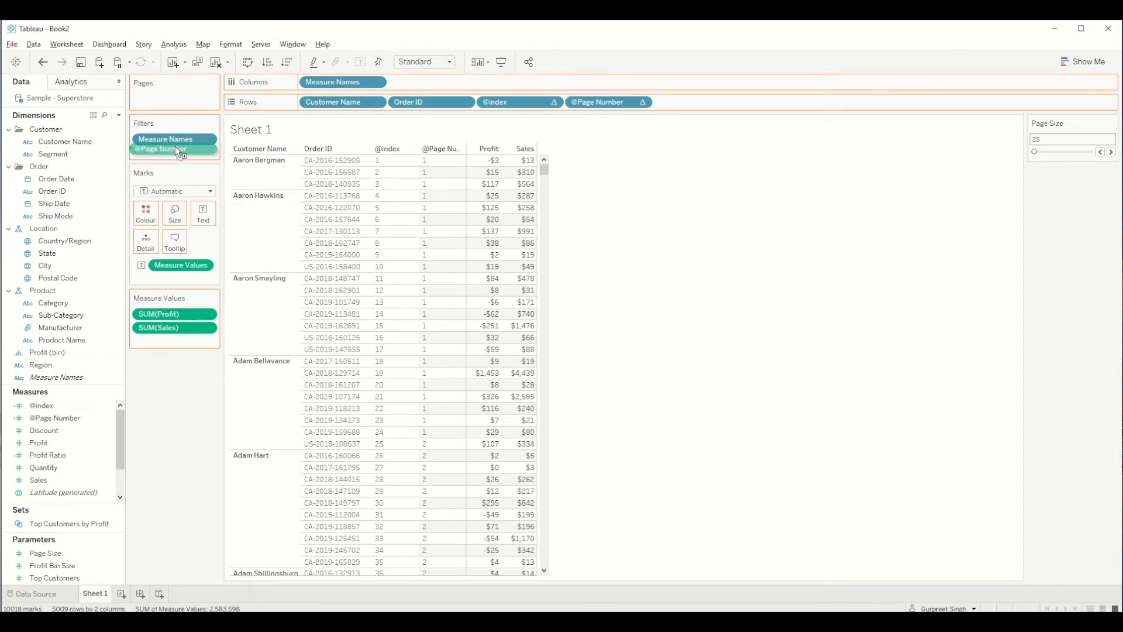
pyautogui.doubleClick(160, 148)
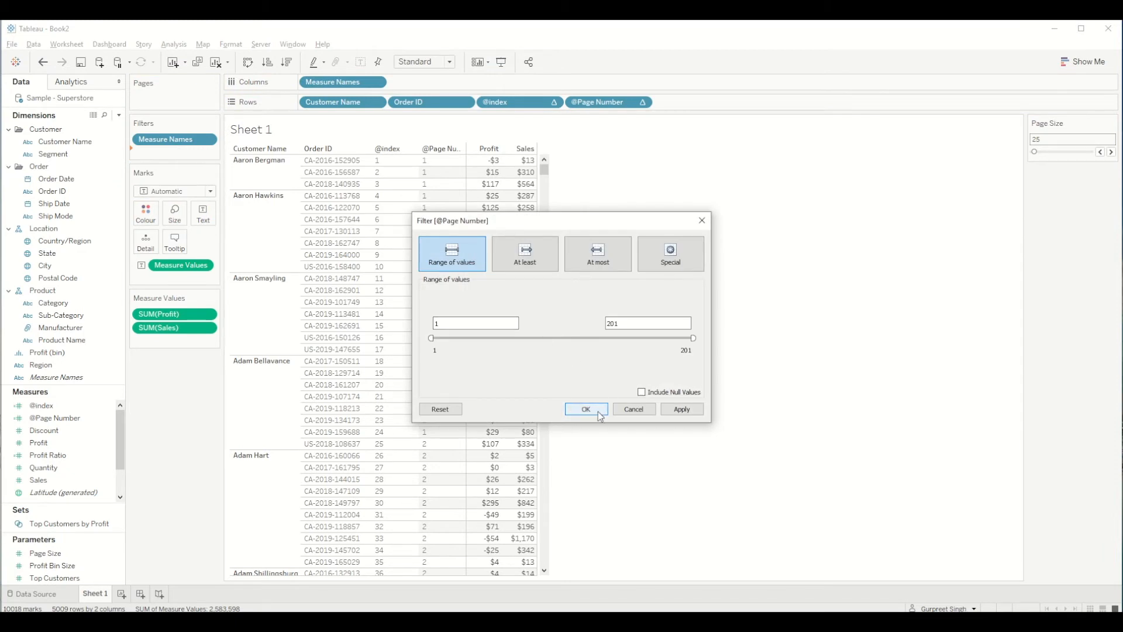
pyautogui.click(585, 408)
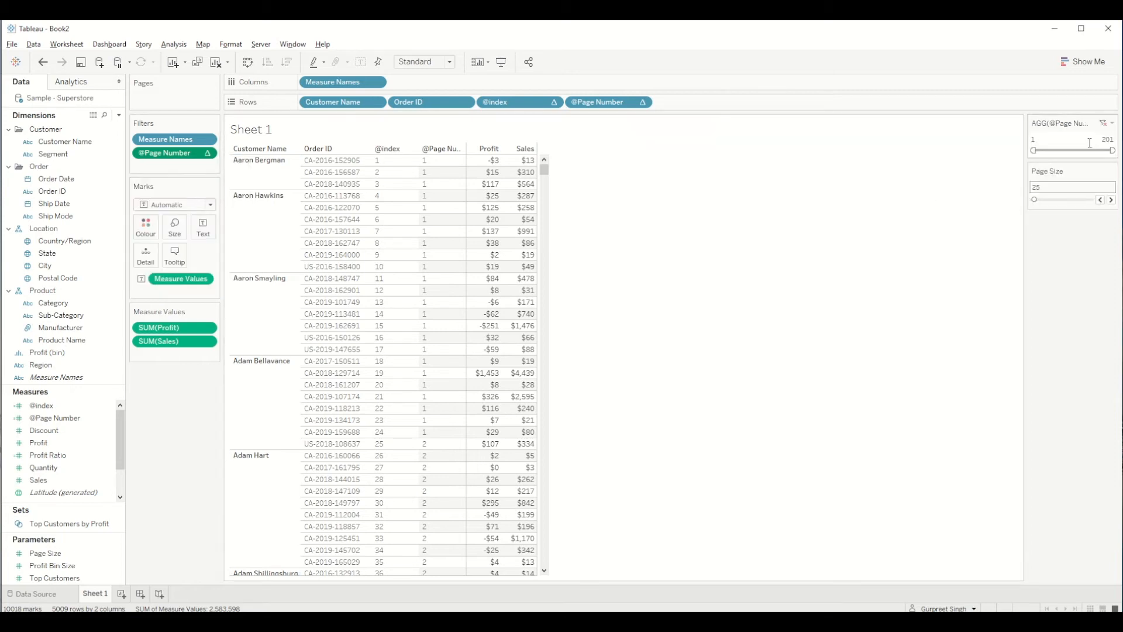
pyautogui.click(1113, 122)
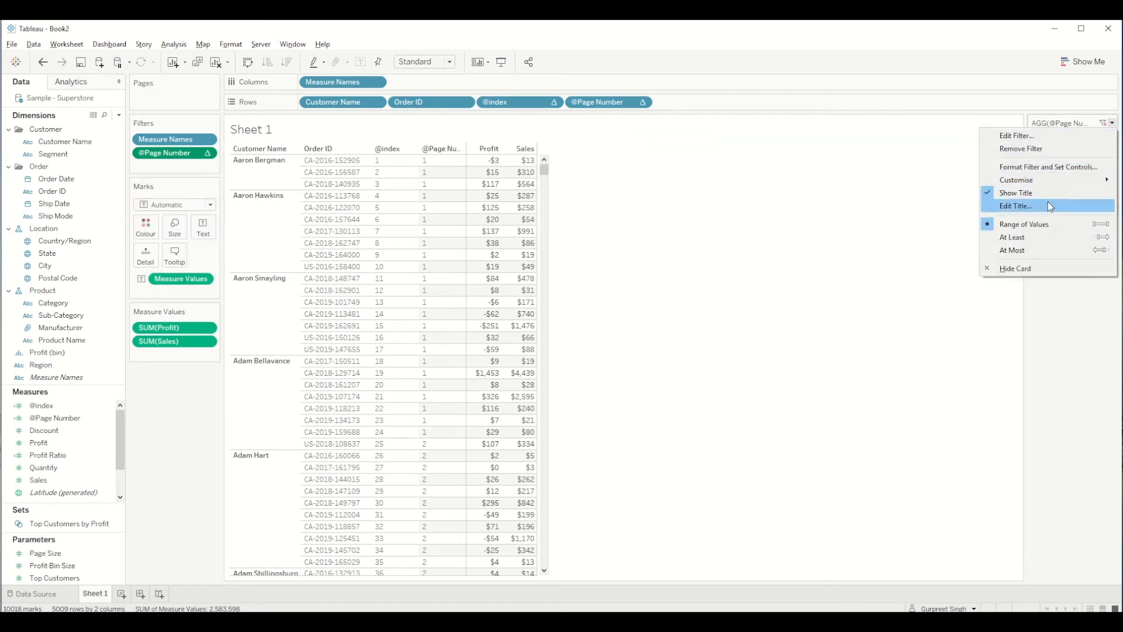
pyautogui.moveTo(215, 163)
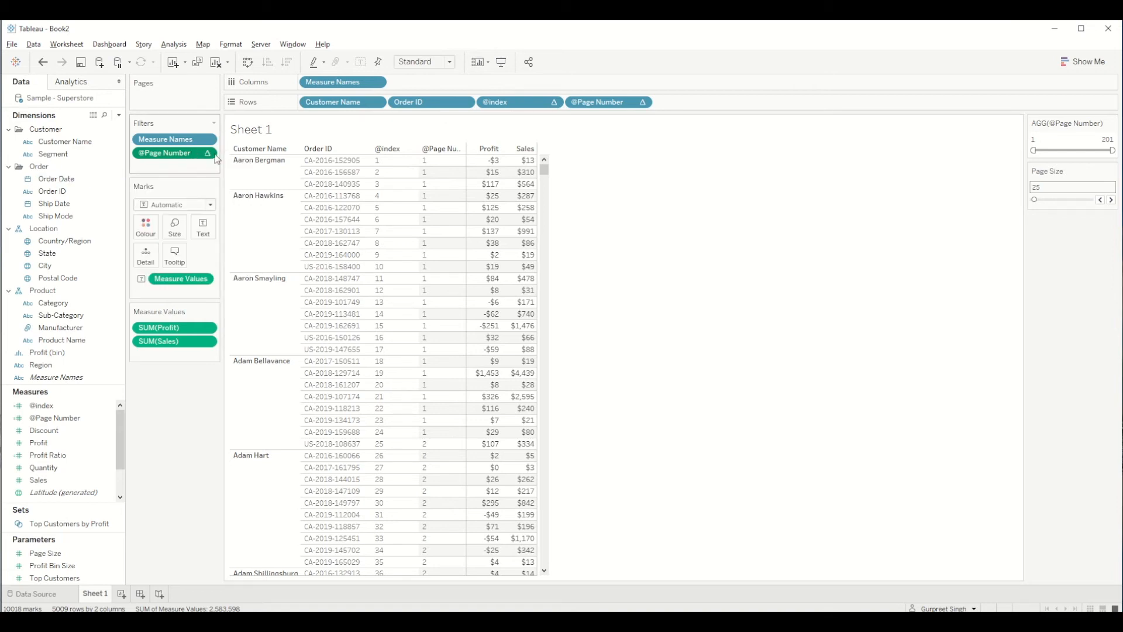
pyautogui.moveTo(203, 278)
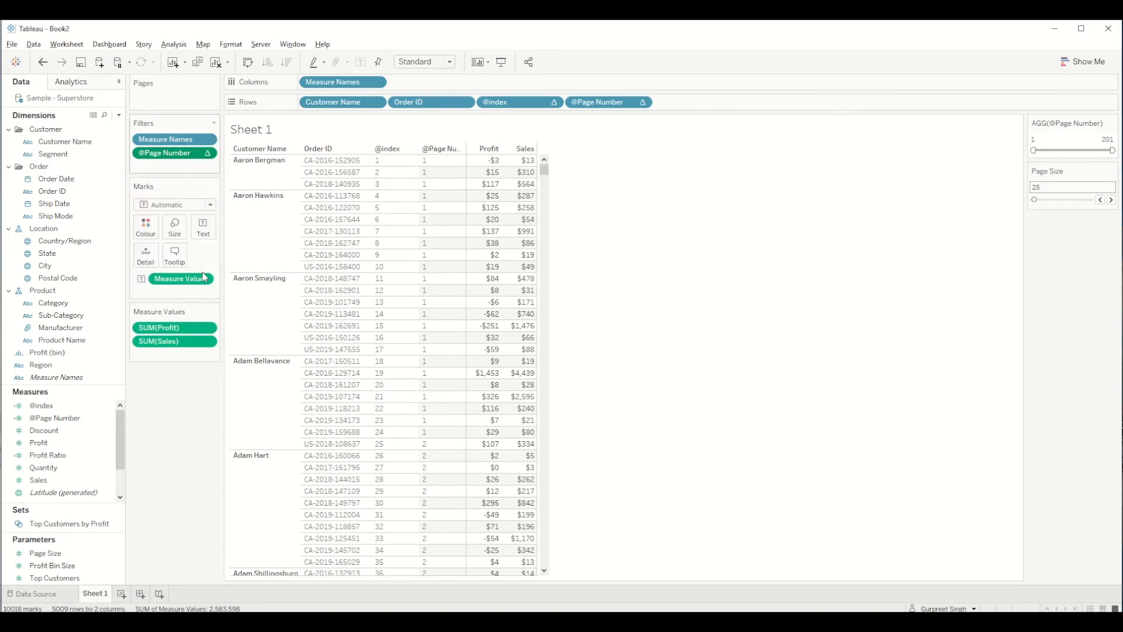
pyautogui.rightClick(55, 417)
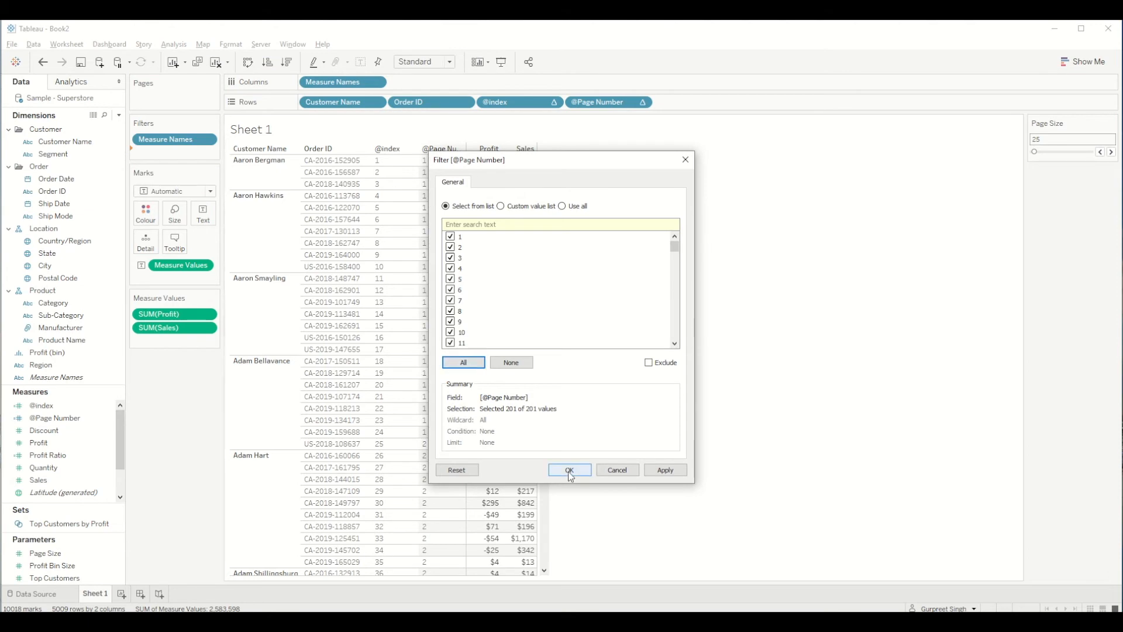
pyautogui.click(568, 469)
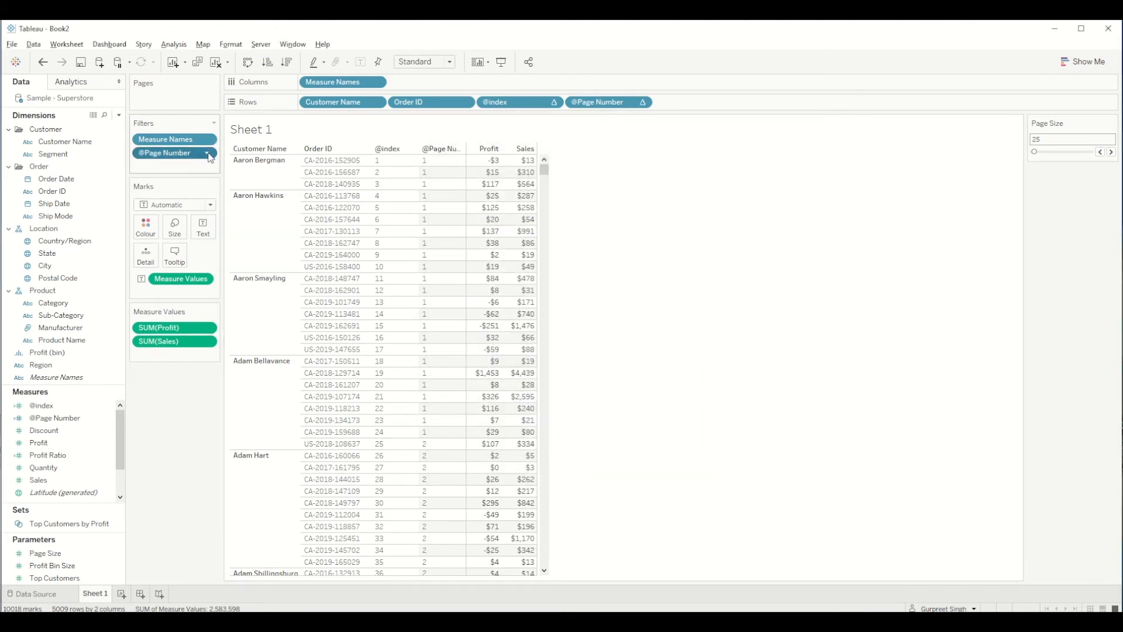
pyautogui.click(207, 153)
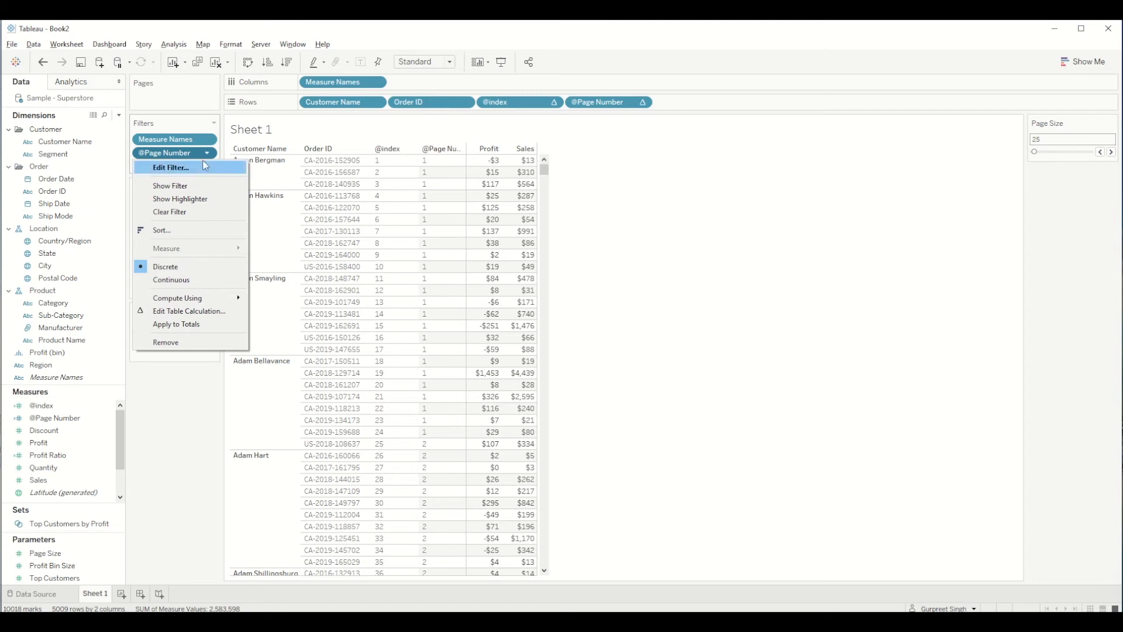
pyautogui.moveTo(198, 178)
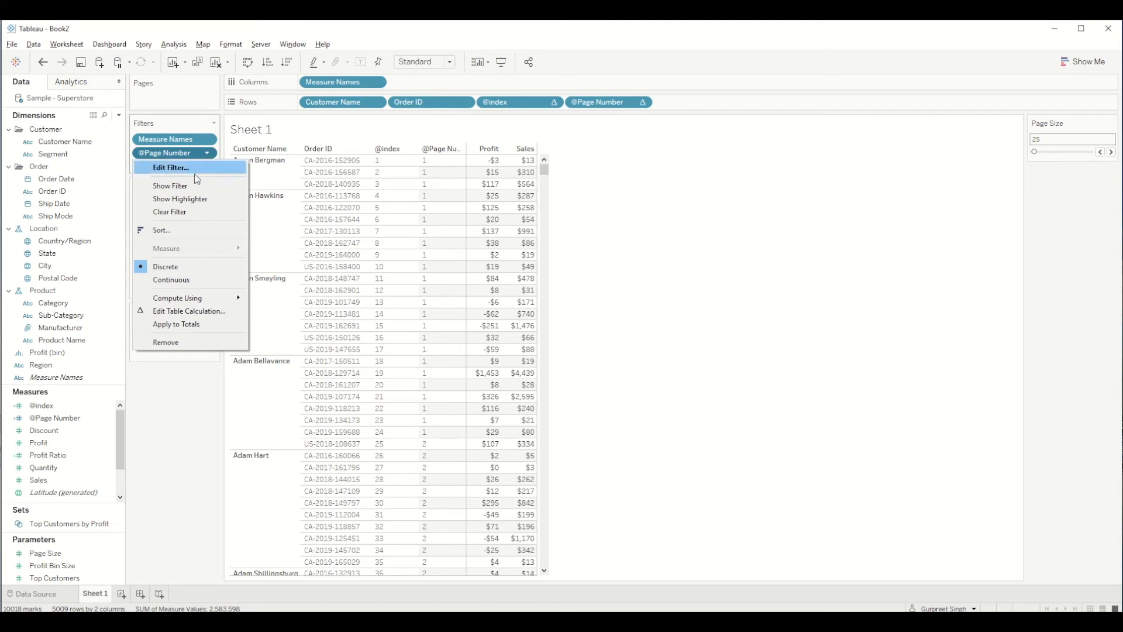
pyautogui.click(170, 186)
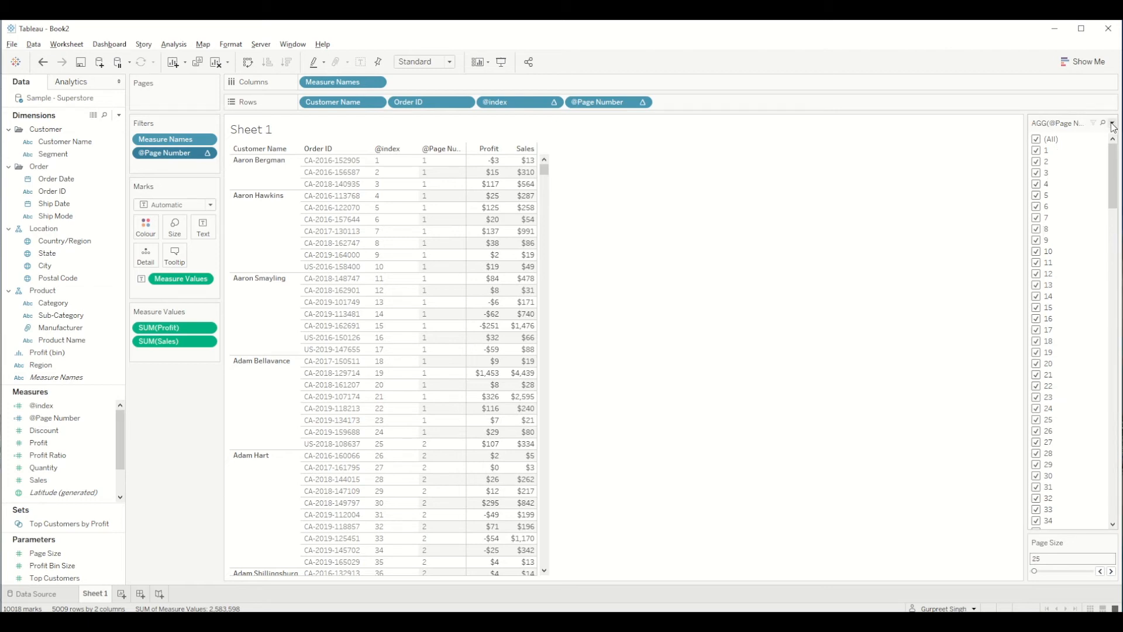
pyautogui.click(1112, 122)
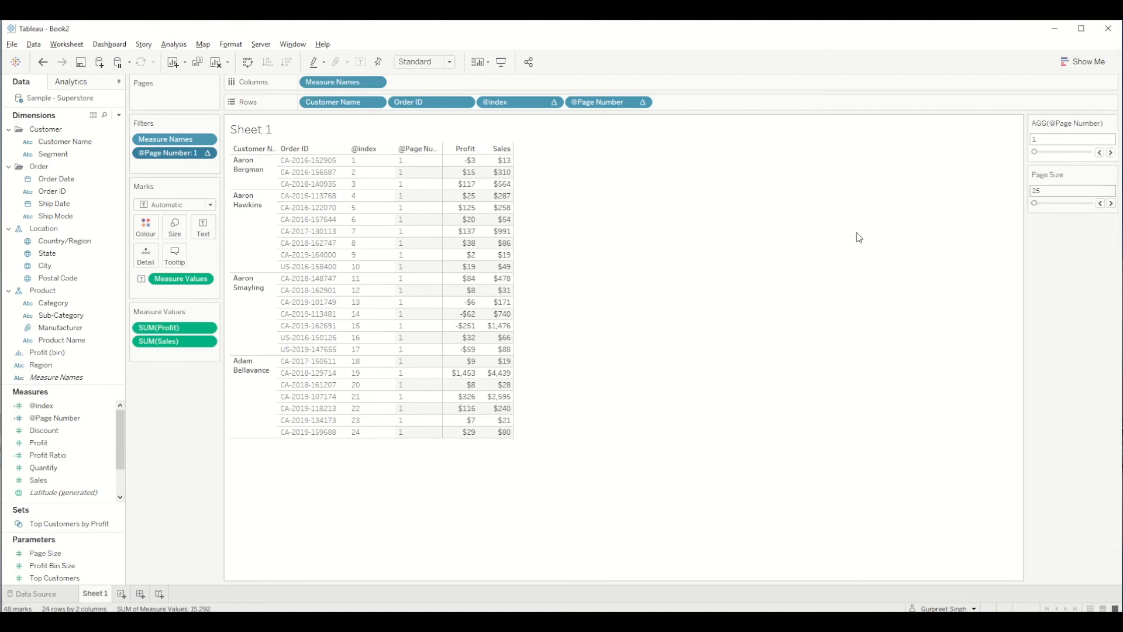
pyautogui.moveTo(505, 232)
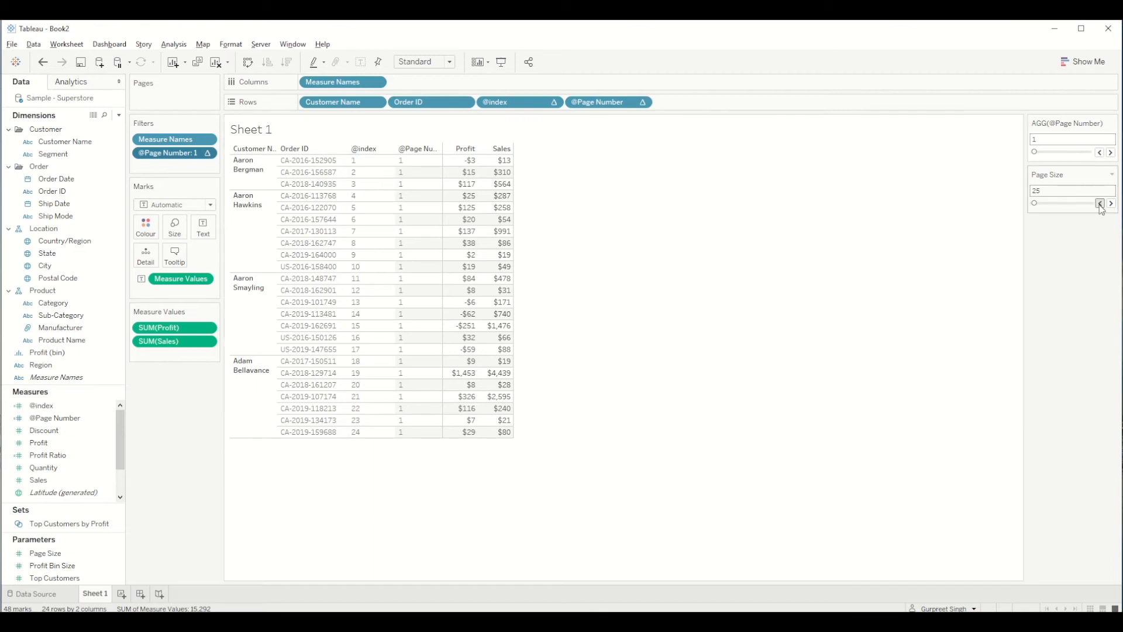
pyautogui.click(1100, 203)
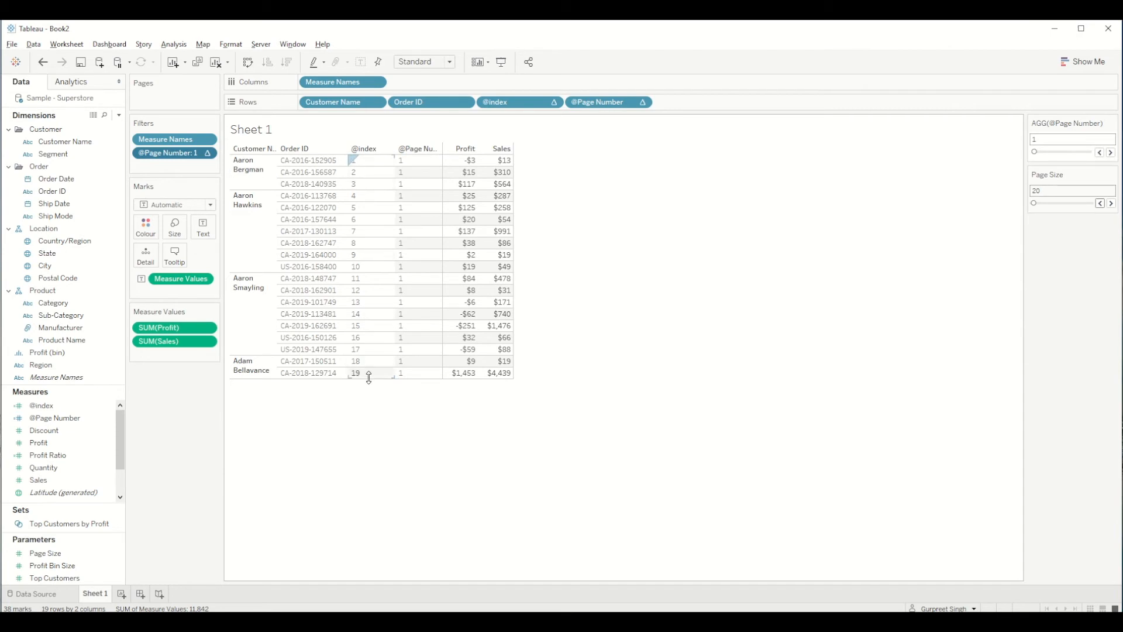
pyautogui.moveTo(372, 379)
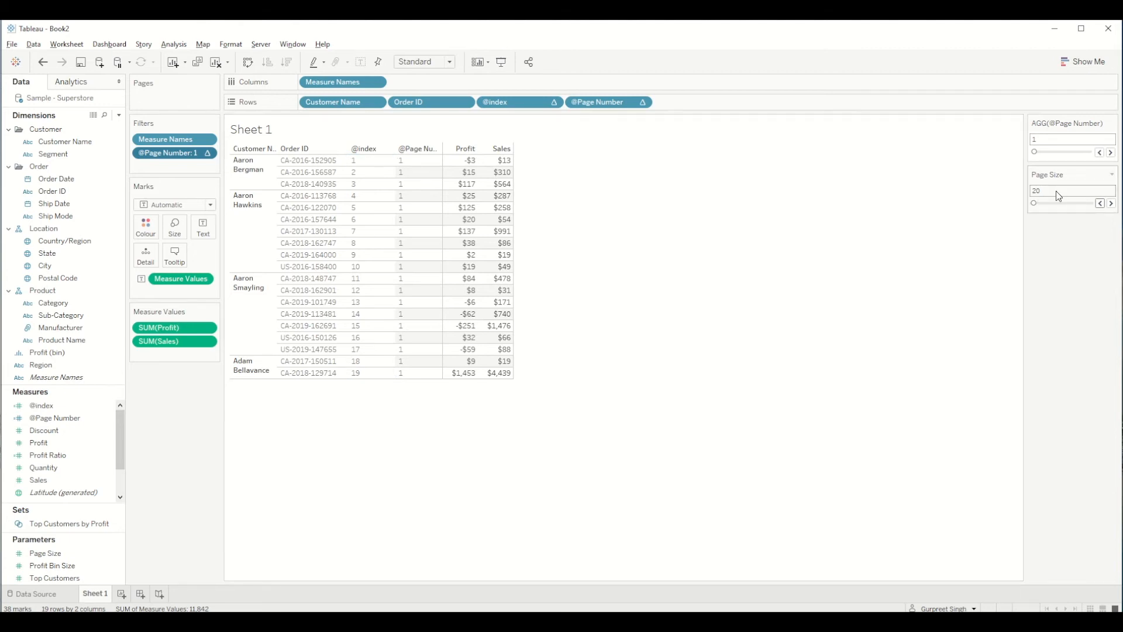
pyautogui.click(41, 405)
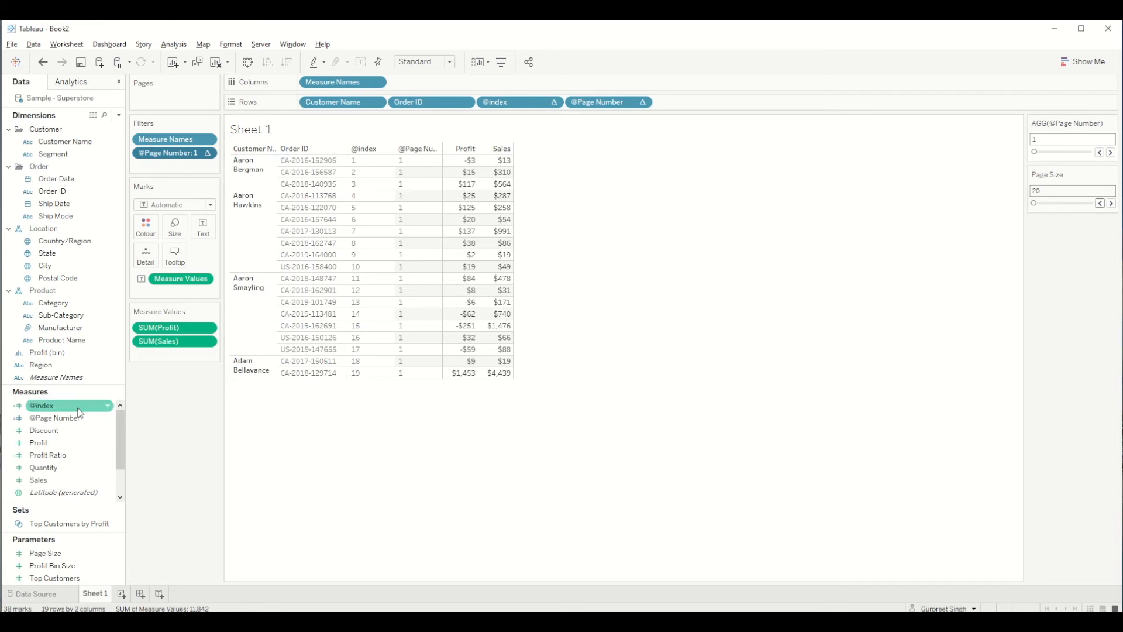
pyautogui.doubleClick(41, 406)
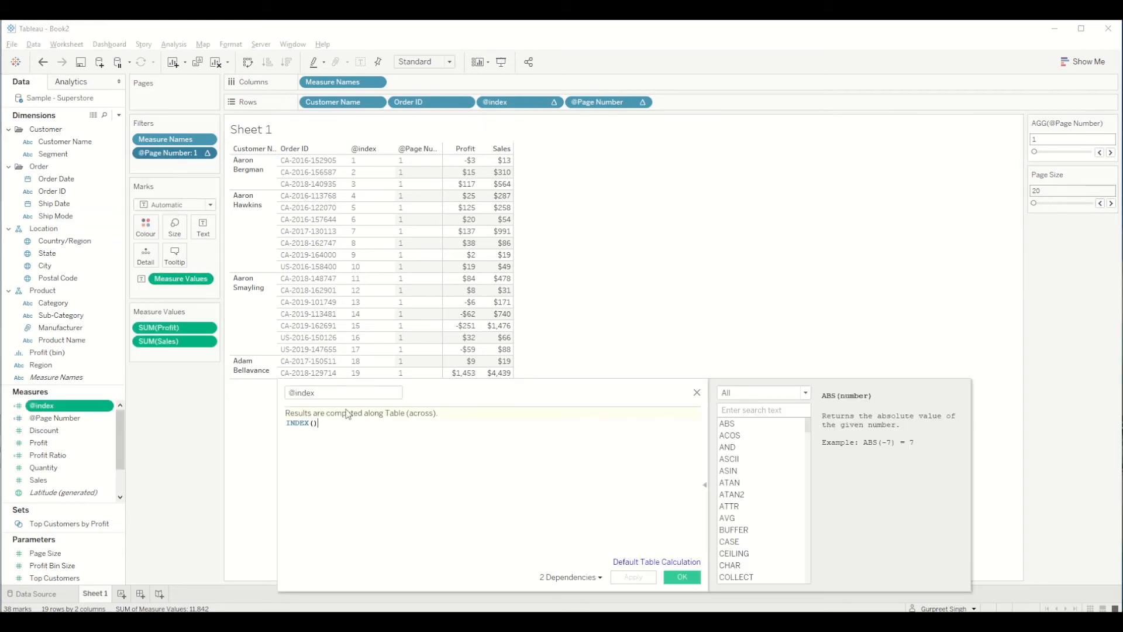
pyautogui.write('-1')
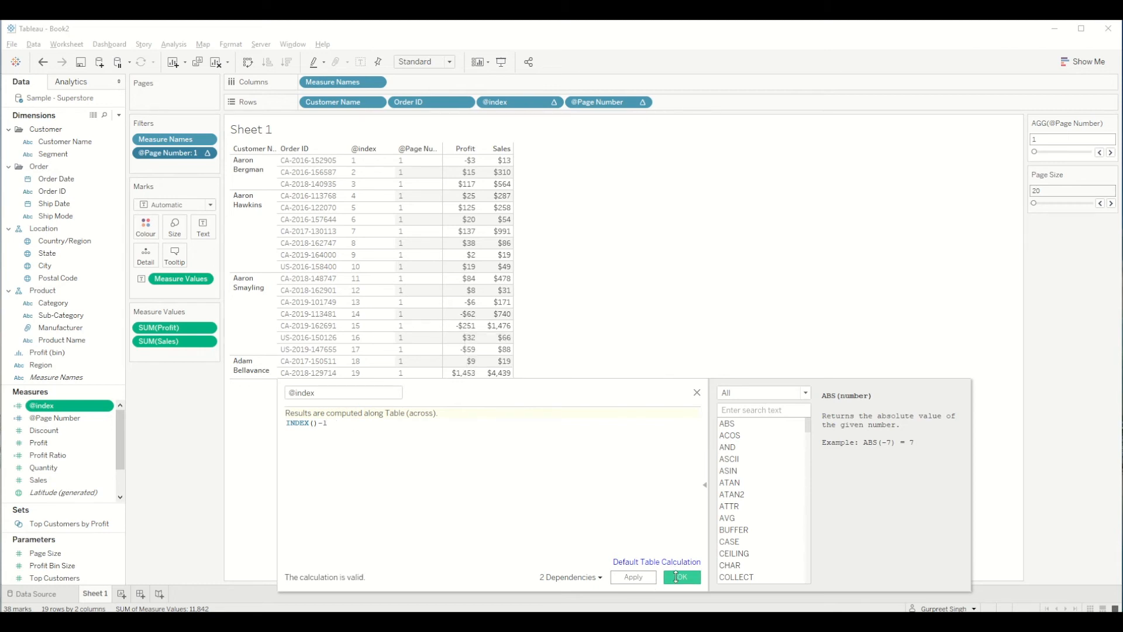
pyautogui.click(679, 577)
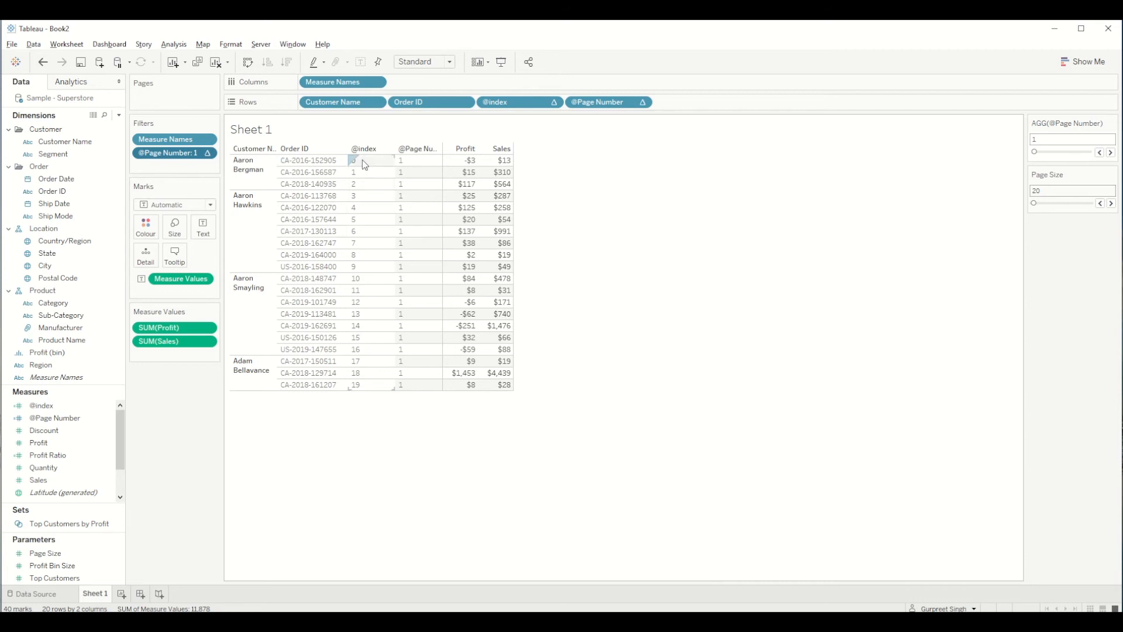
pyautogui.moveTo(379, 392)
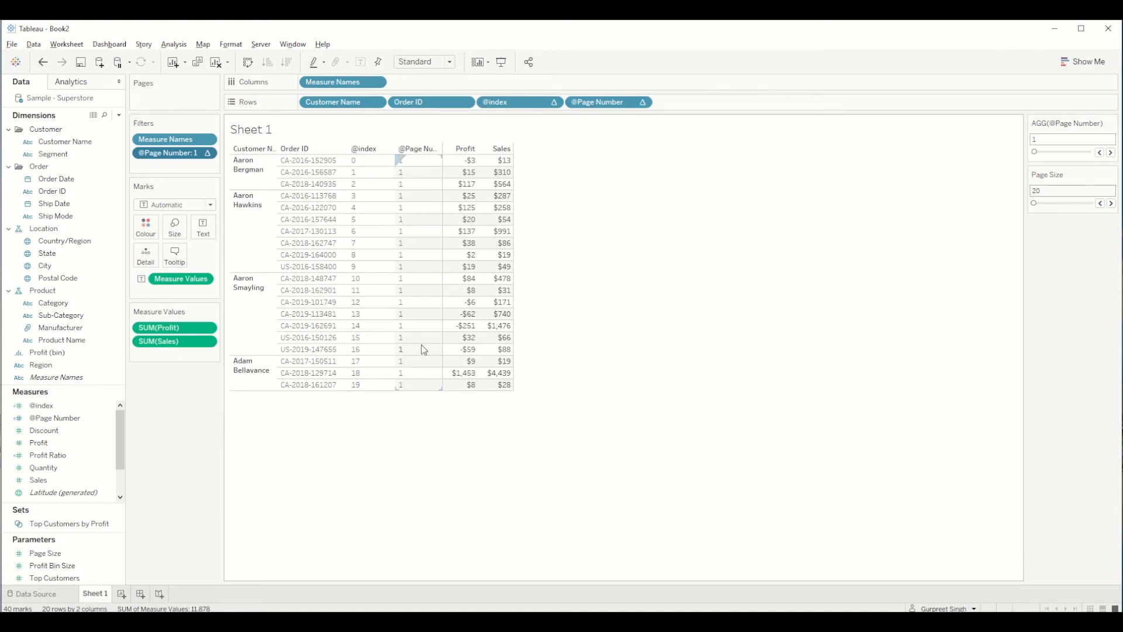
pyautogui.moveTo(427, 321)
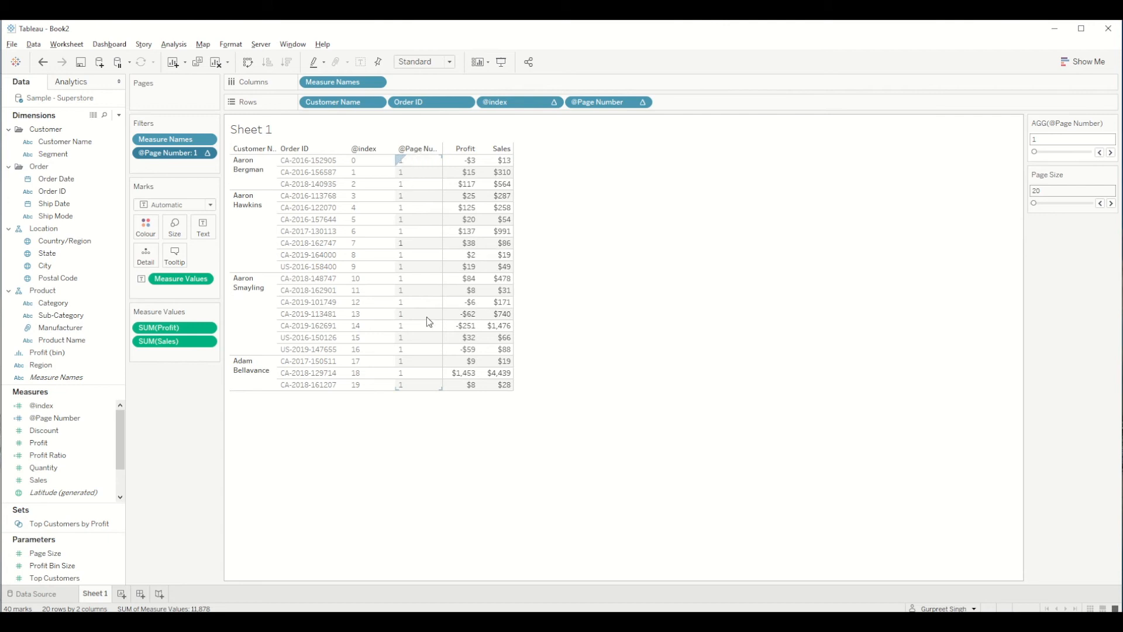
pyautogui.rightClick(54, 417)
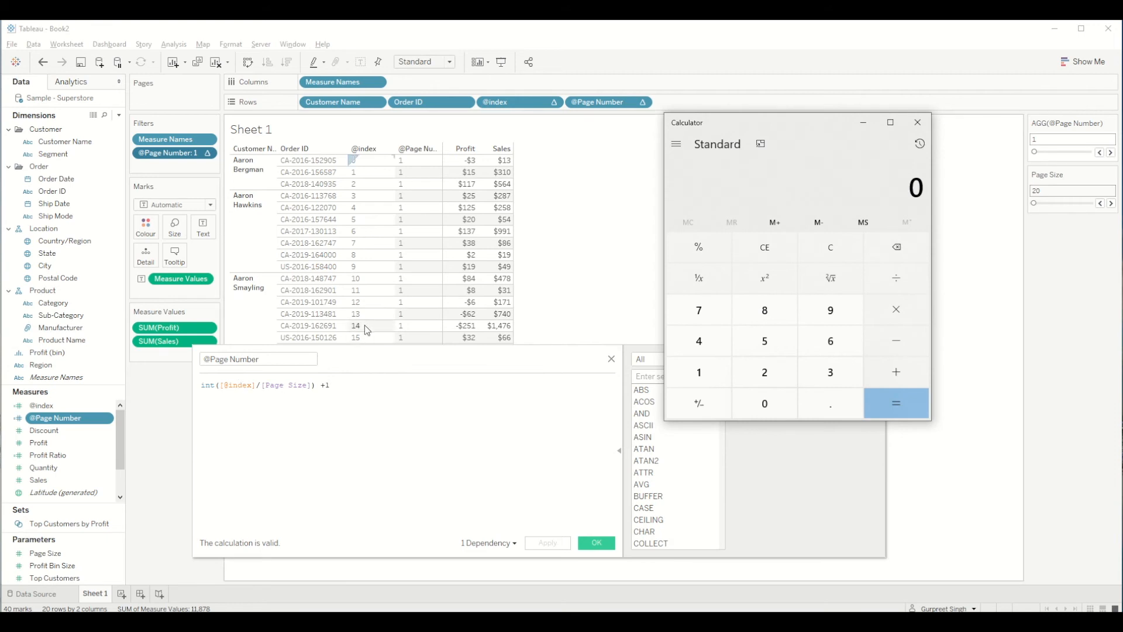
# Compute 15 ÷ 20 = 0.75 in Calculator to check the page-number division
pyautogui.click(764, 341)
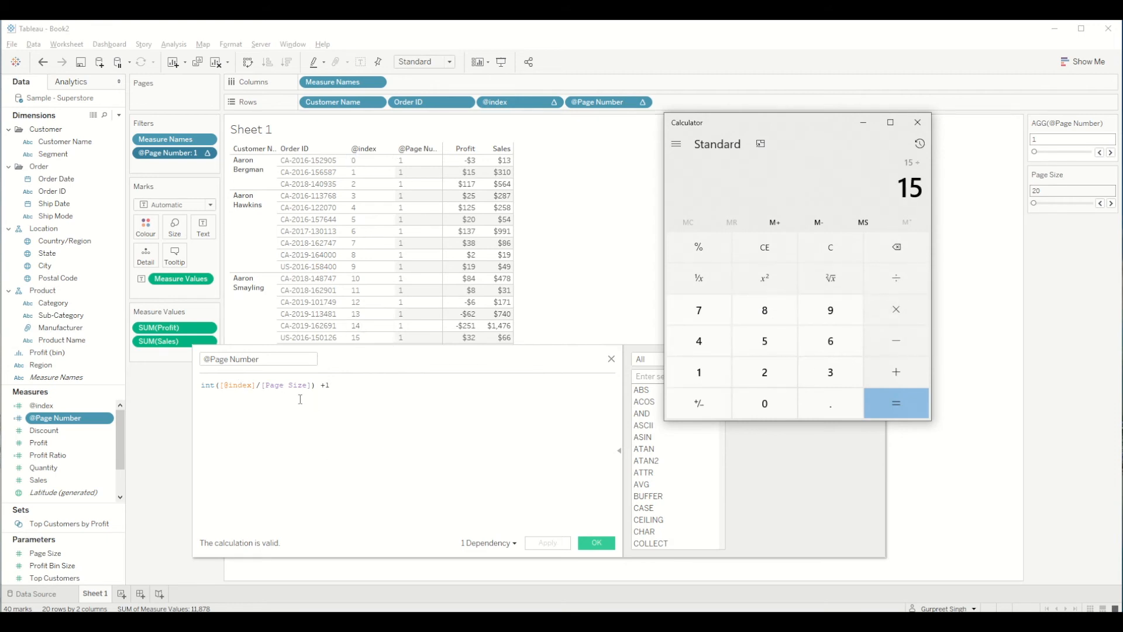
pyautogui.click(764, 372)
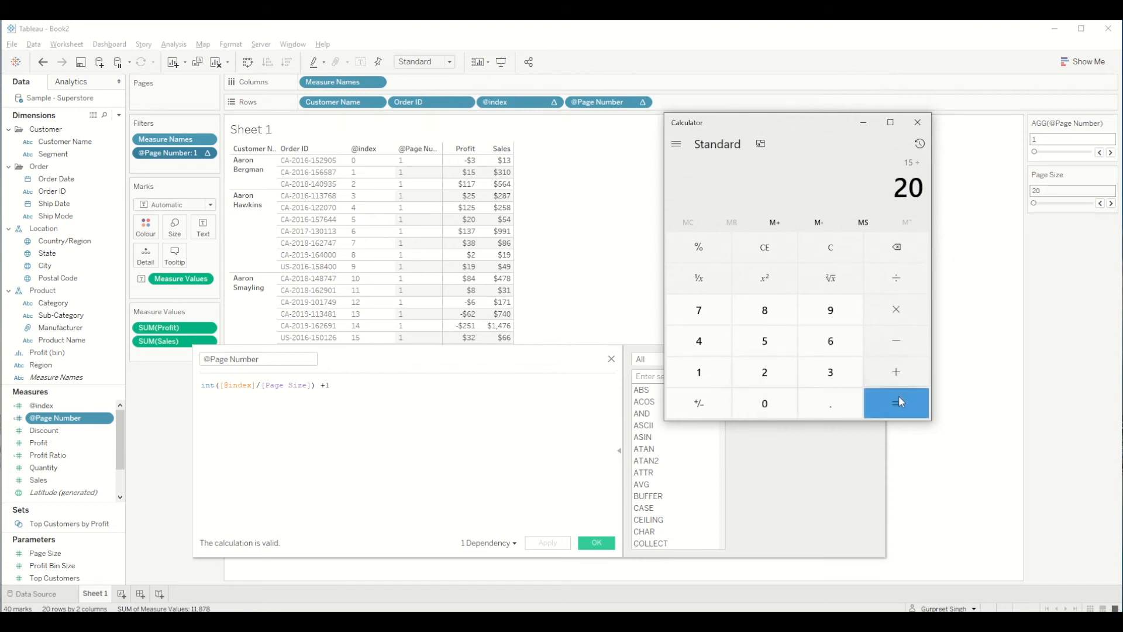
pyautogui.click(896, 403)
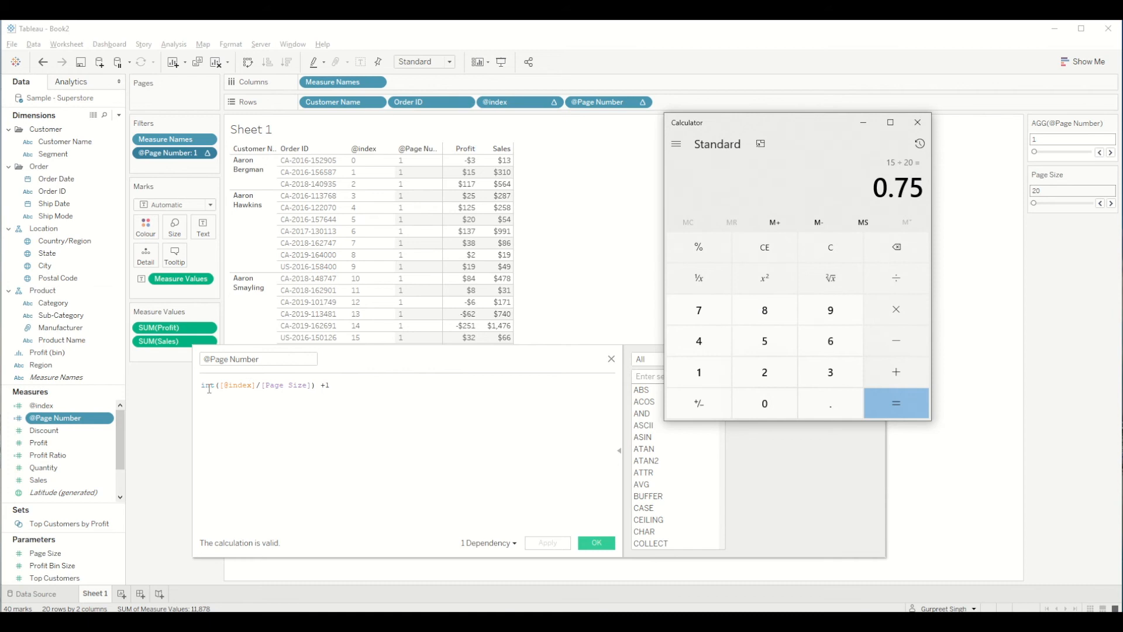
pyautogui.moveTo(895, 371)
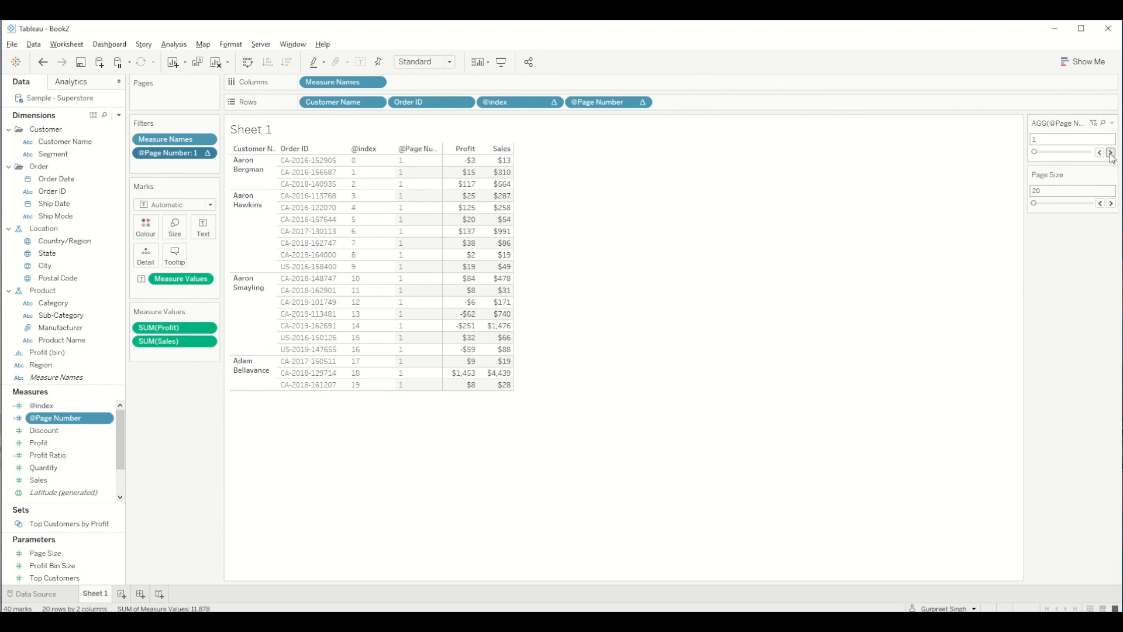
pyautogui.click(1111, 152)
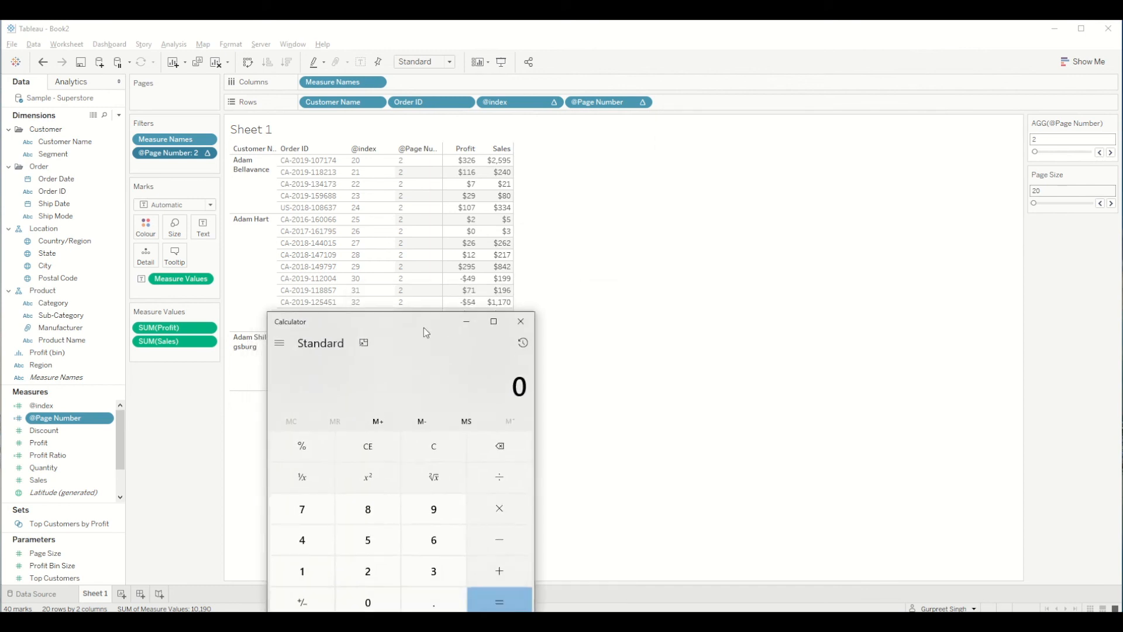
pyautogui.moveTo(434, 539)
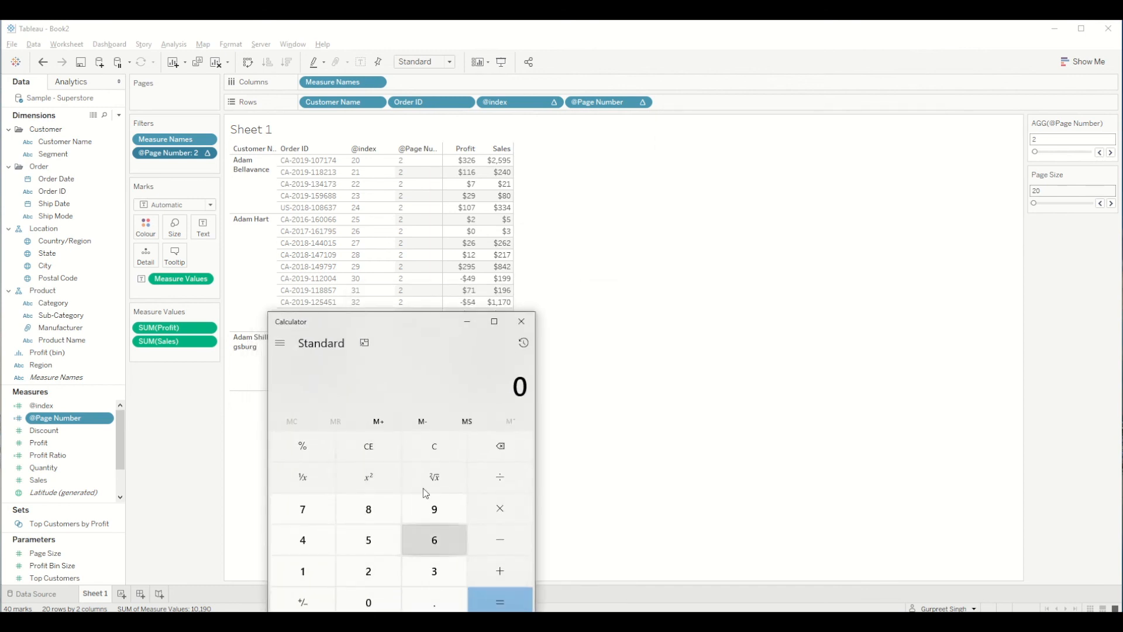
pyautogui.click(433, 571)
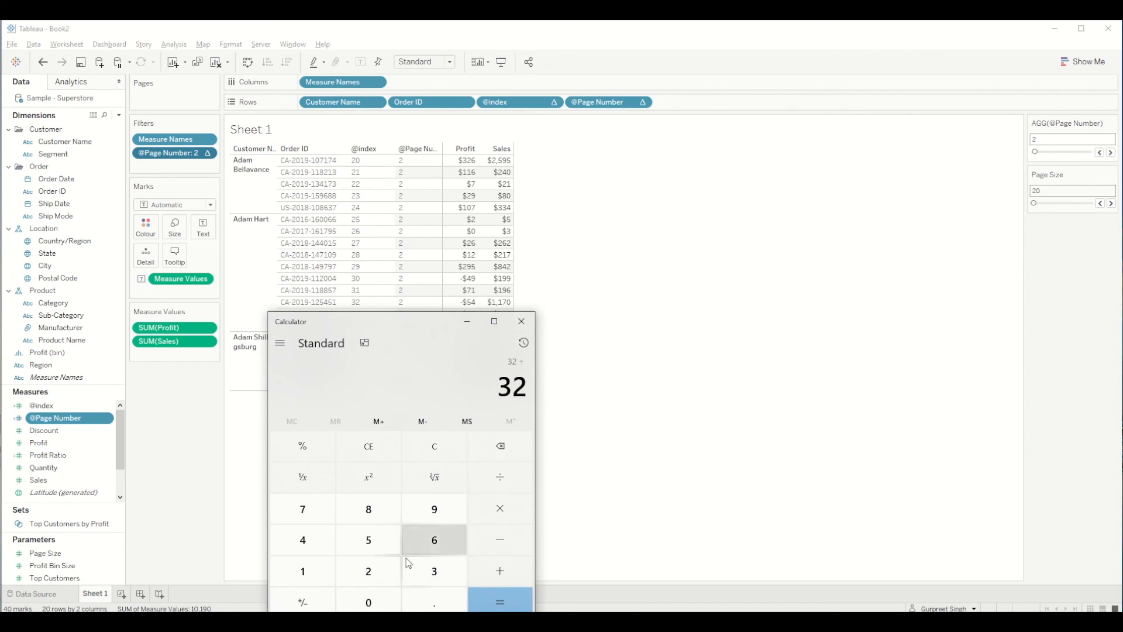
pyautogui.click(499, 601)
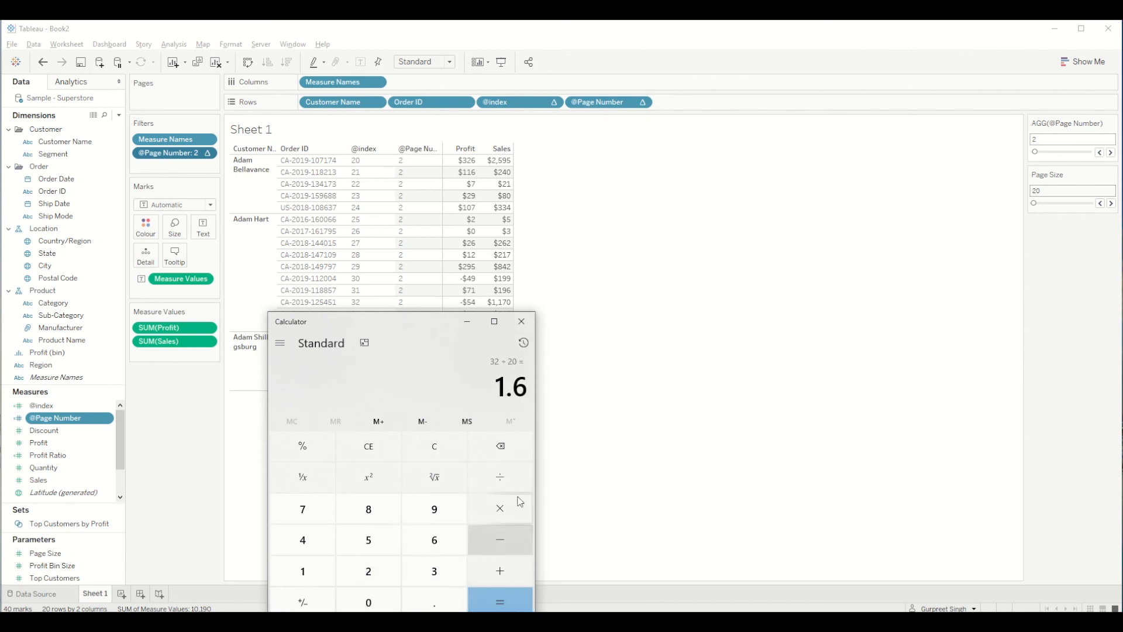
pyautogui.moveTo(527, 393)
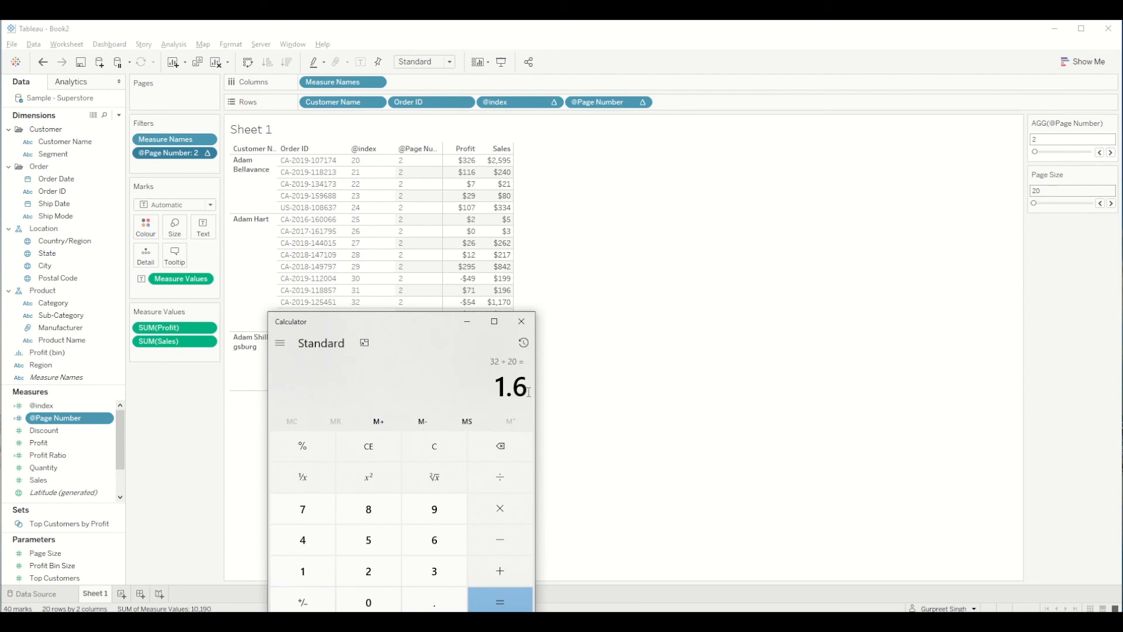
pyautogui.moveTo(527, 391)
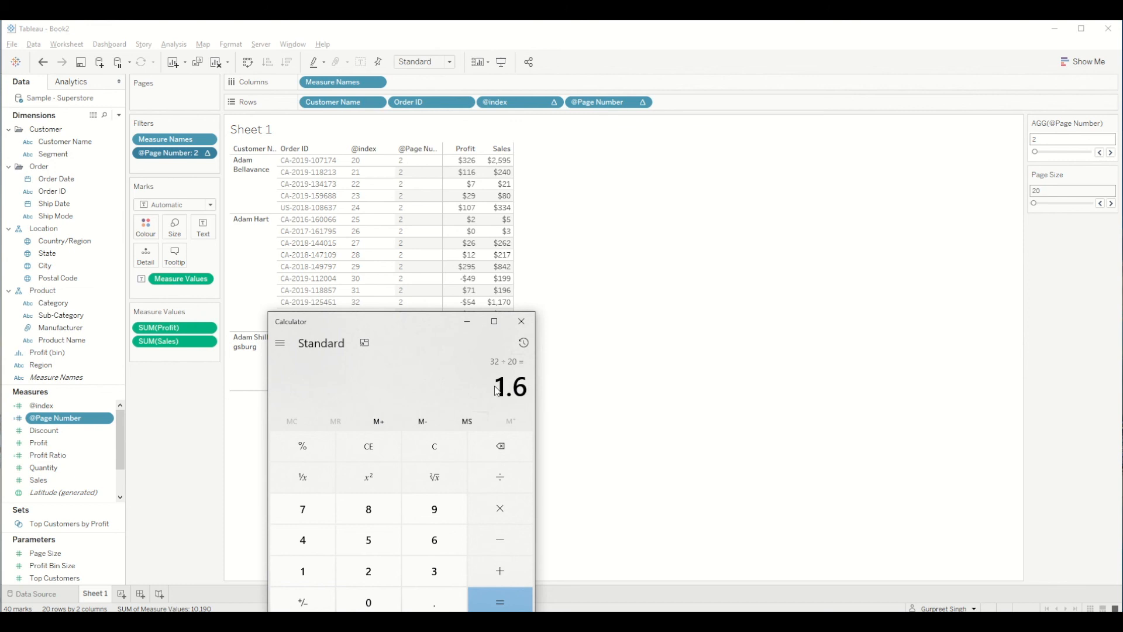
pyautogui.moveTo(819, 237)
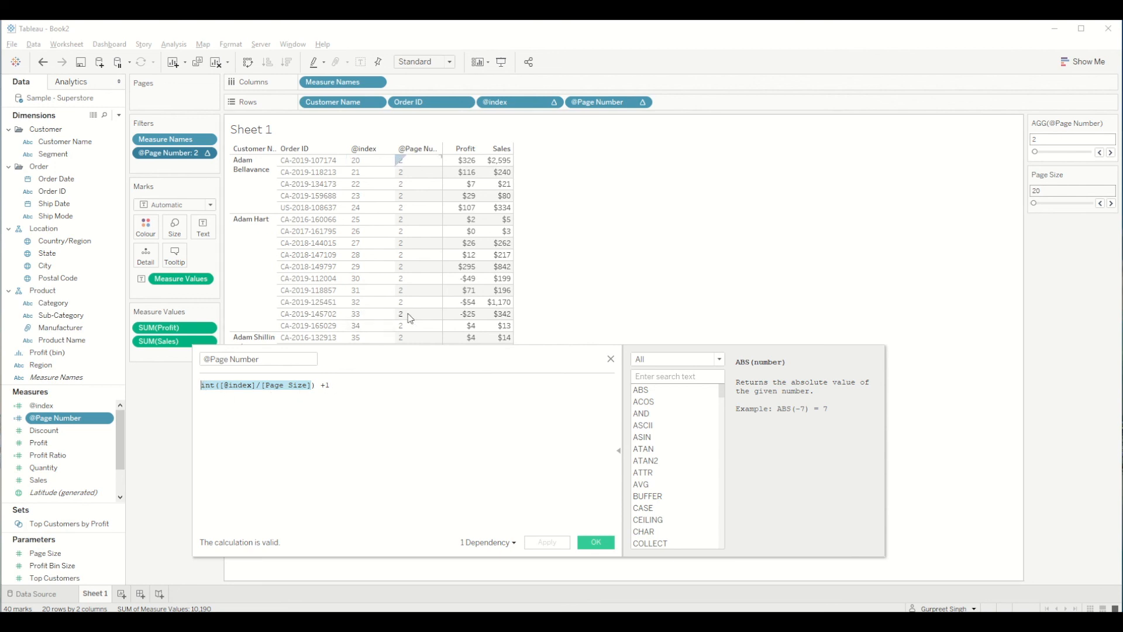
pyautogui.click(594, 542)
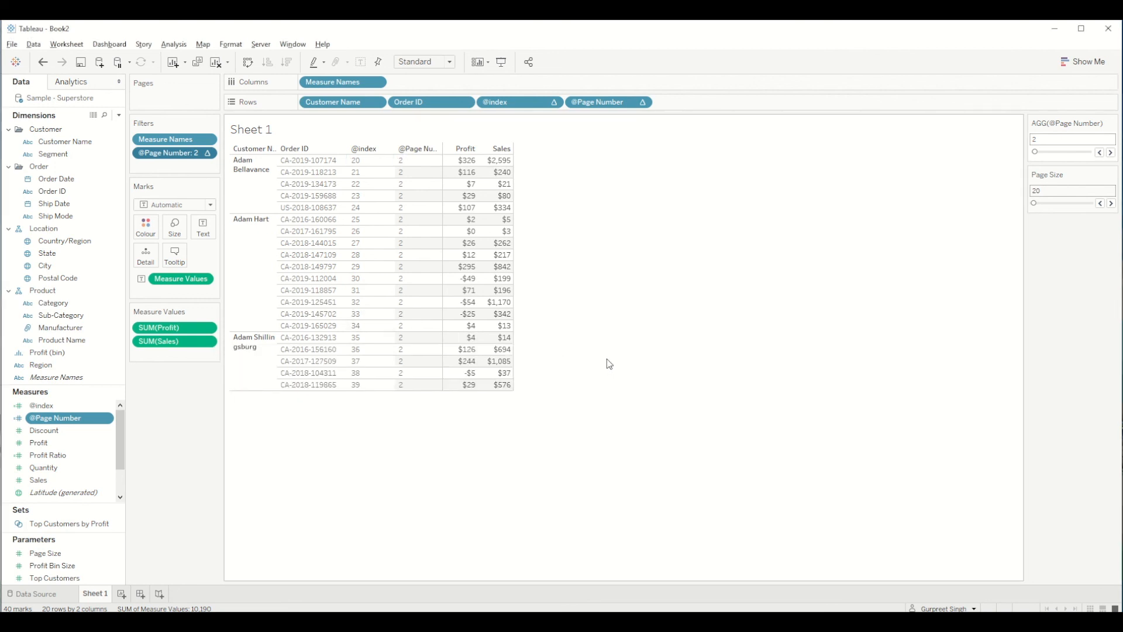
pyautogui.moveTo(509, 194)
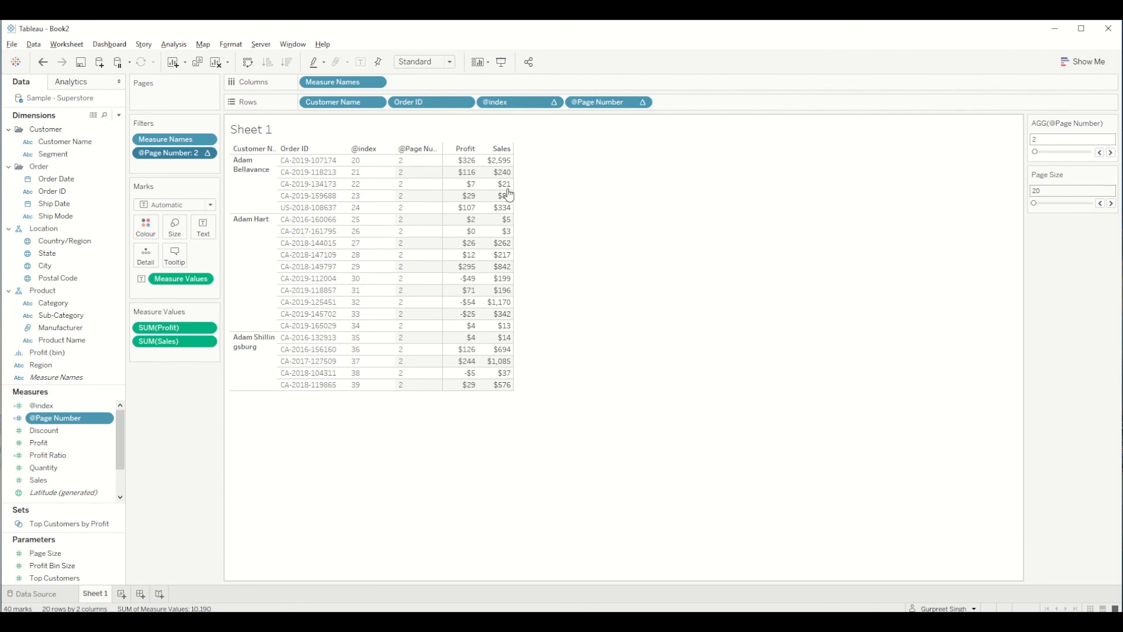
pyautogui.moveTo(530, 114)
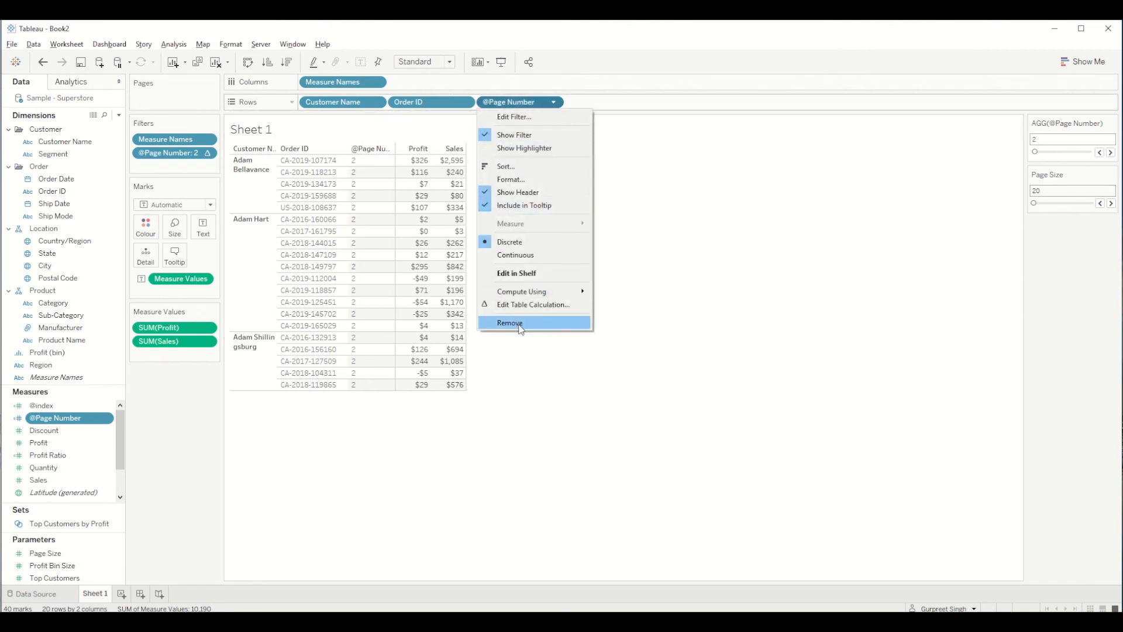
pyautogui.click(510, 322)
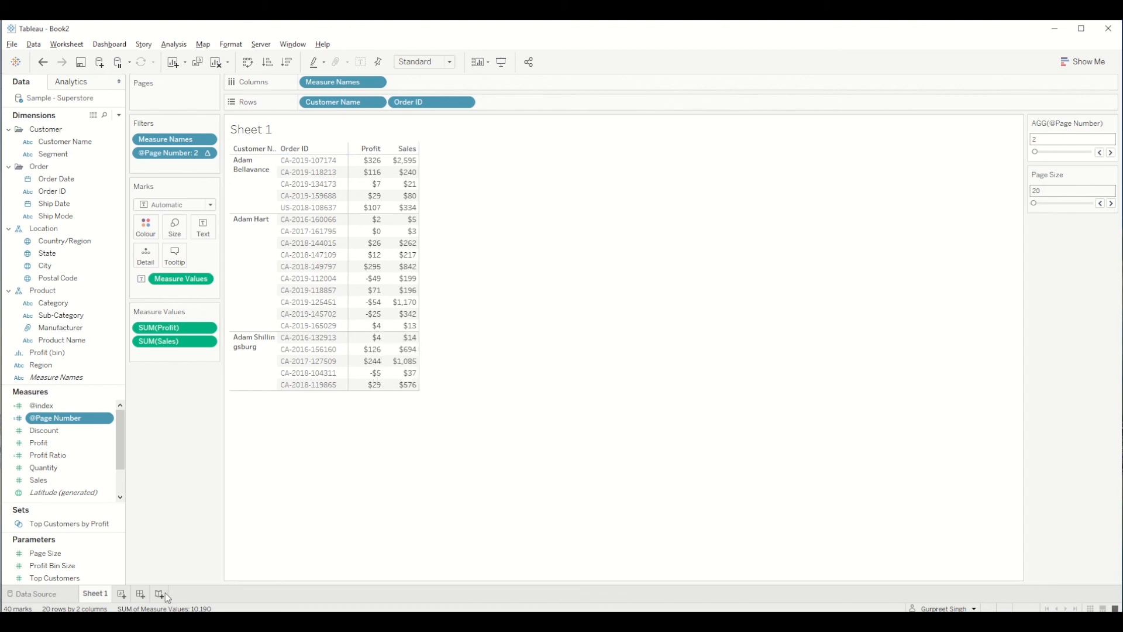
pyautogui.click(163, 596)
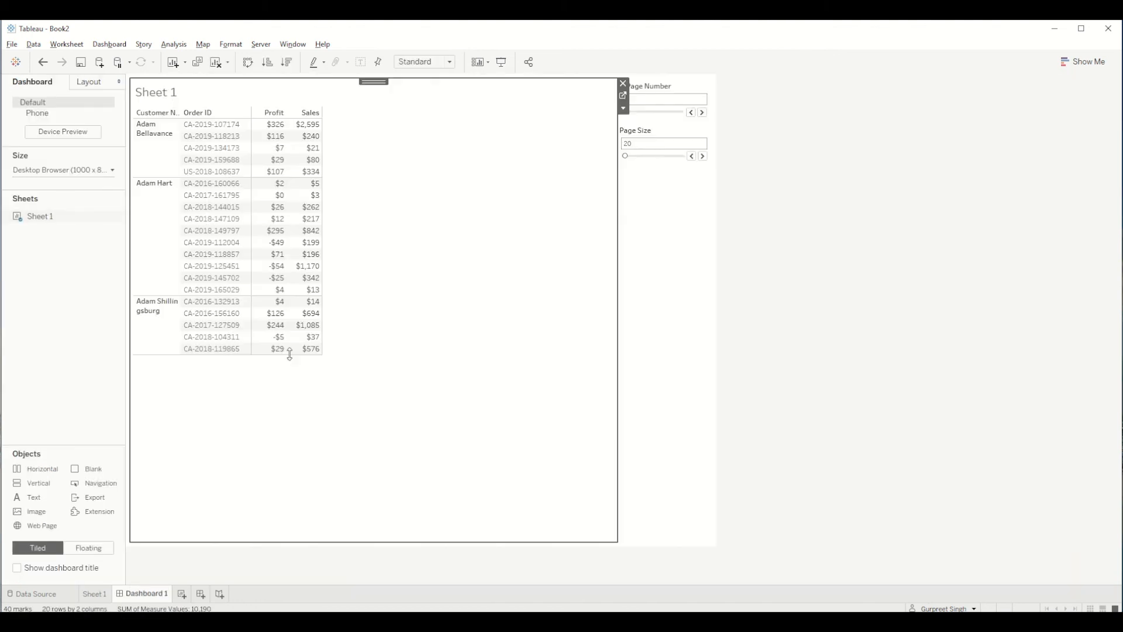
# Make Sheet 1 fill the entire dashboard view
pyautogui.click(623, 108)
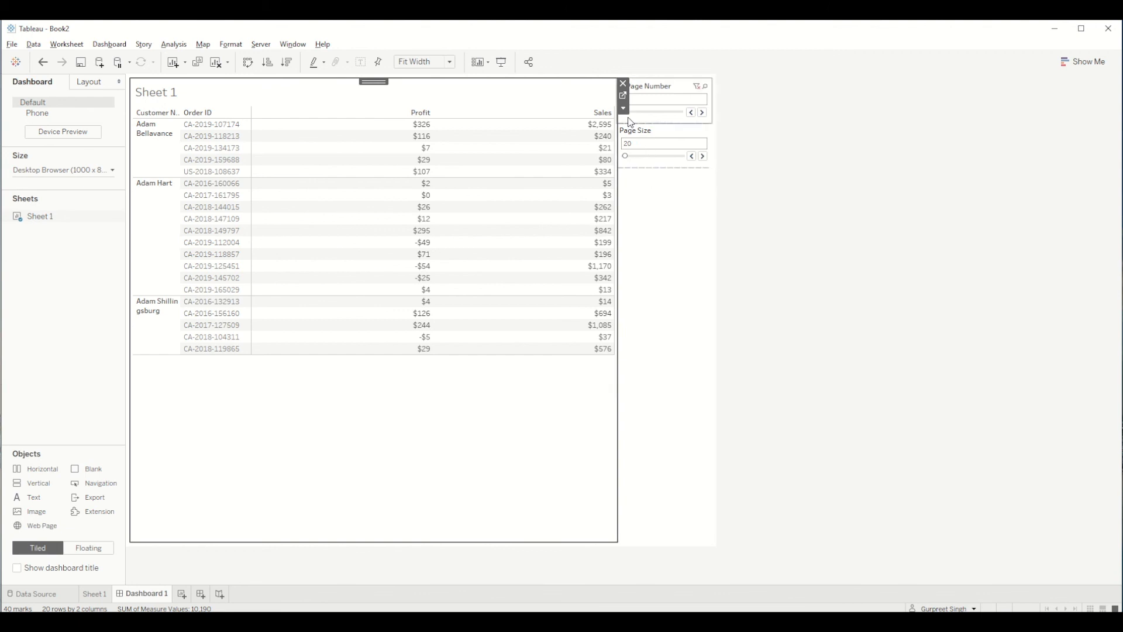
pyautogui.click(622, 109)
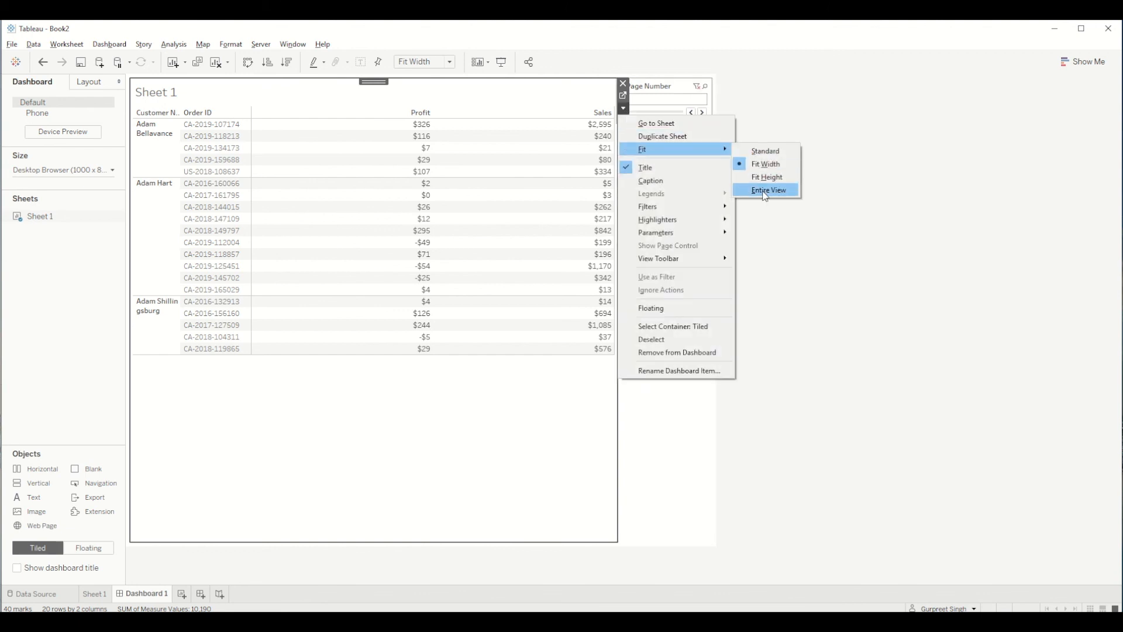
pyautogui.click(768, 190)
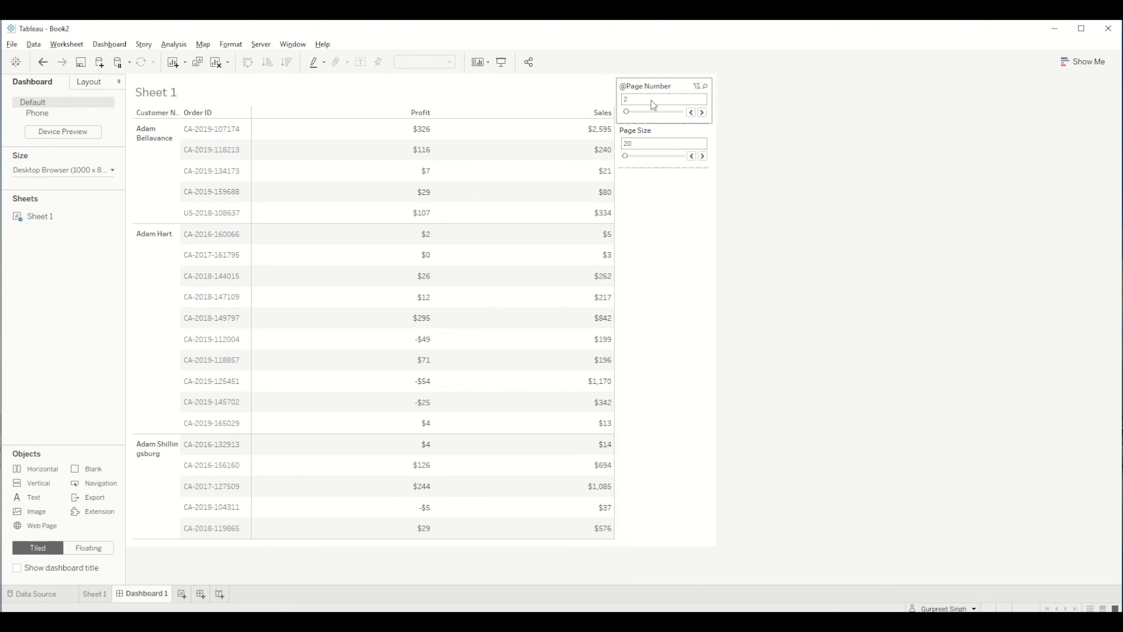
# Advance the table to page 4 and raise Page Size to 25
pyautogui.click(702, 112)
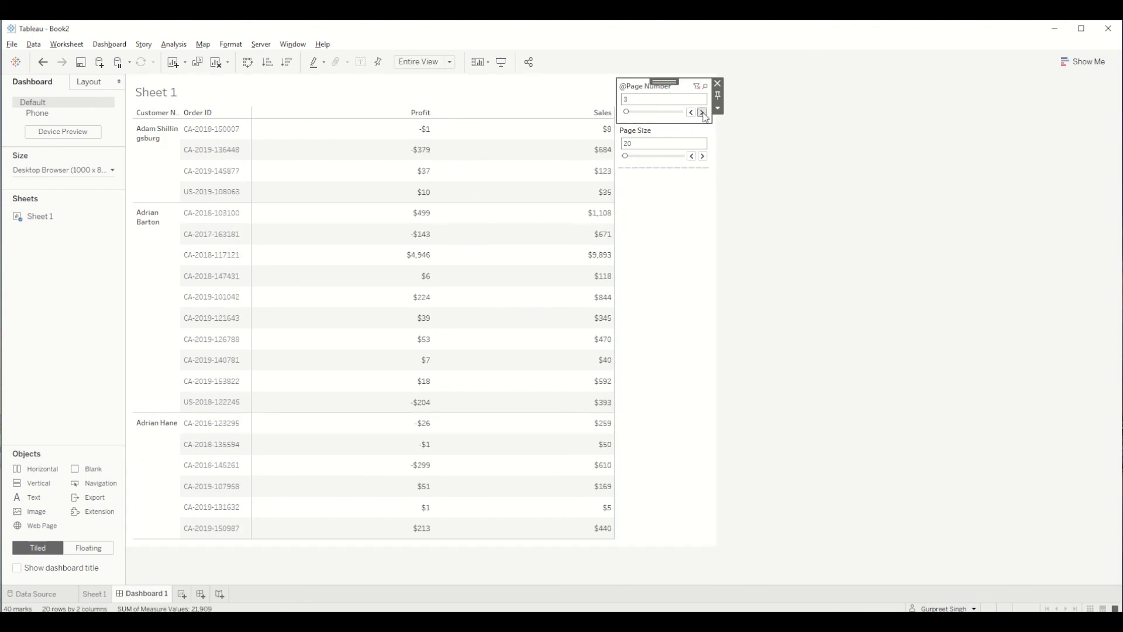
pyautogui.click(702, 113)
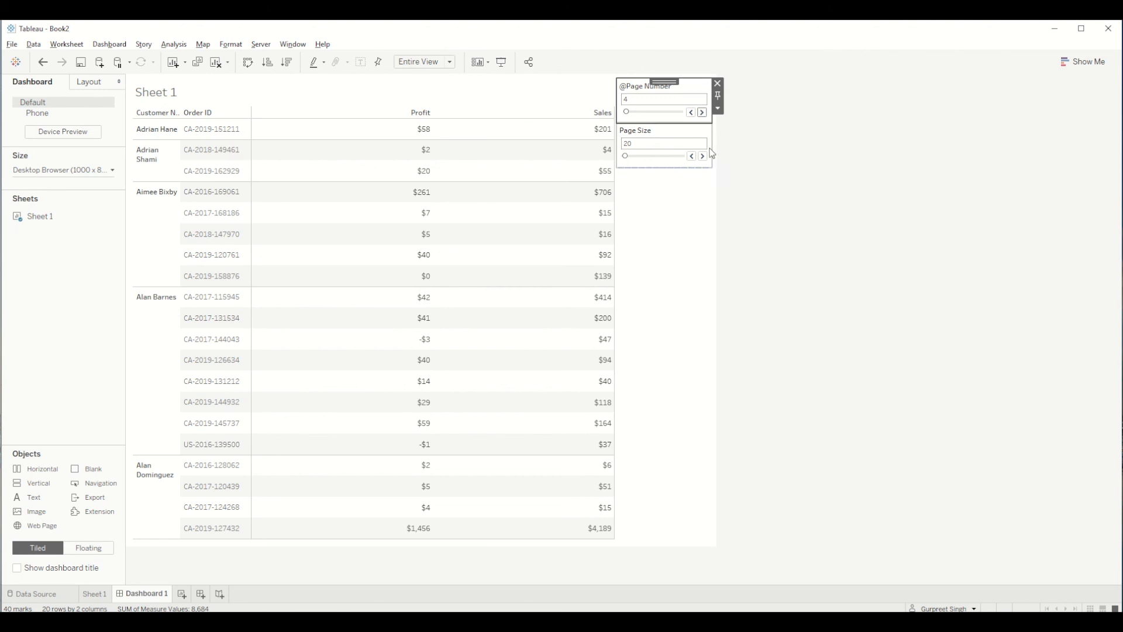
pyautogui.click(702, 156)
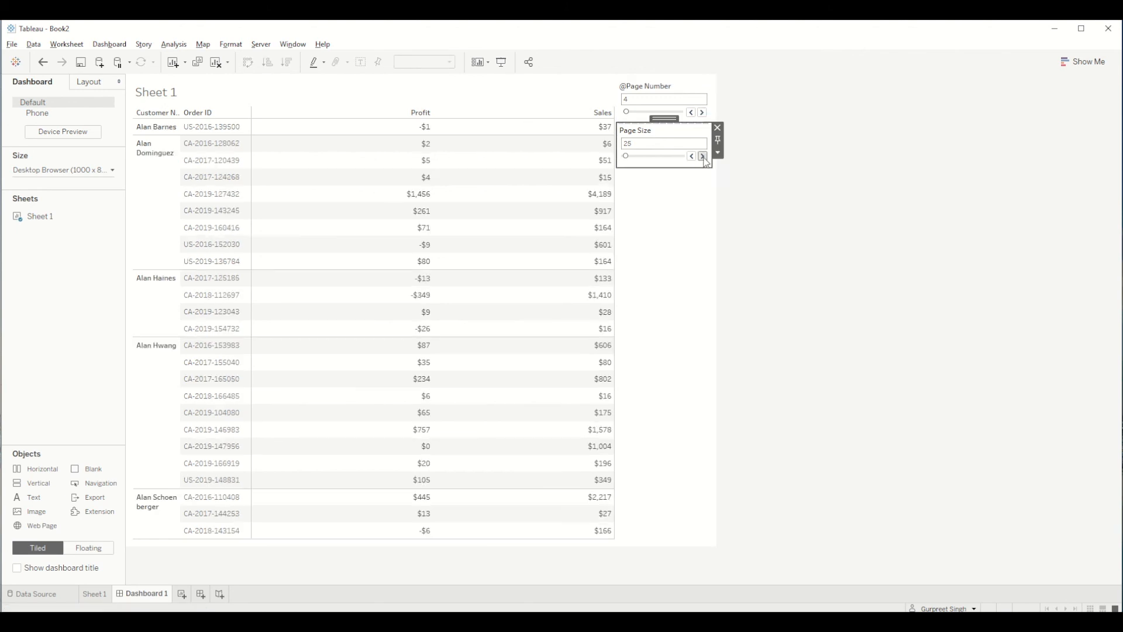